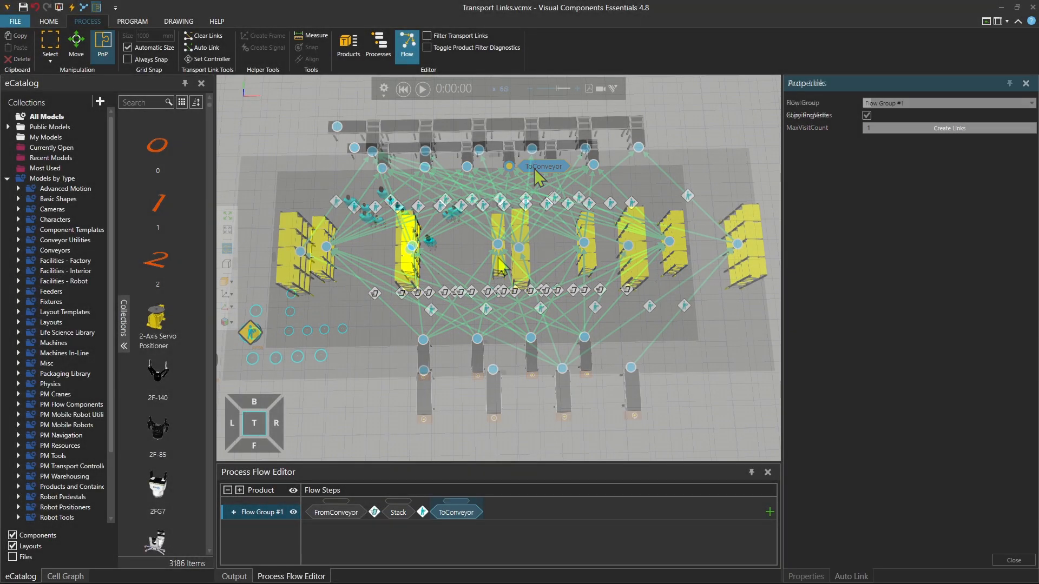
# - Auto-link Flow Group #1 with Copy Properties kept checked
pyautogui.click(948, 128)
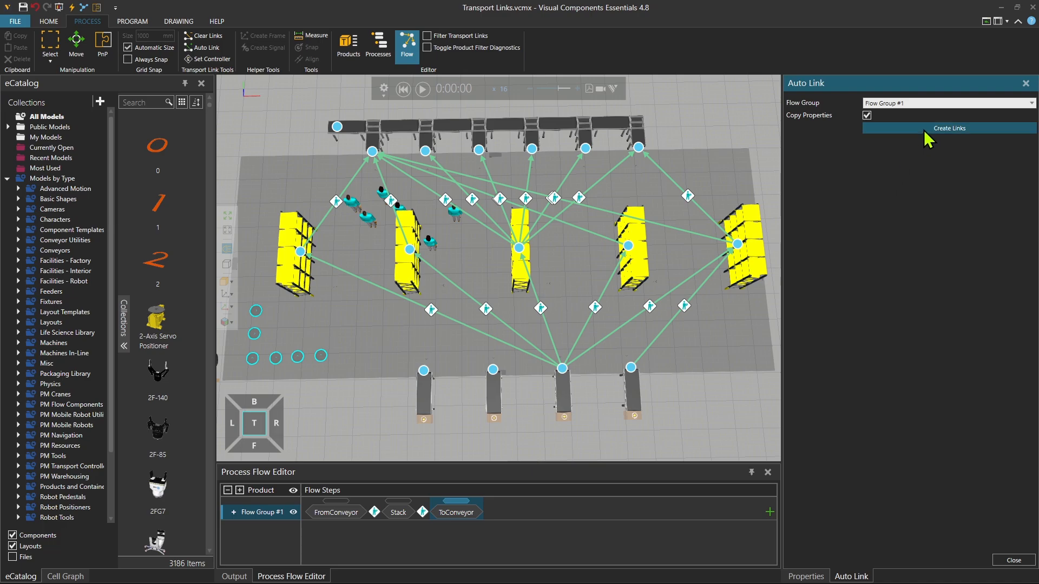
pyautogui.click(948, 127)
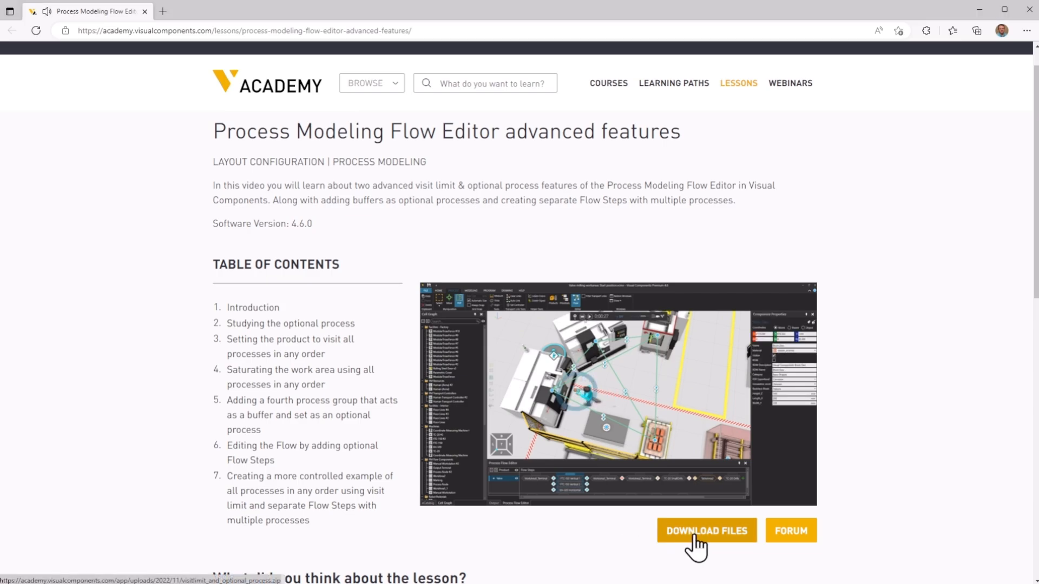
# - Download the example files for the Flow Editor advanced features lesson
pyautogui.click(705, 530)
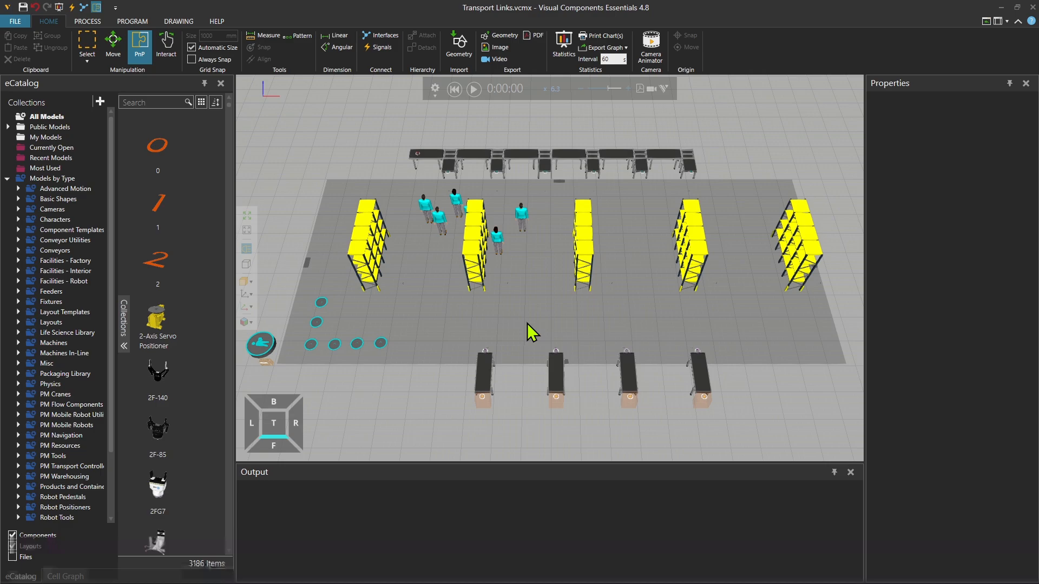
# - Switch the ribbon to the PROCESS tab
pyautogui.click(12, 546)
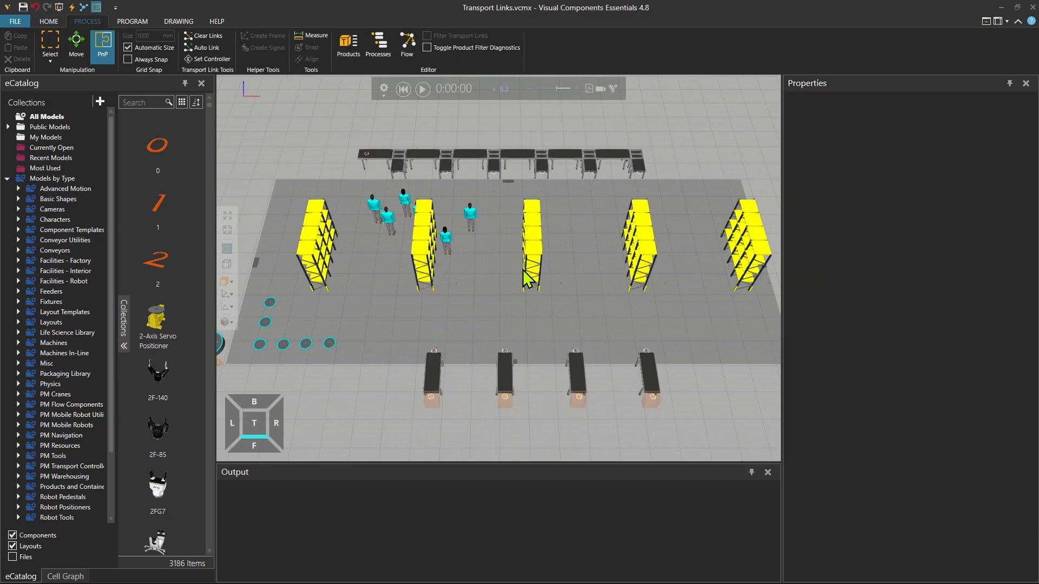
pyautogui.moveTo(348, 45)
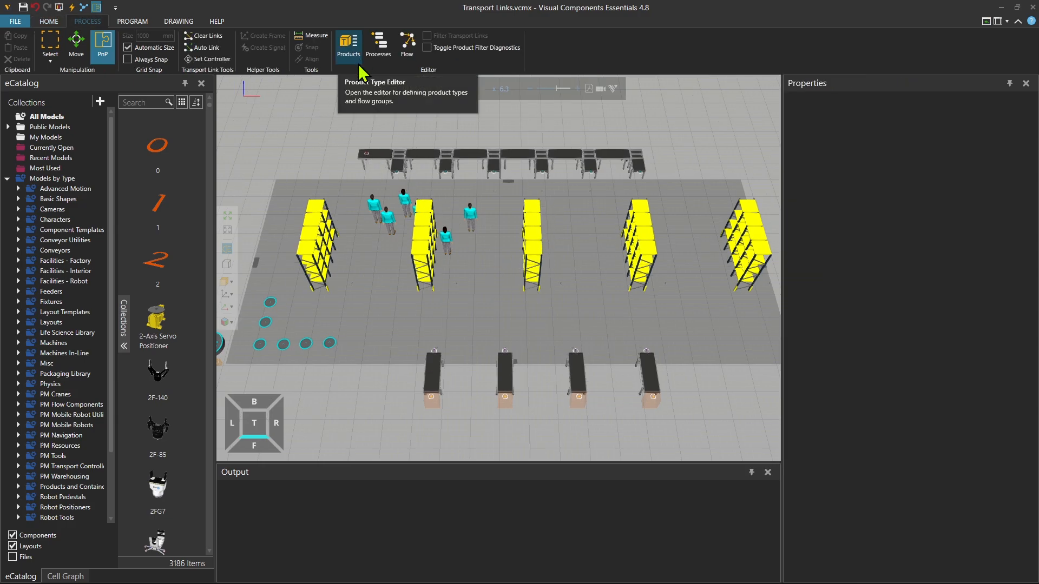
pyautogui.moveTo(378, 44)
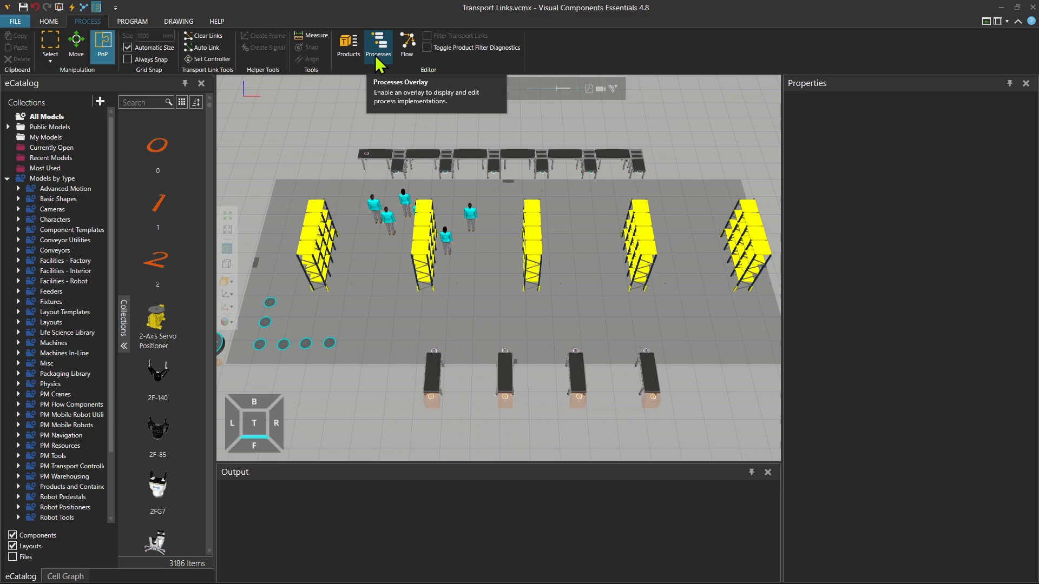
# - Turn on the Processes Overlay to label FromConveyor, Stack, ToConveyor and Sink
pyautogui.click(378, 45)
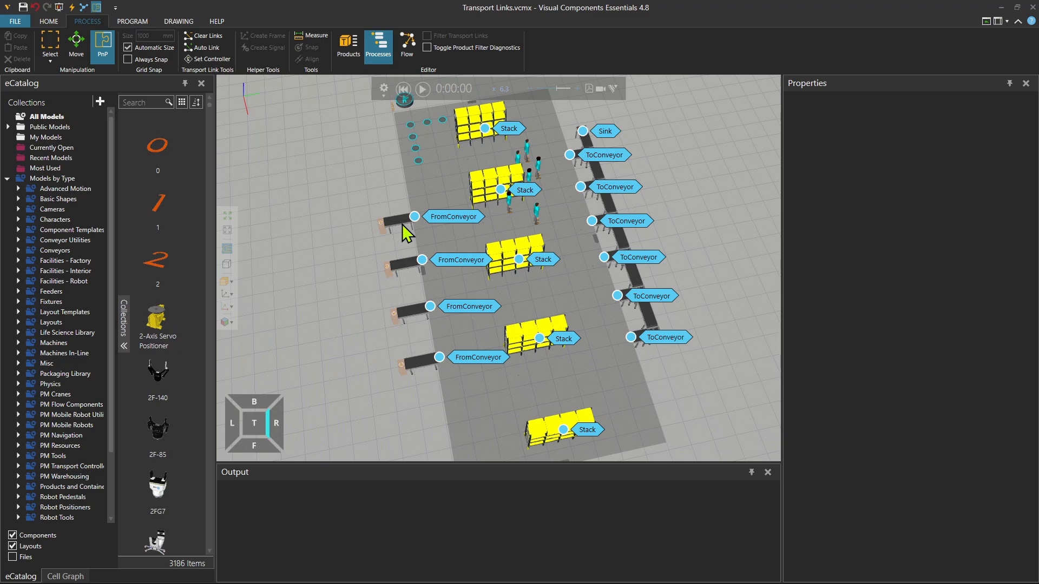
pyautogui.moveTo(519, 215)
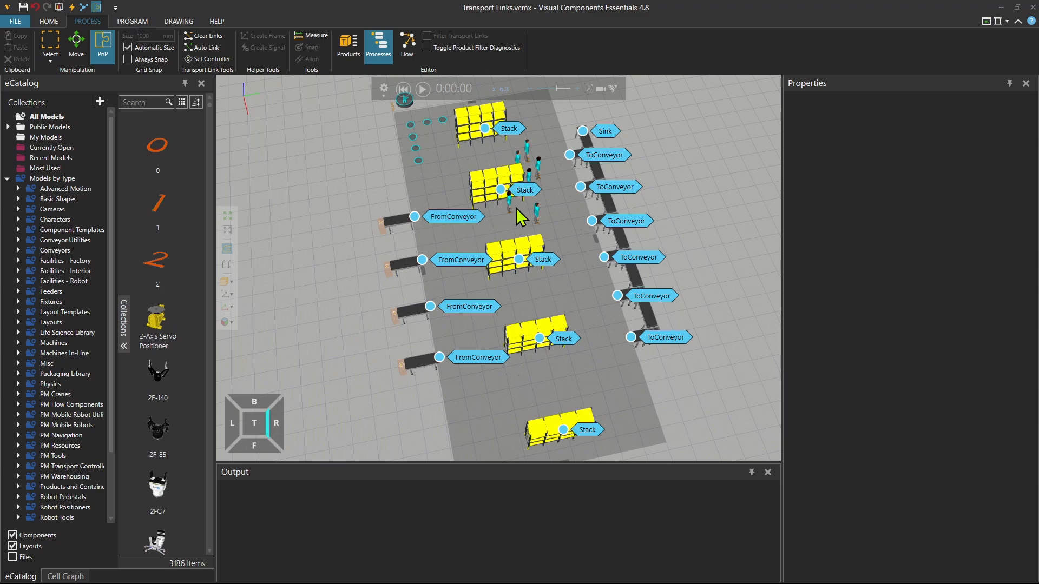
pyautogui.moveTo(507, 144)
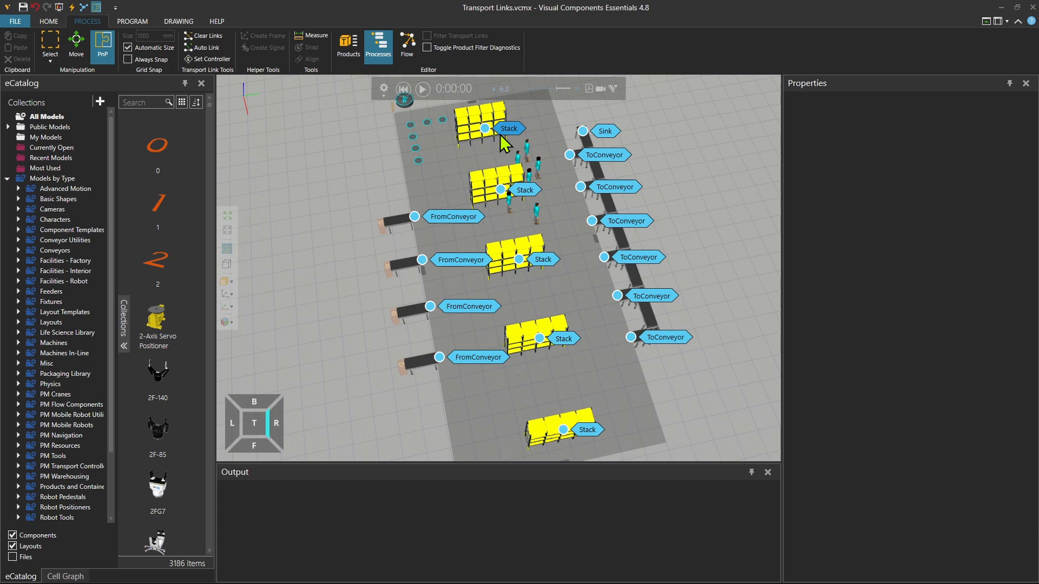
pyautogui.moveTo(589, 298)
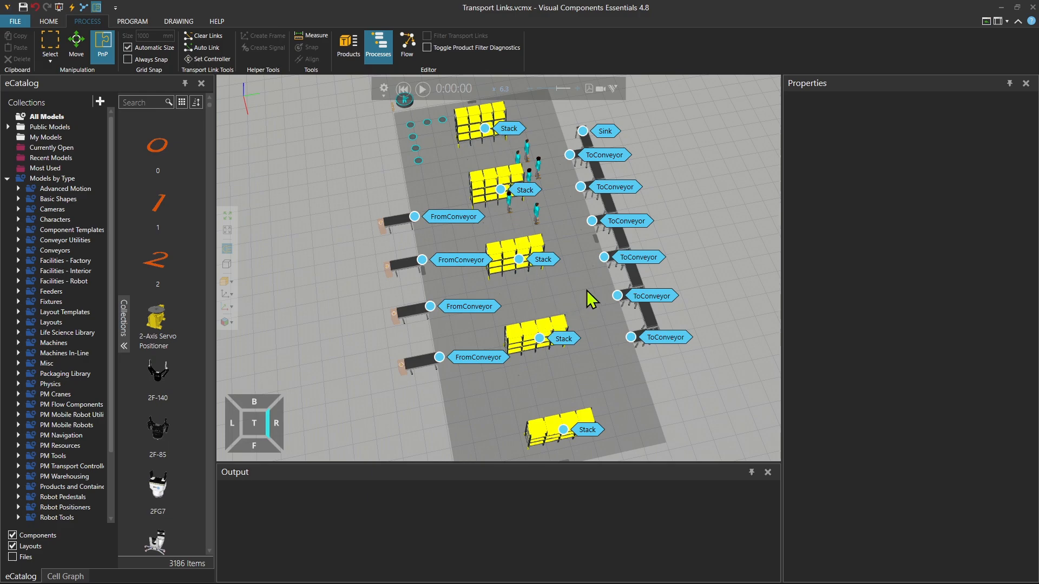
pyautogui.moveTo(638, 257)
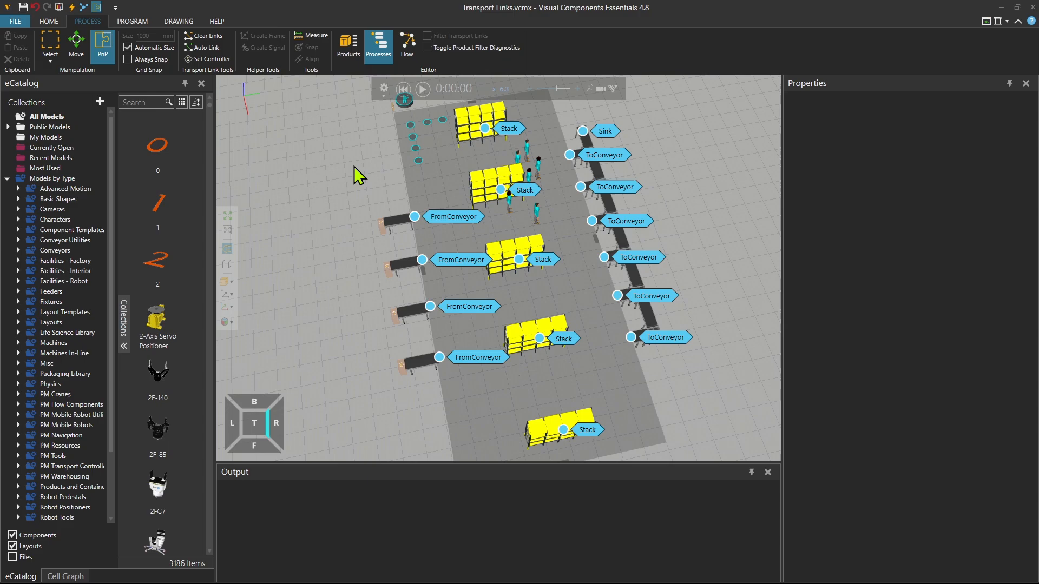
pyautogui.moveTo(358, 262)
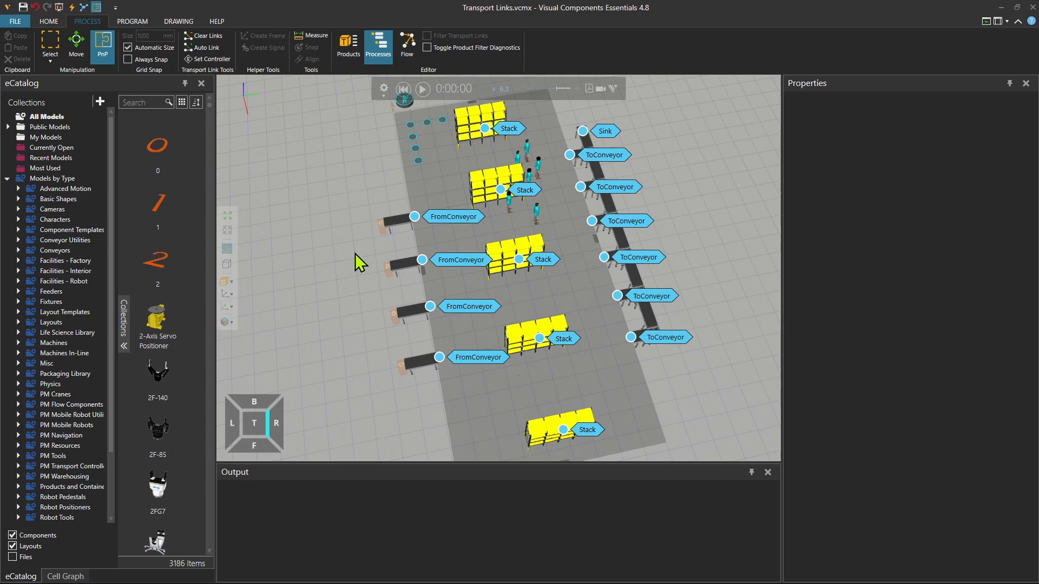
pyautogui.moveTo(300, 180)
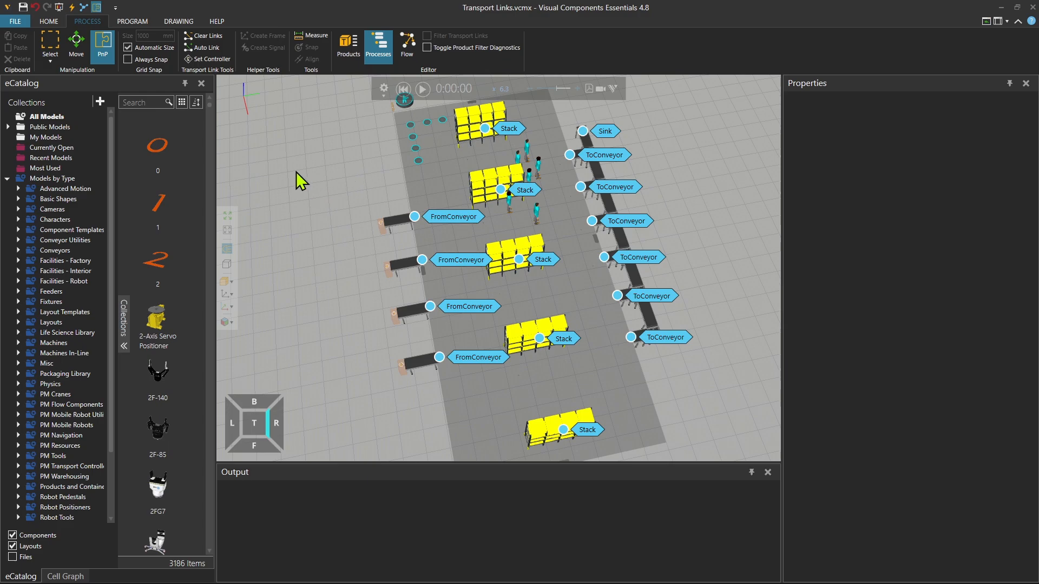
pyautogui.moveTo(229, 83)
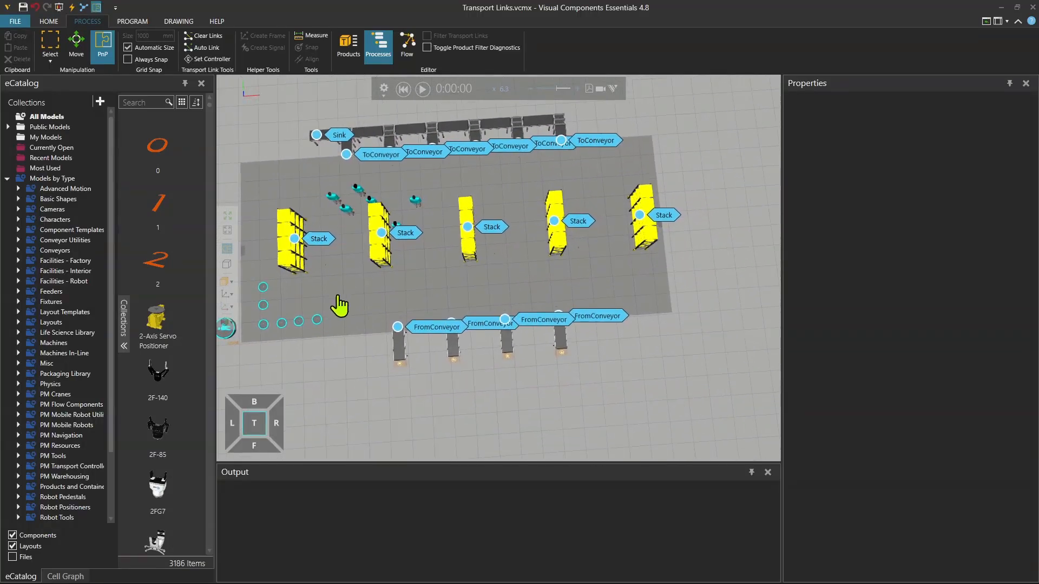
# - Open the Process Flow Editor panel with empty Flow Group #1
pyautogui.click(407, 45)
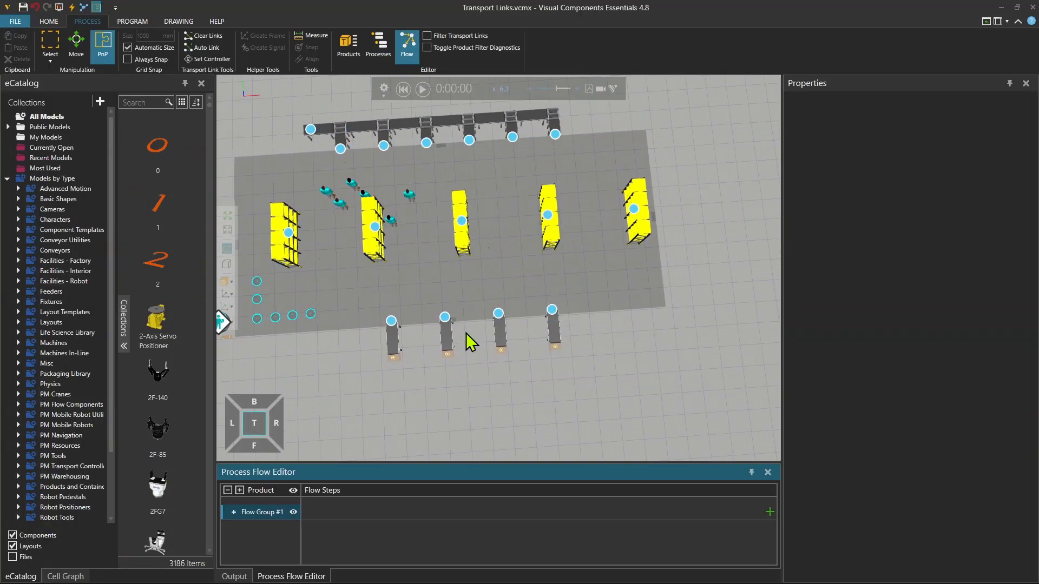
pyautogui.moveTo(329, 522)
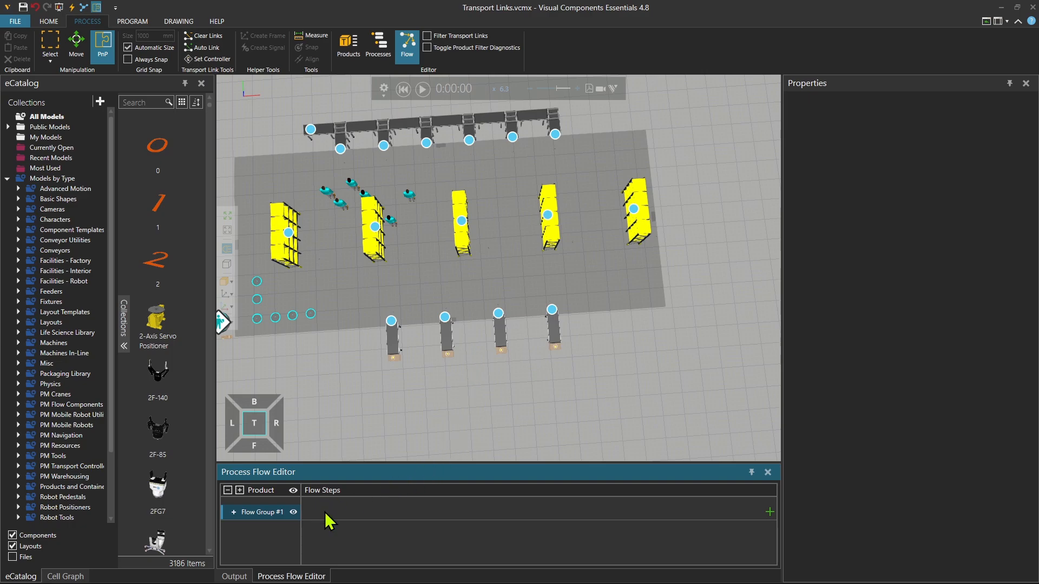
pyautogui.moveTo(369, 499)
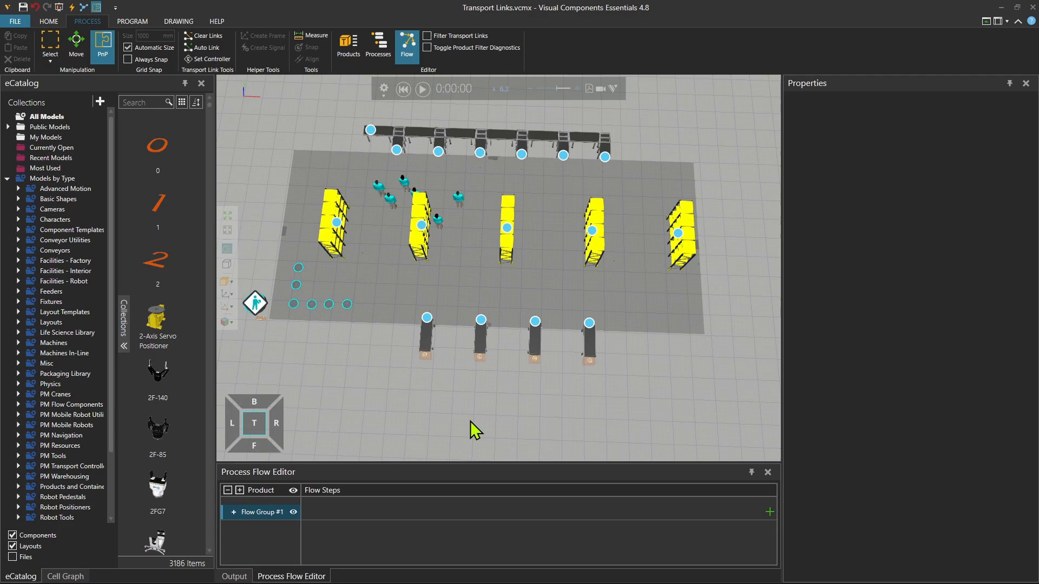
pyautogui.moveTo(415, 422)
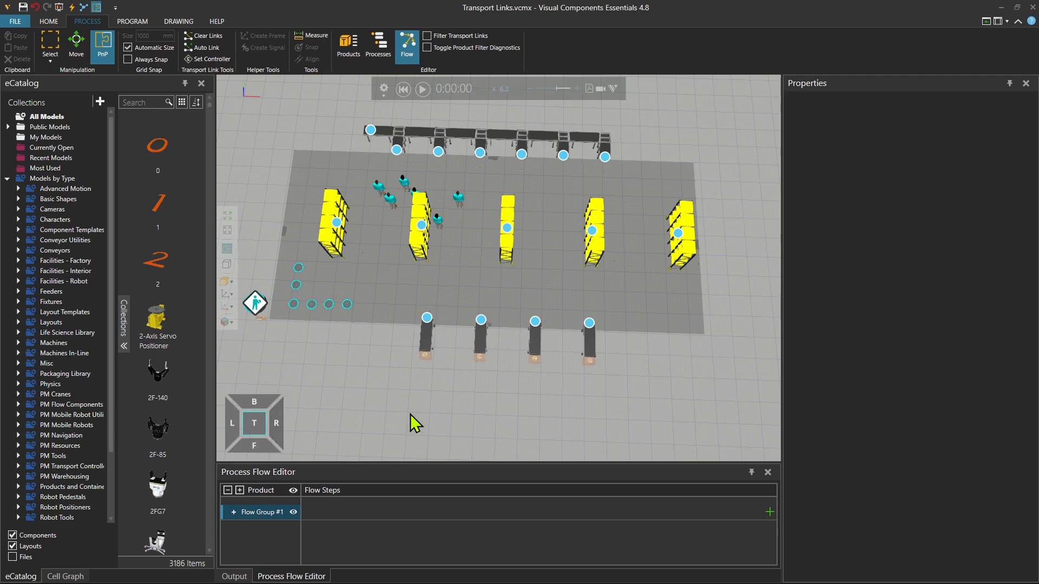
pyautogui.moveTo(389, 525)
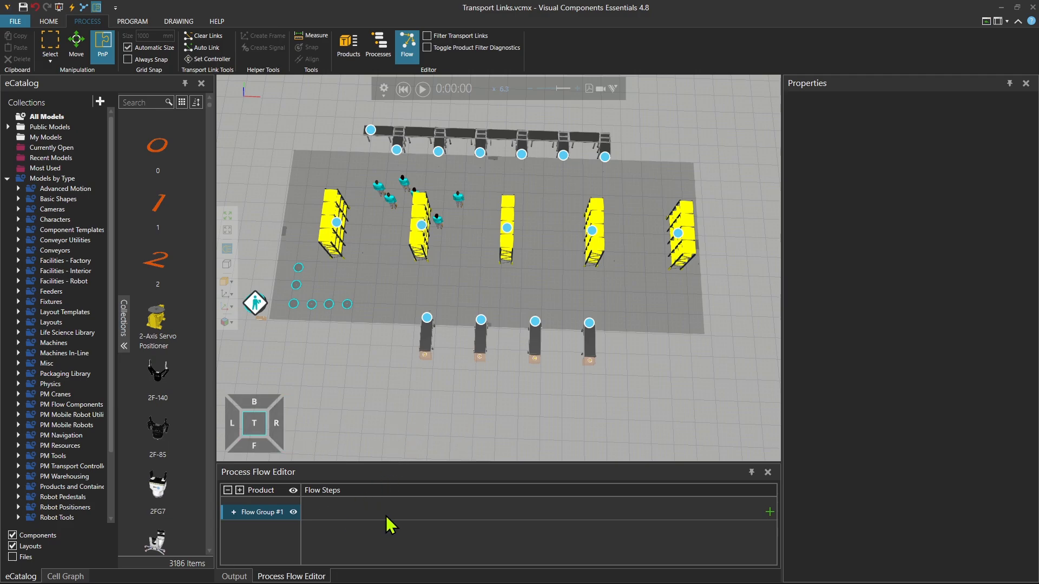
pyautogui.moveTo(574, 312)
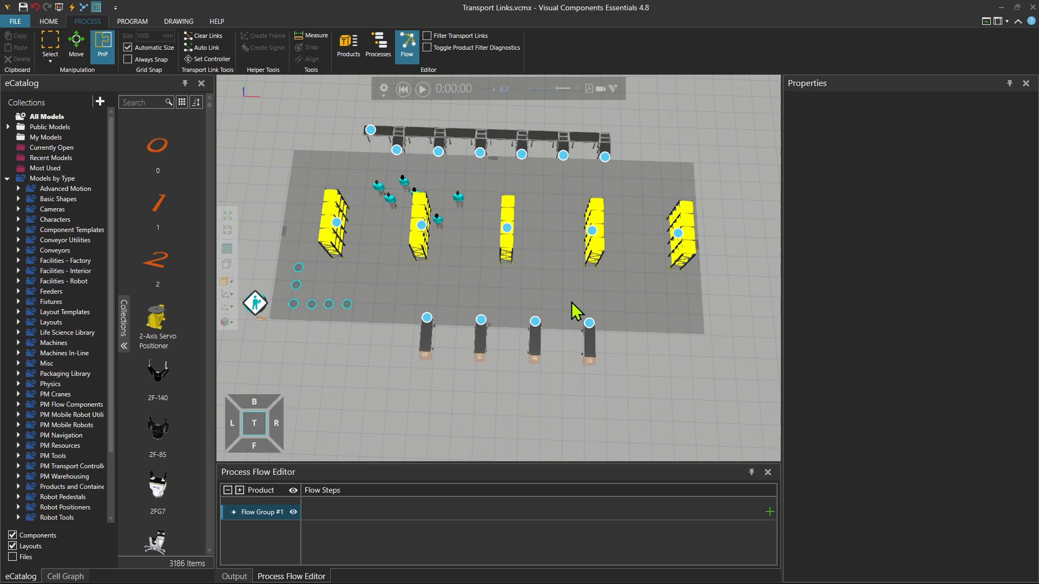
pyautogui.moveTo(535, 322)
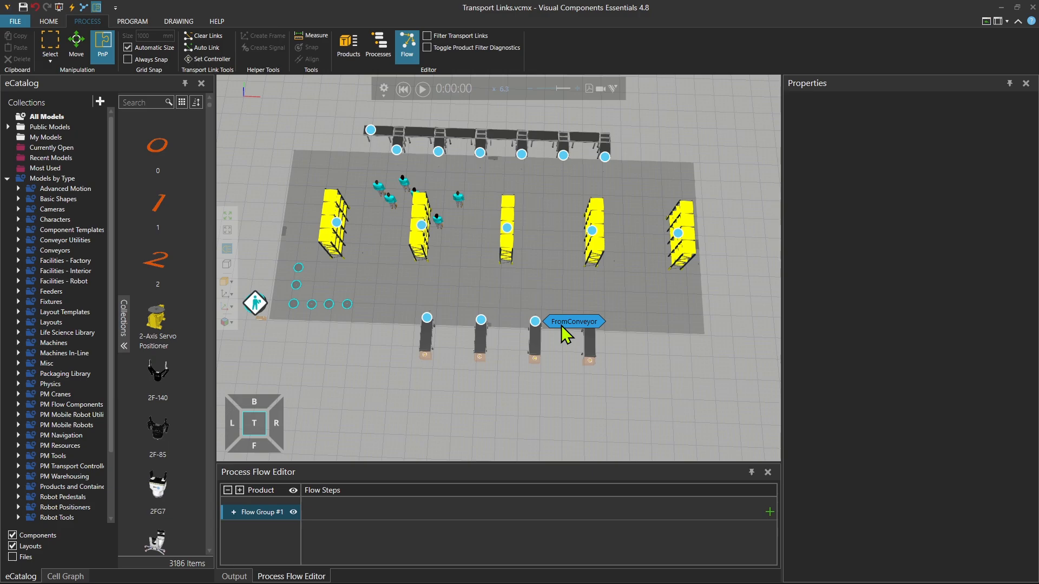
pyautogui.moveTo(543, 405)
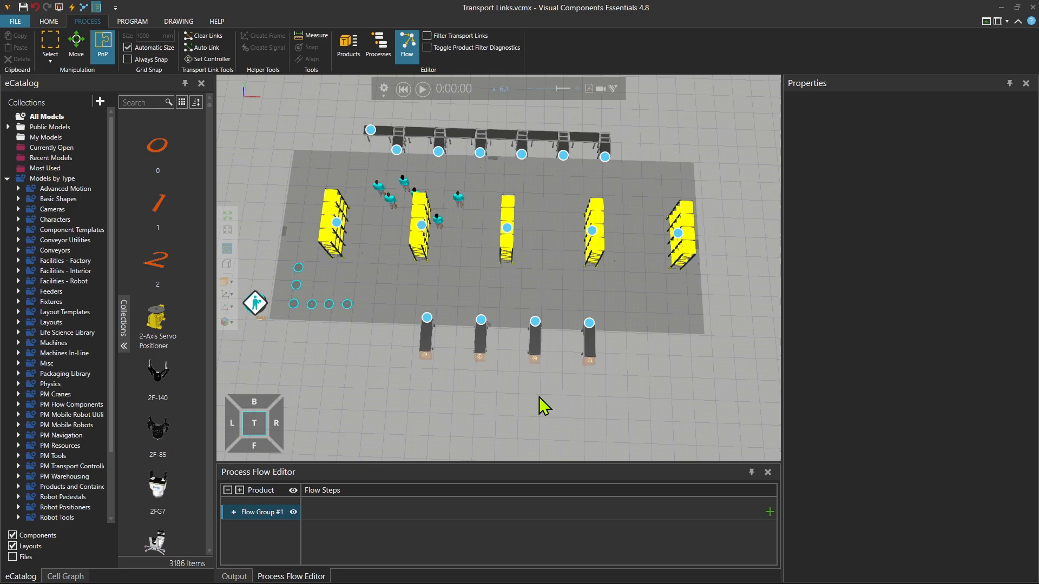
pyautogui.moveTo(541, 413)
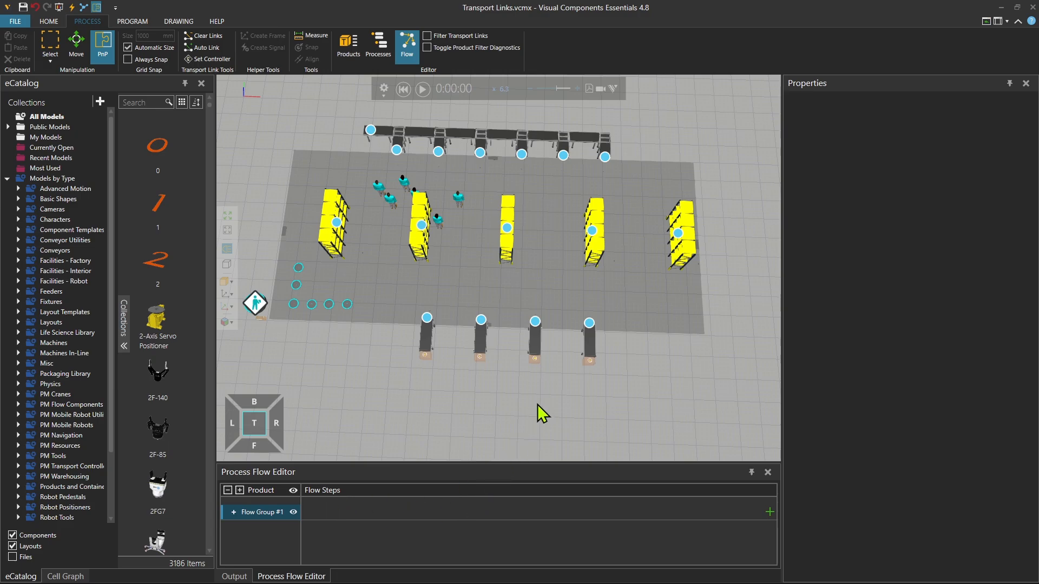
pyautogui.moveTo(481, 318)
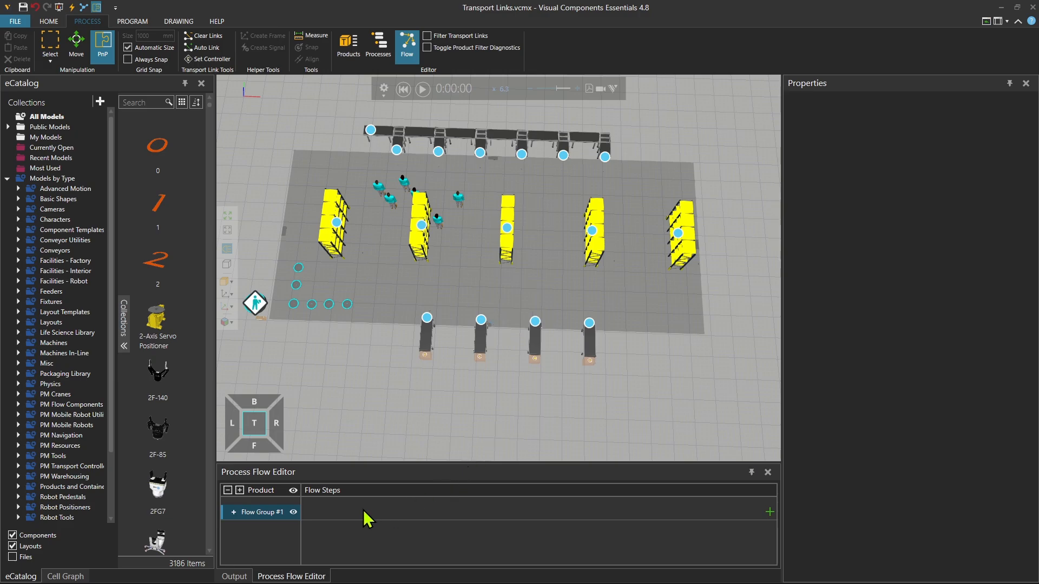
pyautogui.moveTo(488, 435)
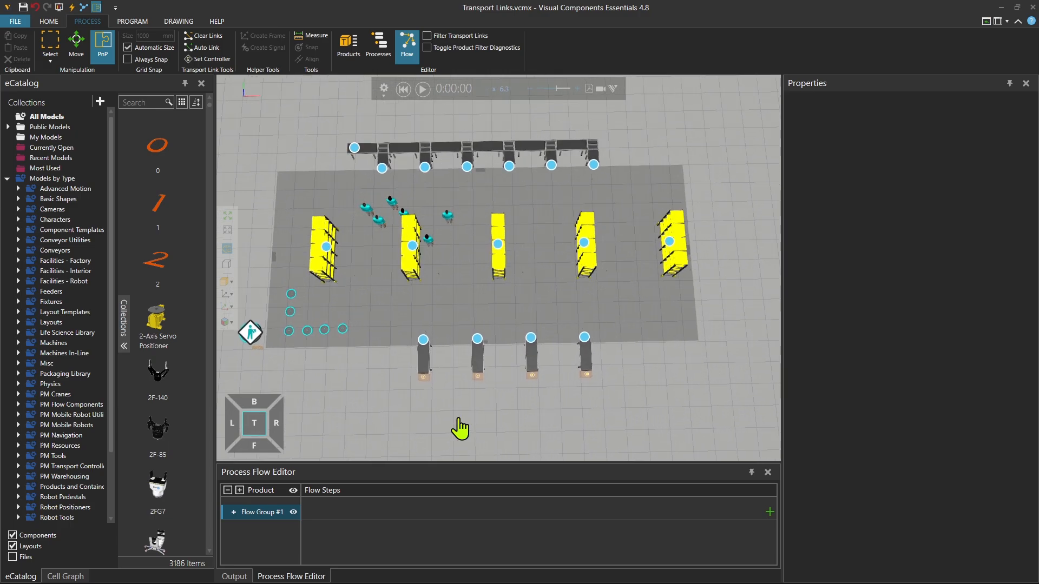
pyautogui.moveTo(505, 369)
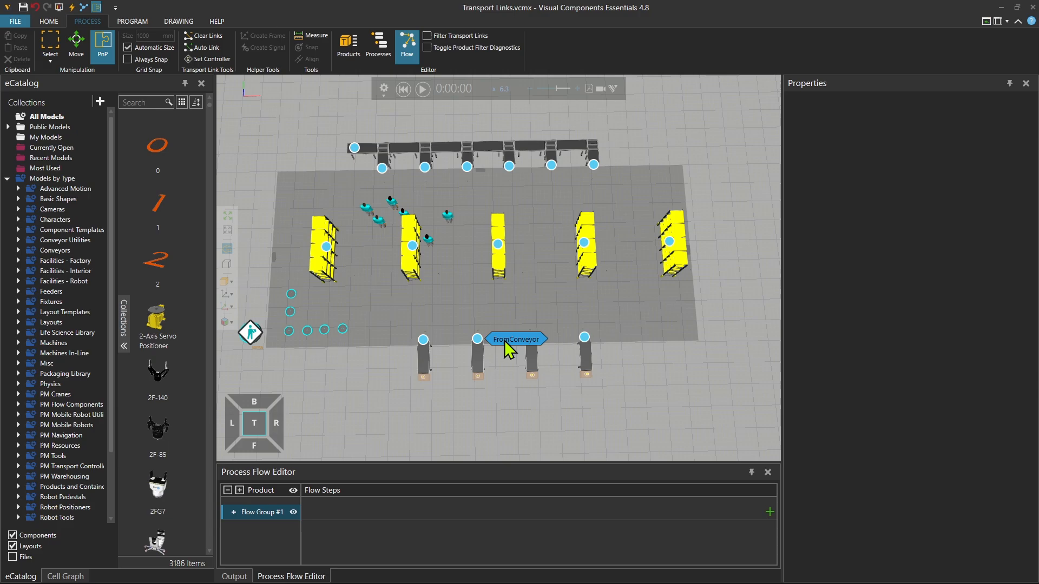
pyautogui.moveTo(508, 352)
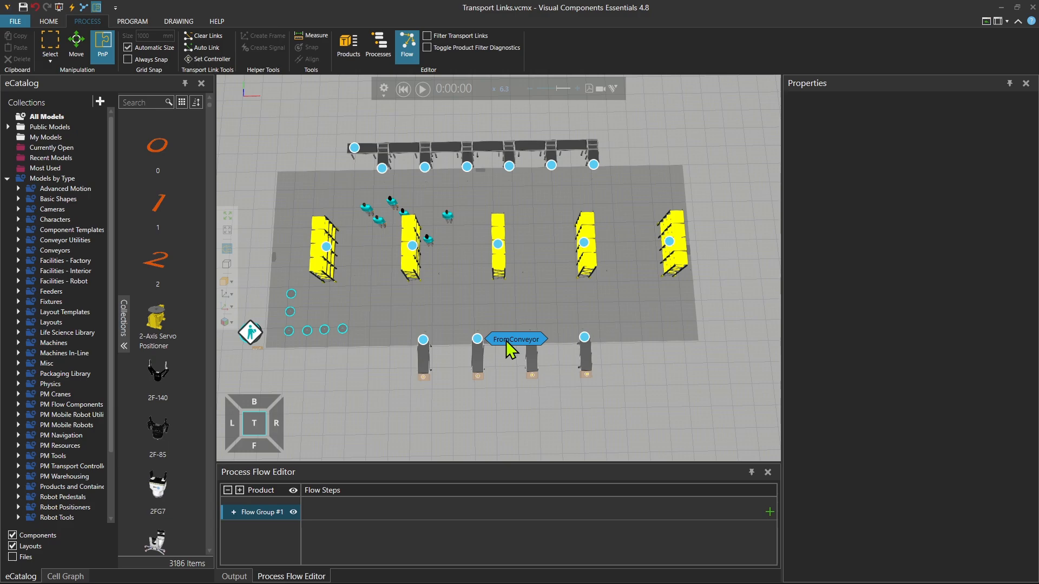
# - Add FromConveyor and then Stack as the first two flow steps
pyautogui.click(515, 339)
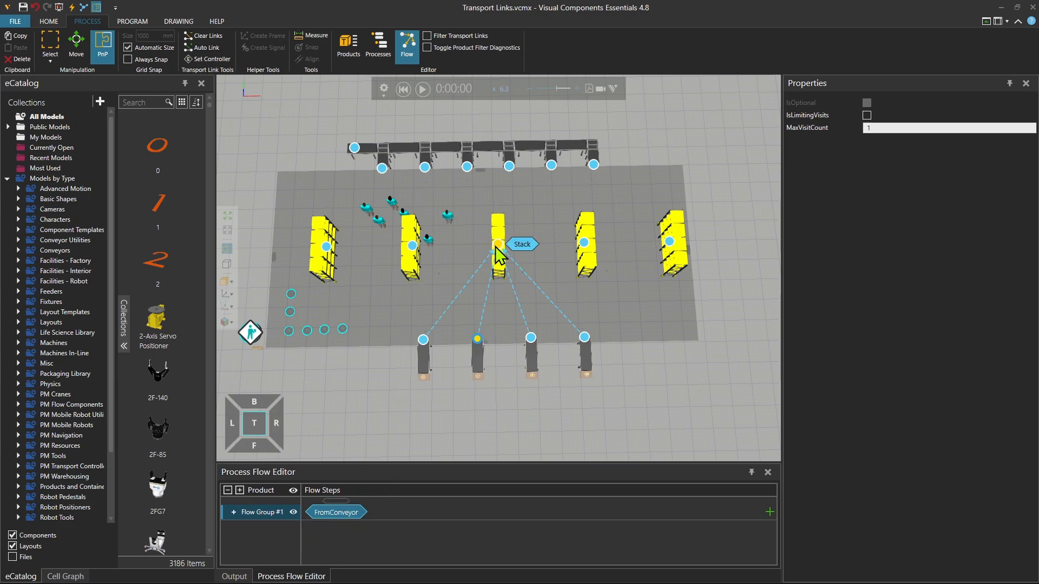
pyautogui.click(521, 244)
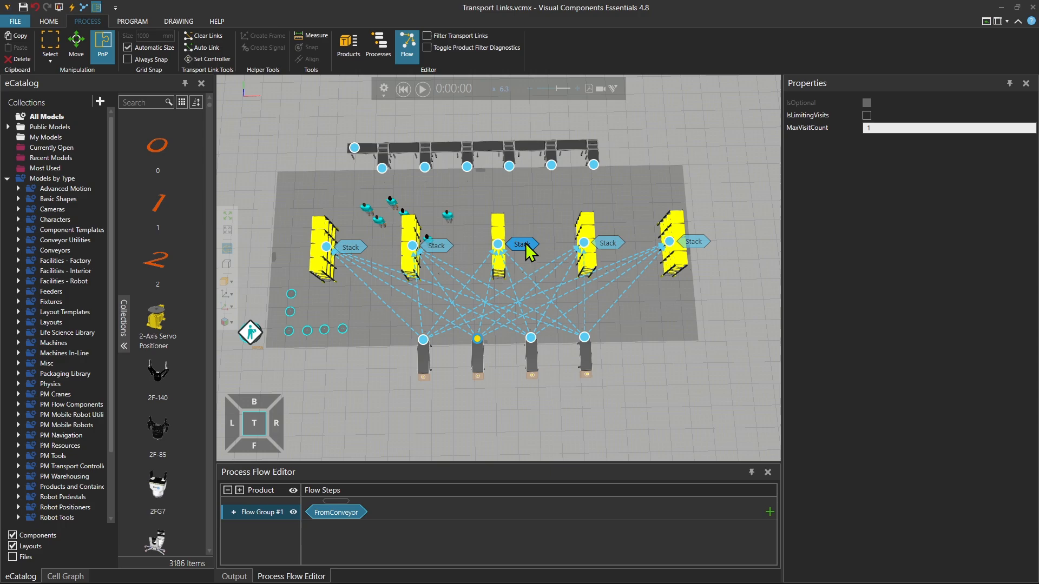
pyautogui.click(522, 243)
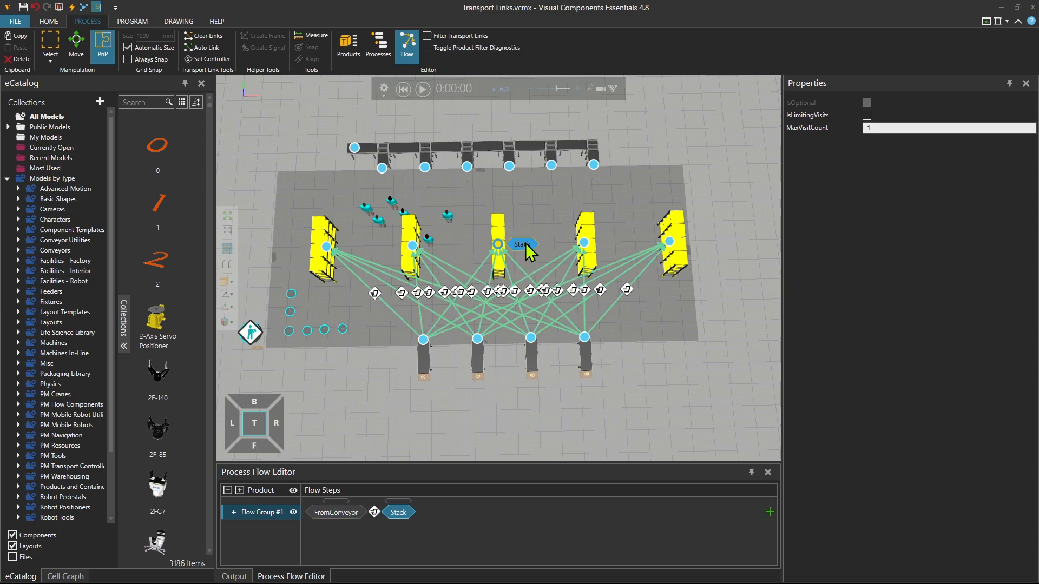
pyautogui.moveTo(487, 310)
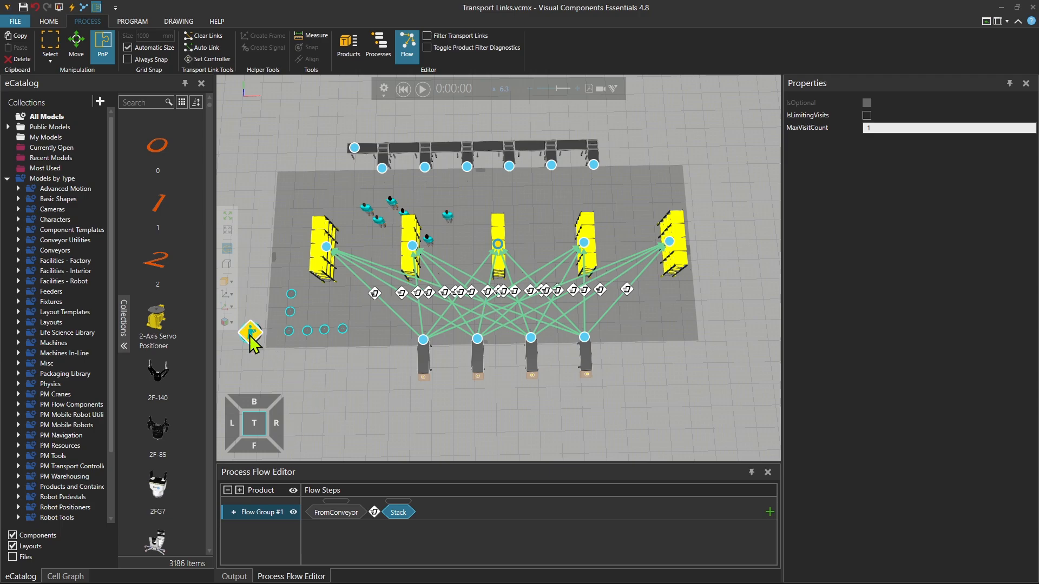
pyautogui.moveTo(257, 340)
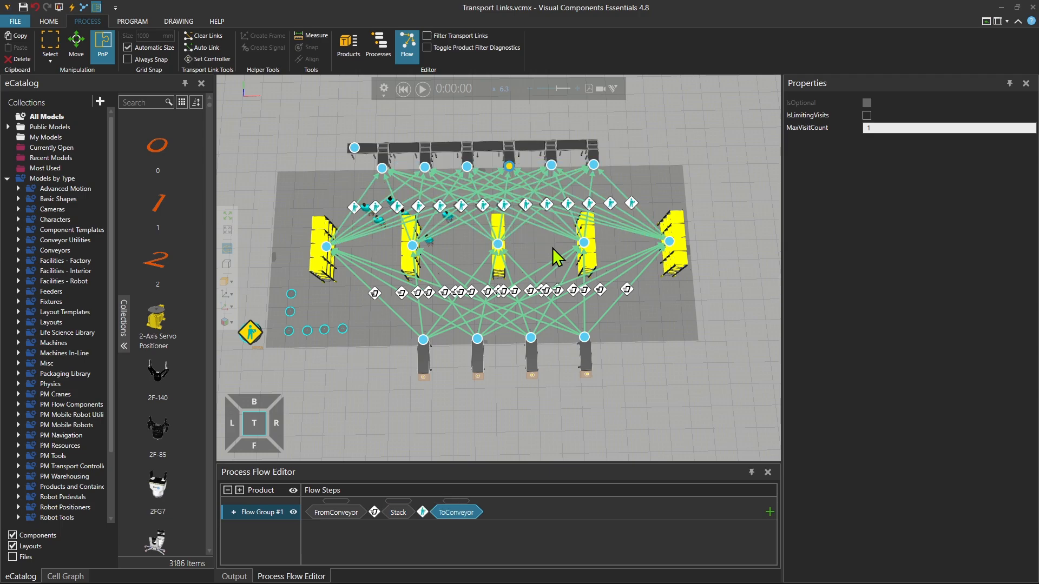
pyautogui.moveTo(534, 258)
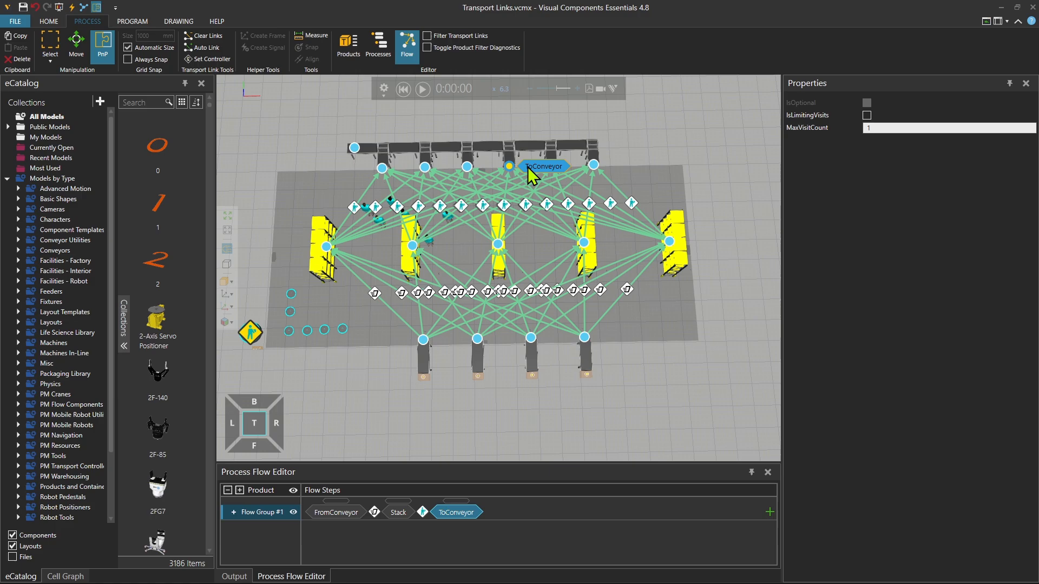
pyautogui.moveTo(814, 110)
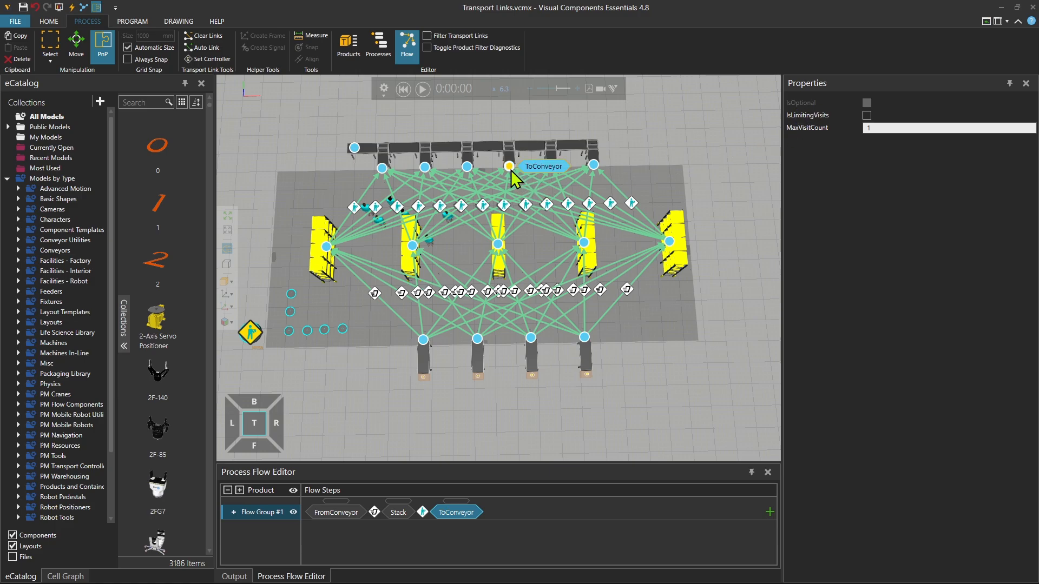
pyautogui.moveTo(662, 143)
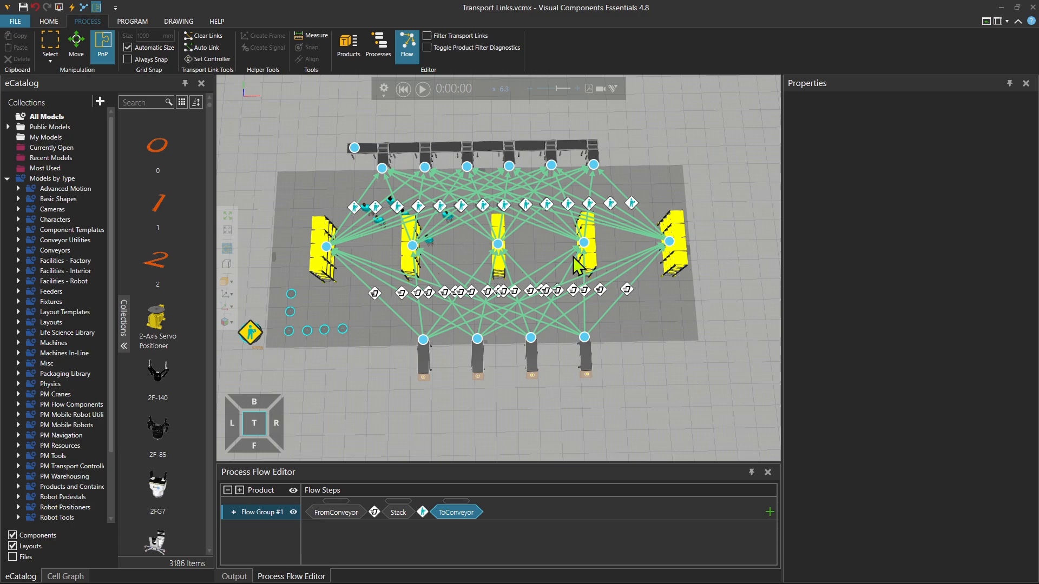
pyautogui.moveTo(563, 273)
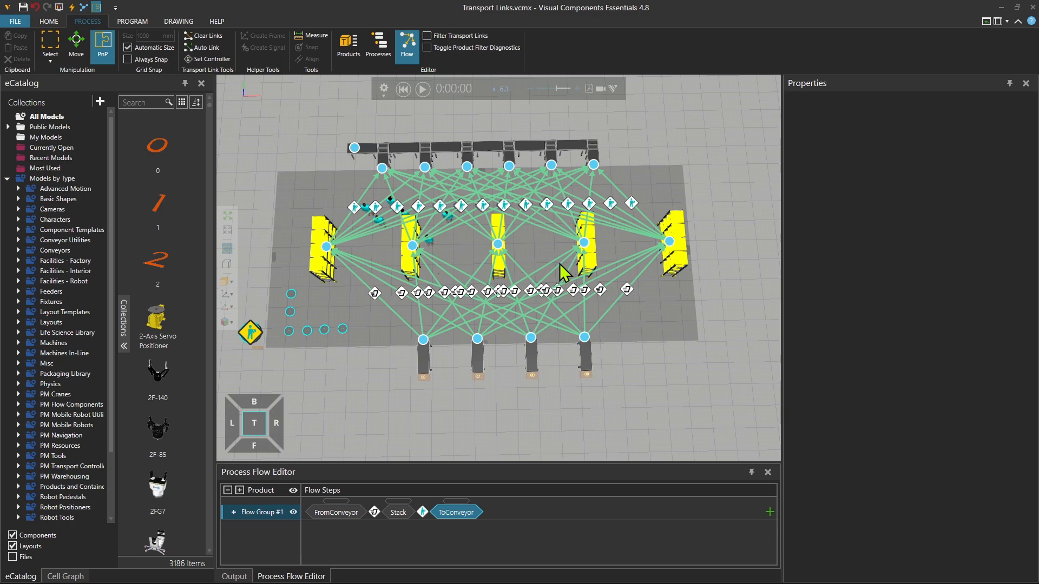
pyautogui.moveTo(437, 263)
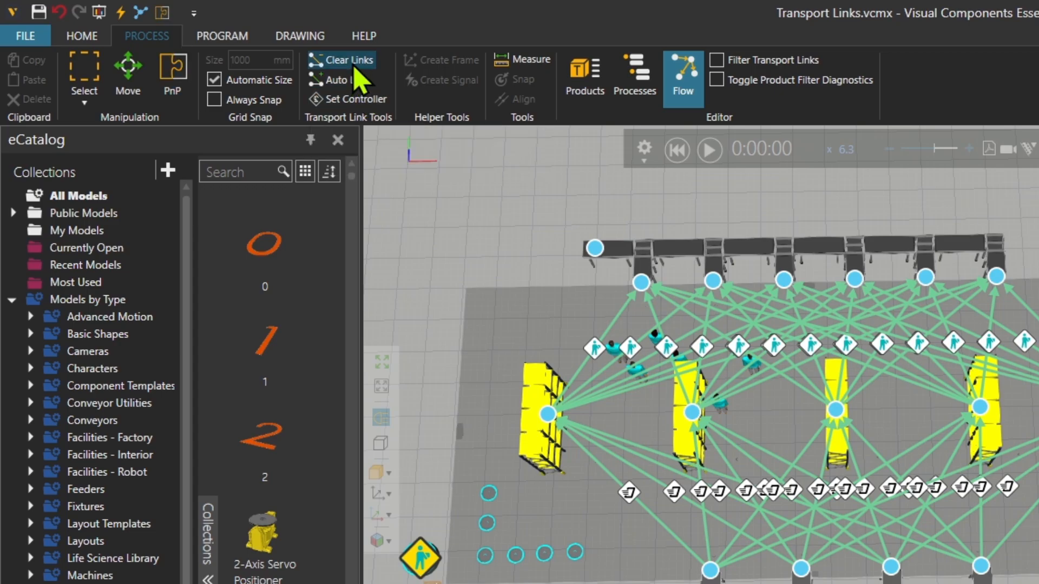
# - Set Clear Links to target Flow Group #1, clearing unused links
pyautogui.click(345, 59)
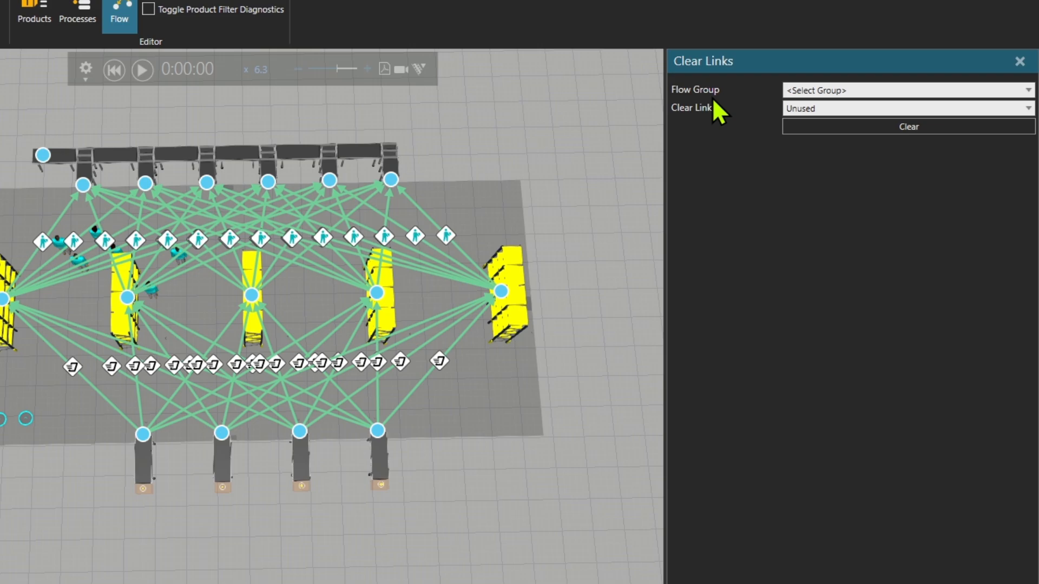
pyautogui.click(906, 90)
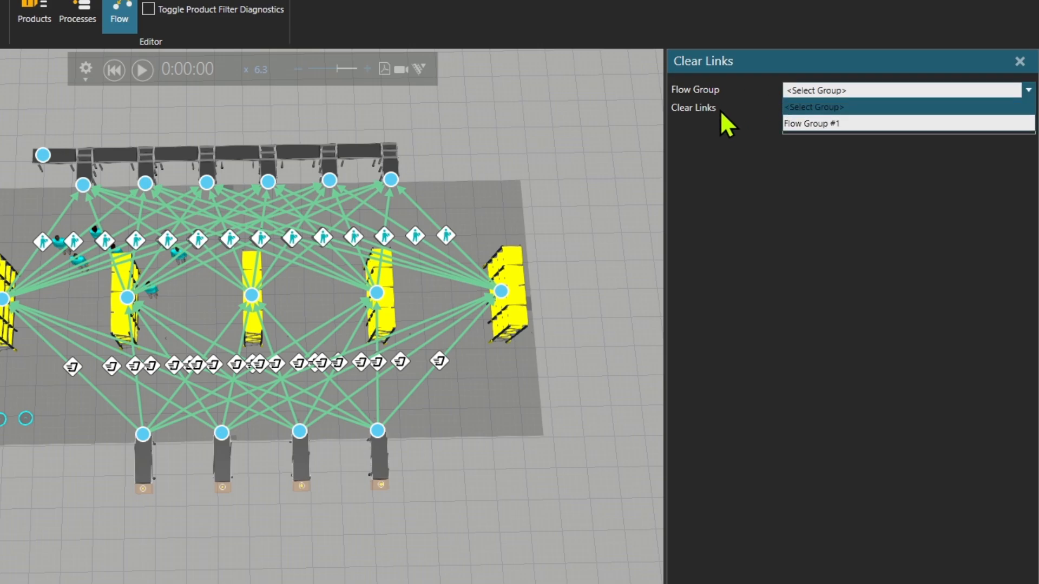
pyautogui.click(814, 123)
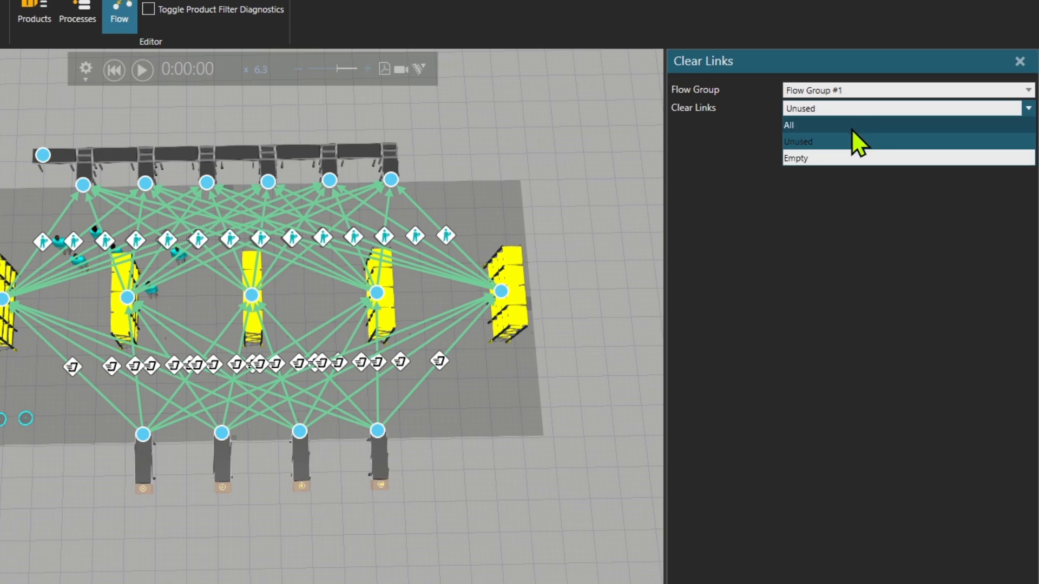
pyautogui.moveTo(817, 152)
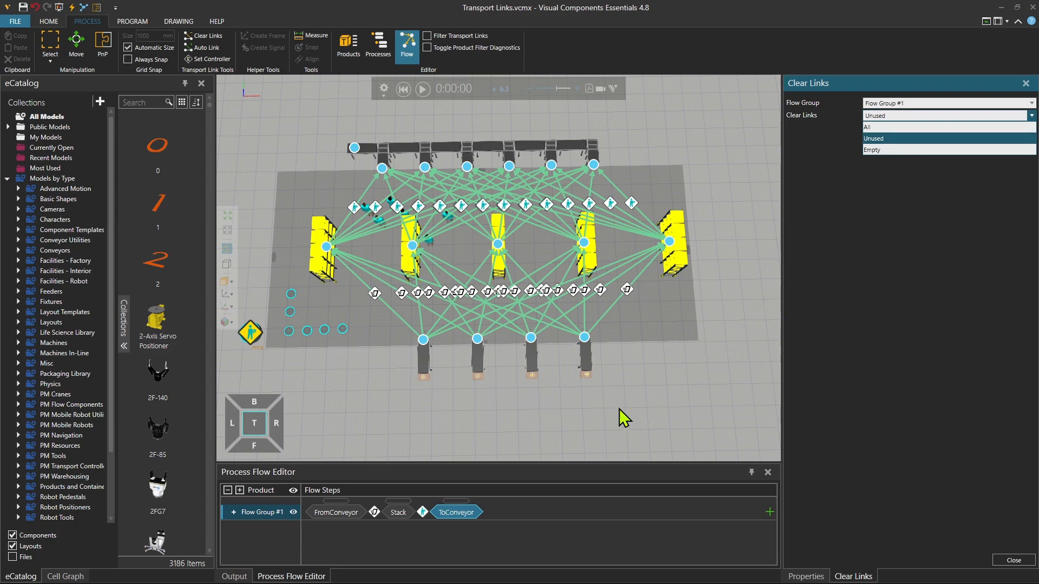
pyautogui.moveTo(573, 523)
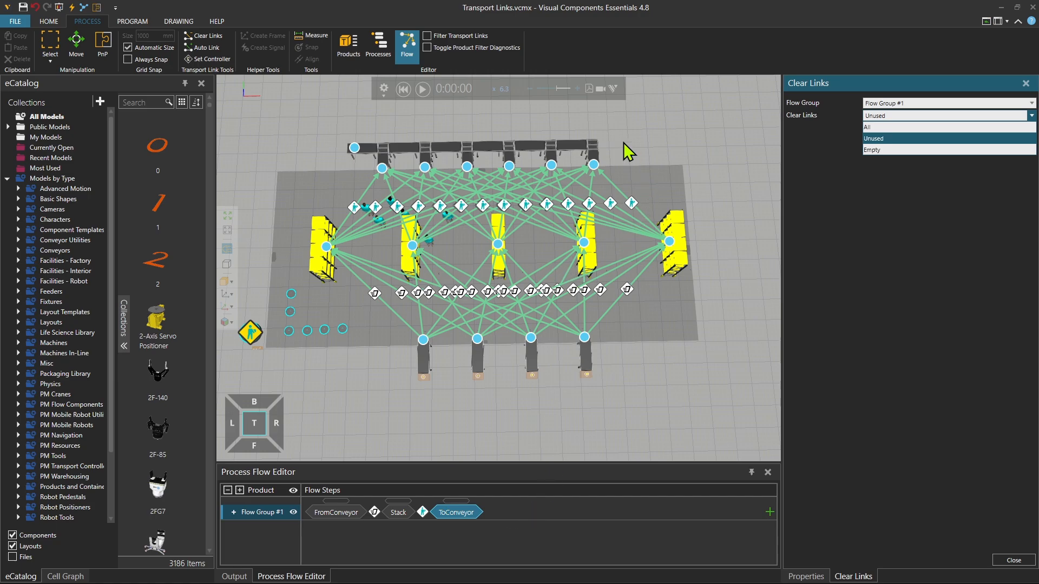
pyautogui.moveTo(578, 152)
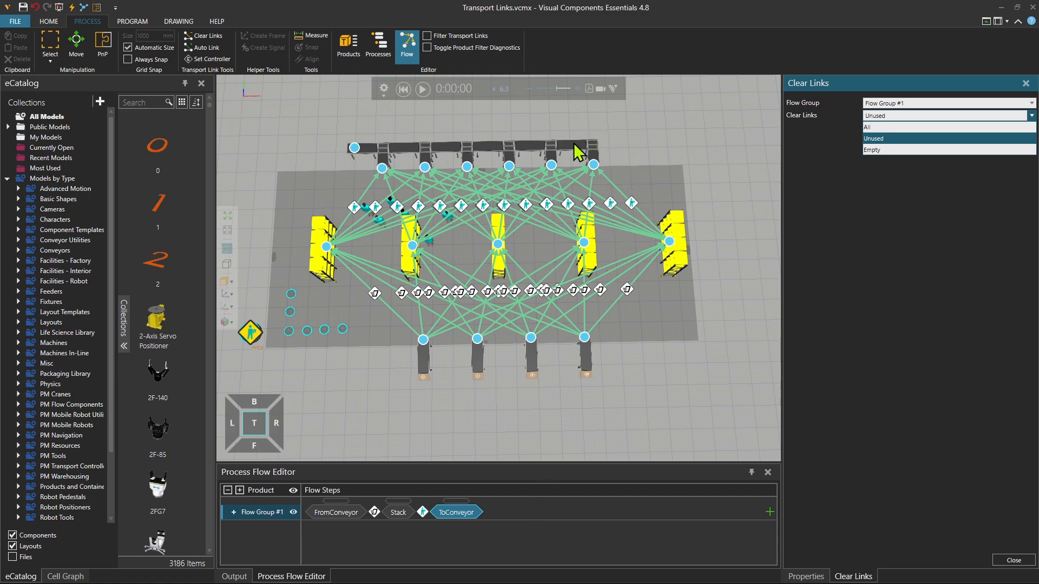
pyautogui.moveTo(573, 156)
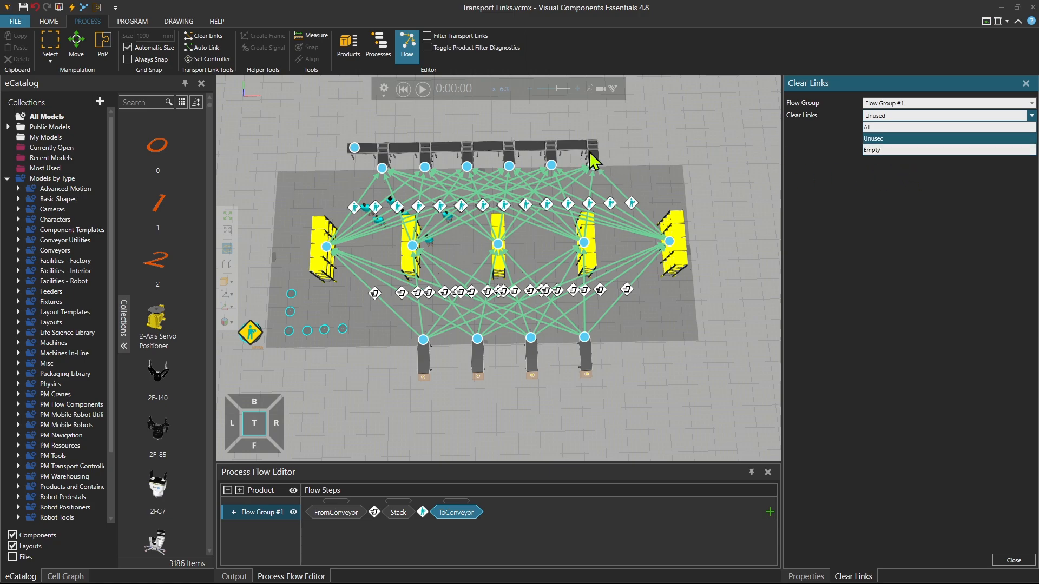
pyautogui.moveTo(727, 171)
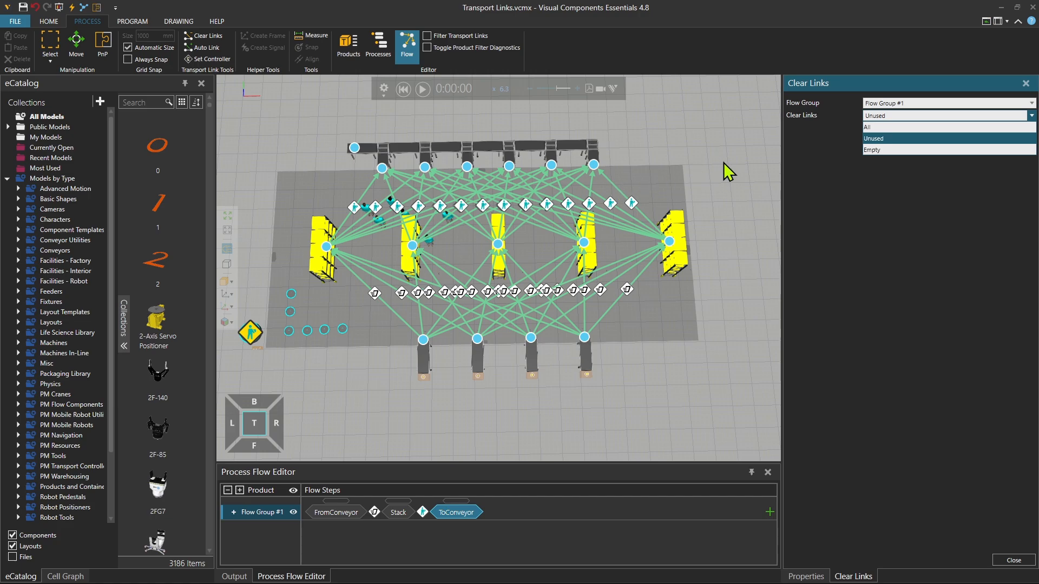
# - Add another ToConveyor step for the top conveyor stations
pyautogui.click(873, 138)
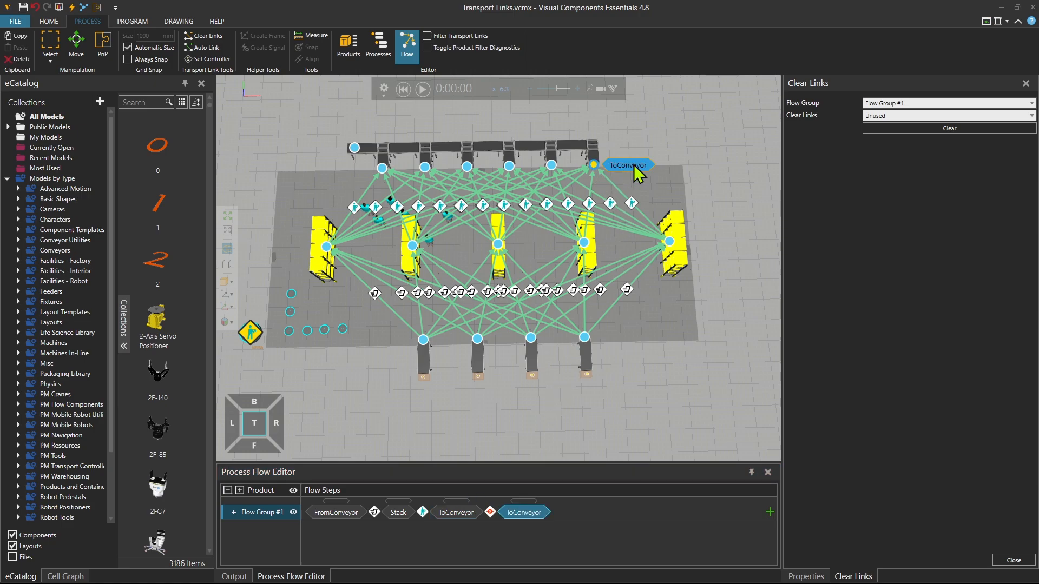
pyautogui.moveTo(561, 540)
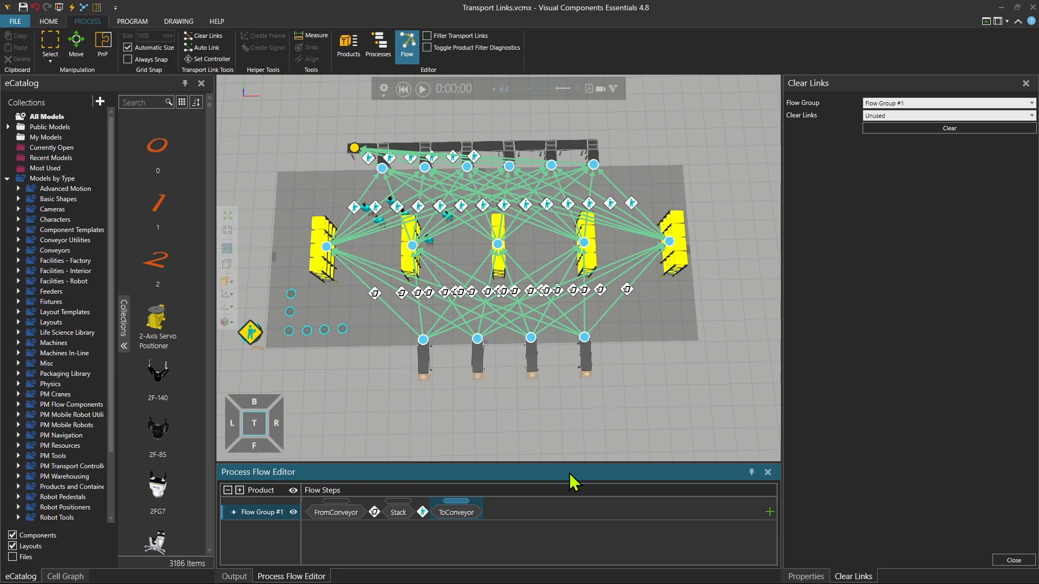
pyautogui.moveTo(358, 162)
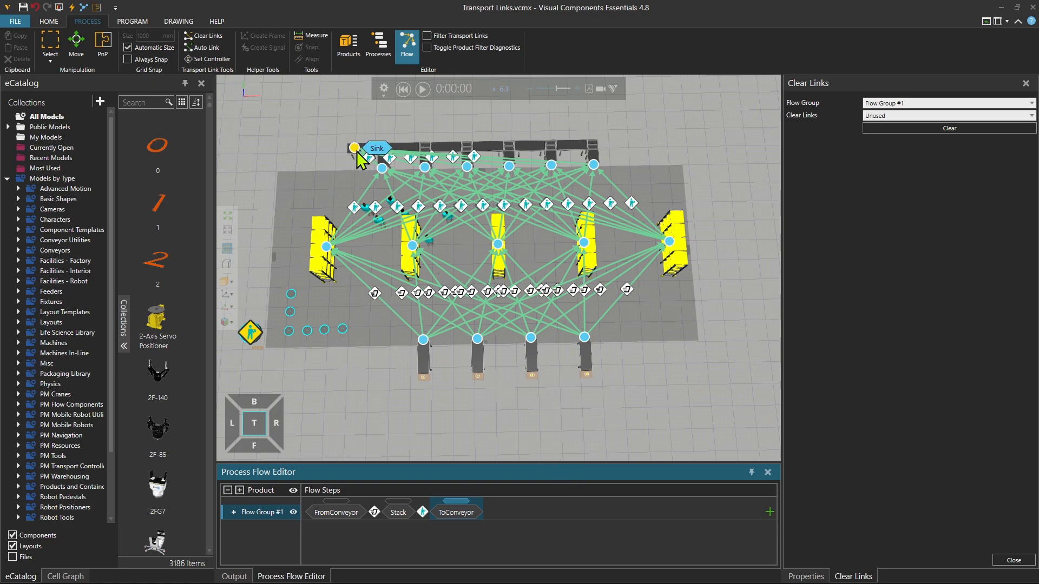
pyautogui.moveTo(523, 522)
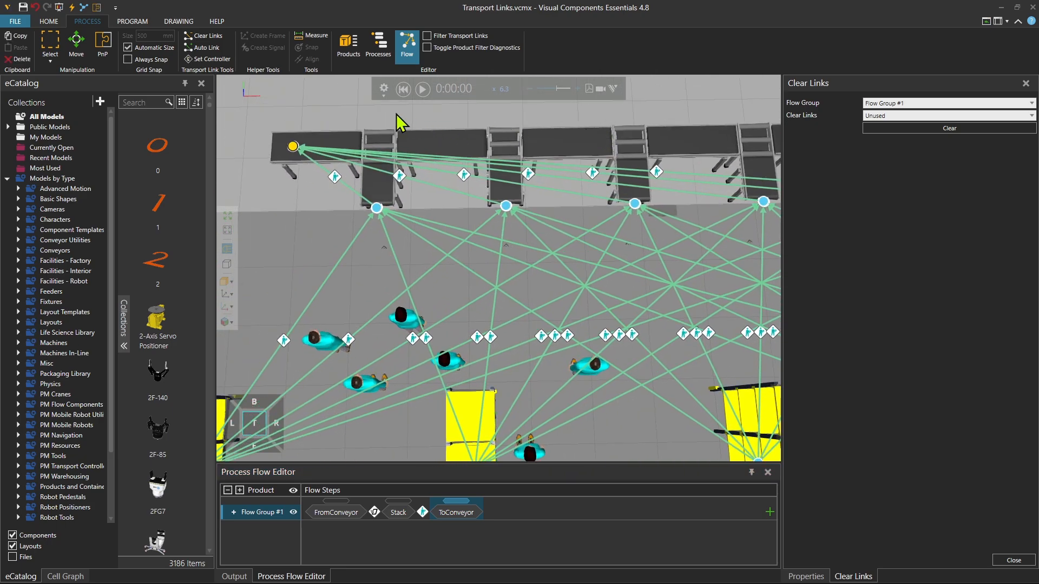
pyautogui.moveTo(337, 115)
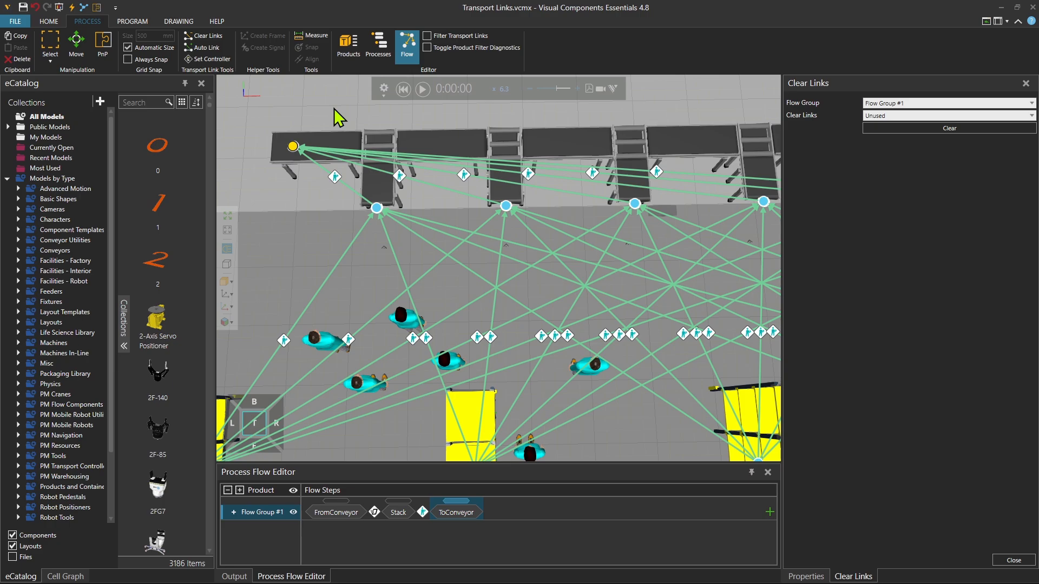
pyautogui.moveTo(325, 123)
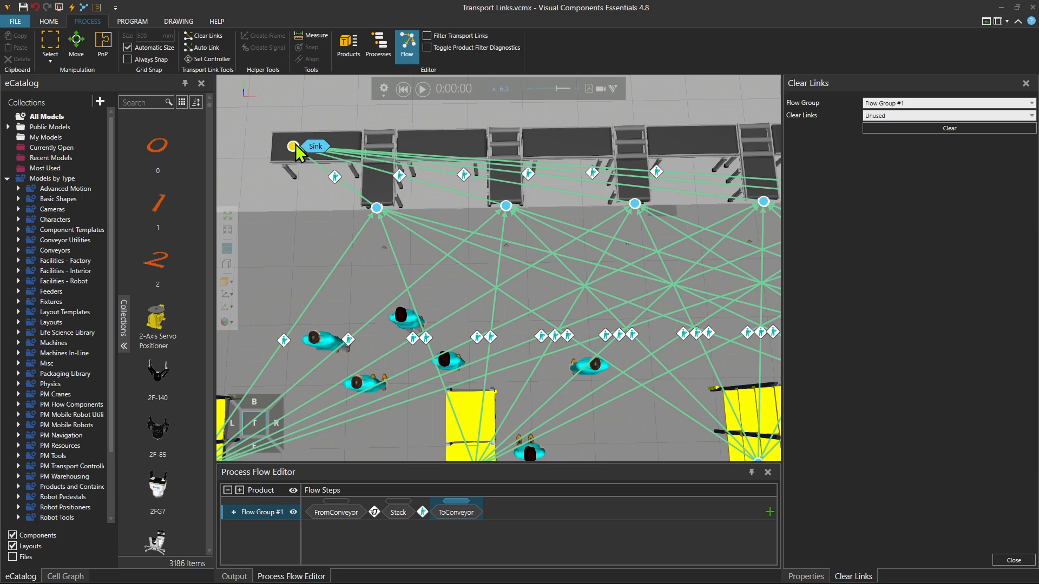
# - Append the Sink at the conveyor's left end as the last step
pyautogui.click(947, 115)
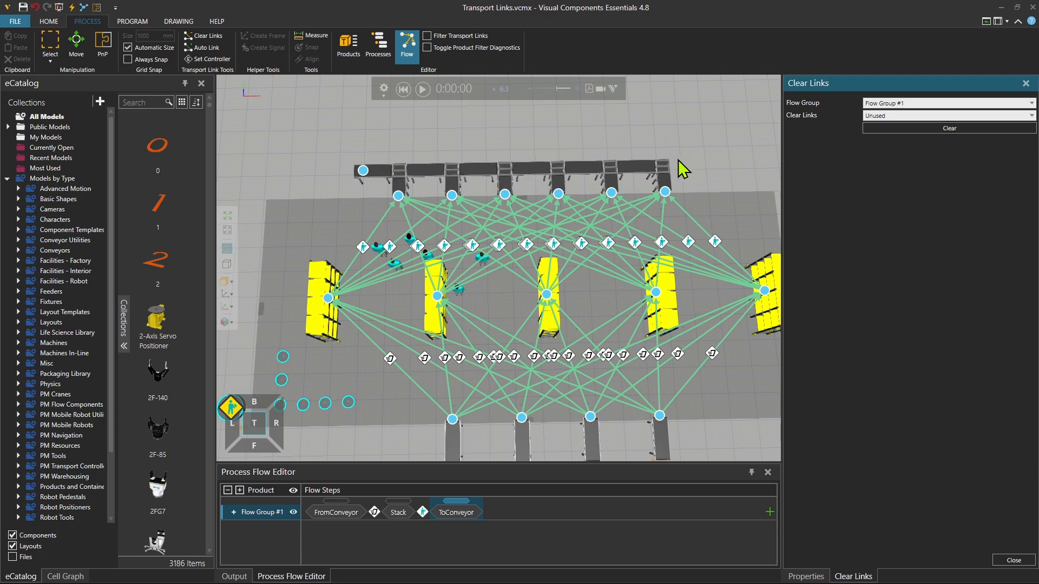
pyautogui.moveTo(413, 176)
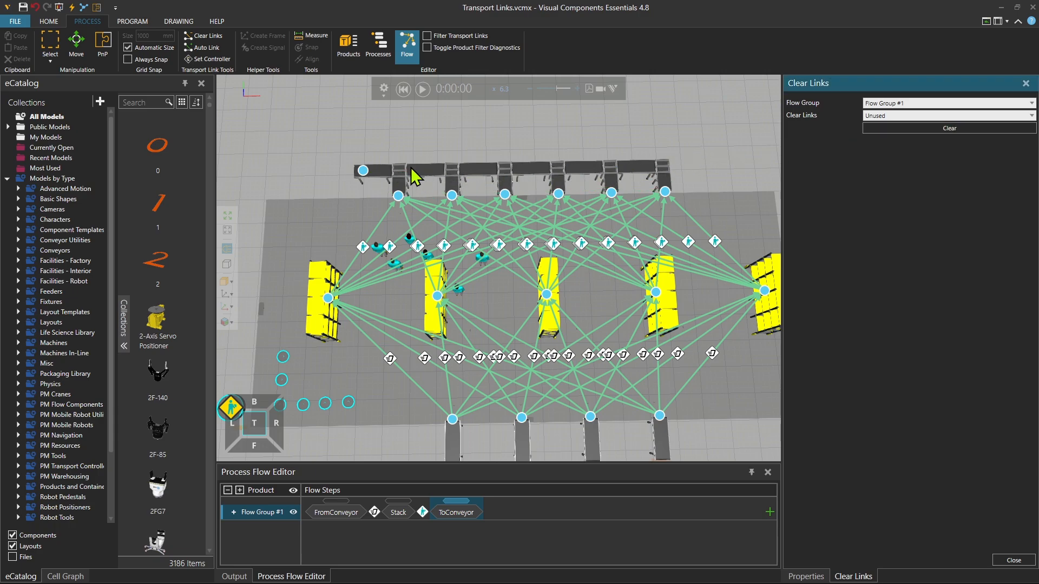
pyautogui.moveTo(515, 169)
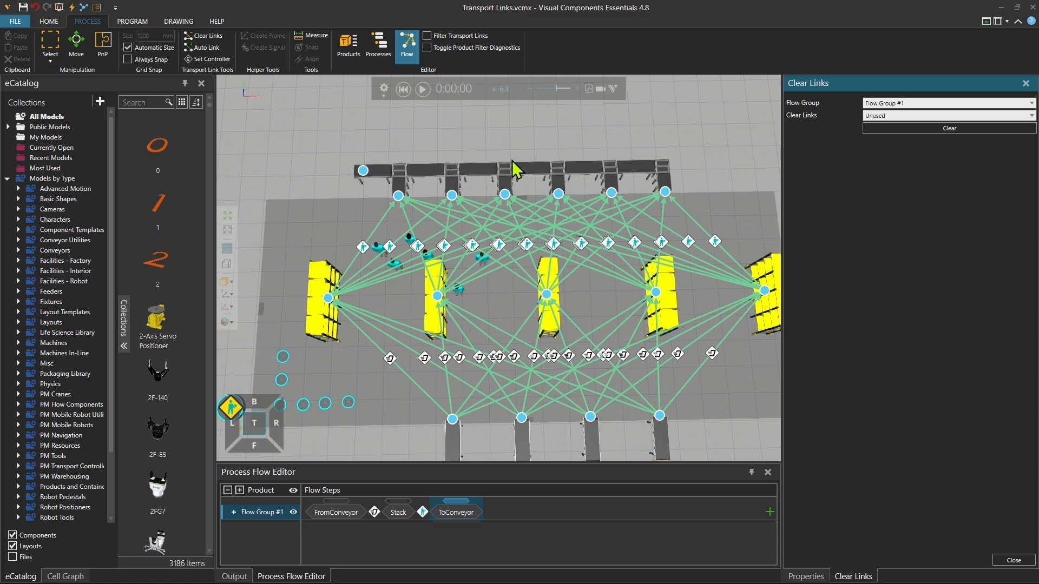
pyautogui.moveTo(496, 301)
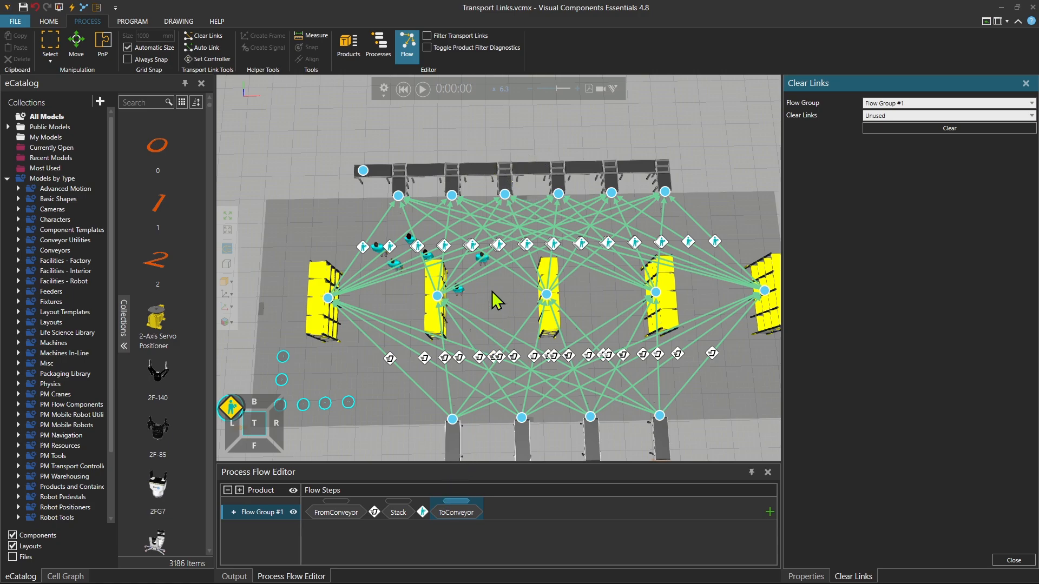
pyautogui.moveTo(538, 195)
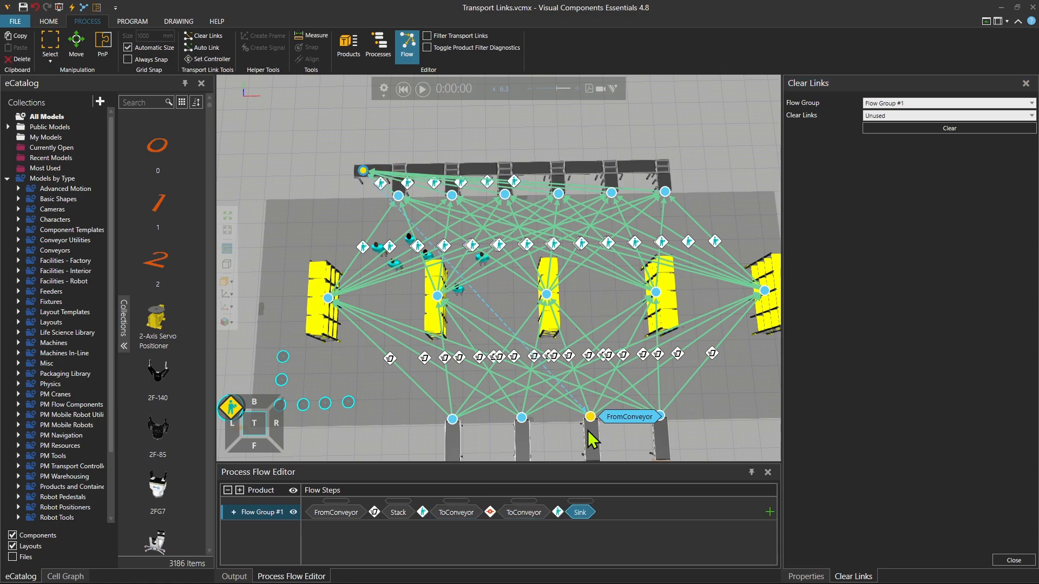
# - Delete the second ToConveyor step from Flow Group #1
pyautogui.rightClick(522, 512)
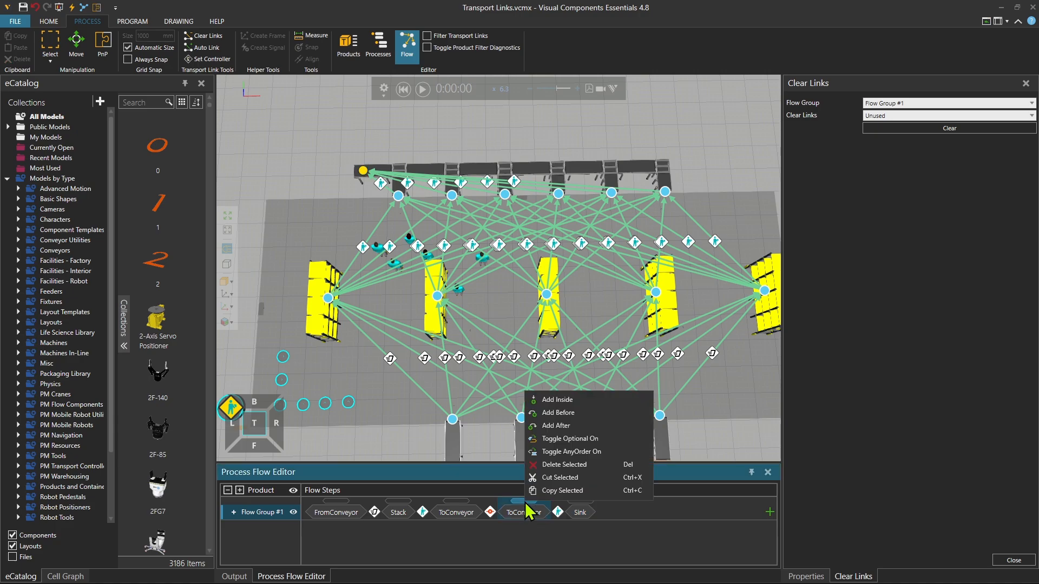
pyautogui.click(564, 464)
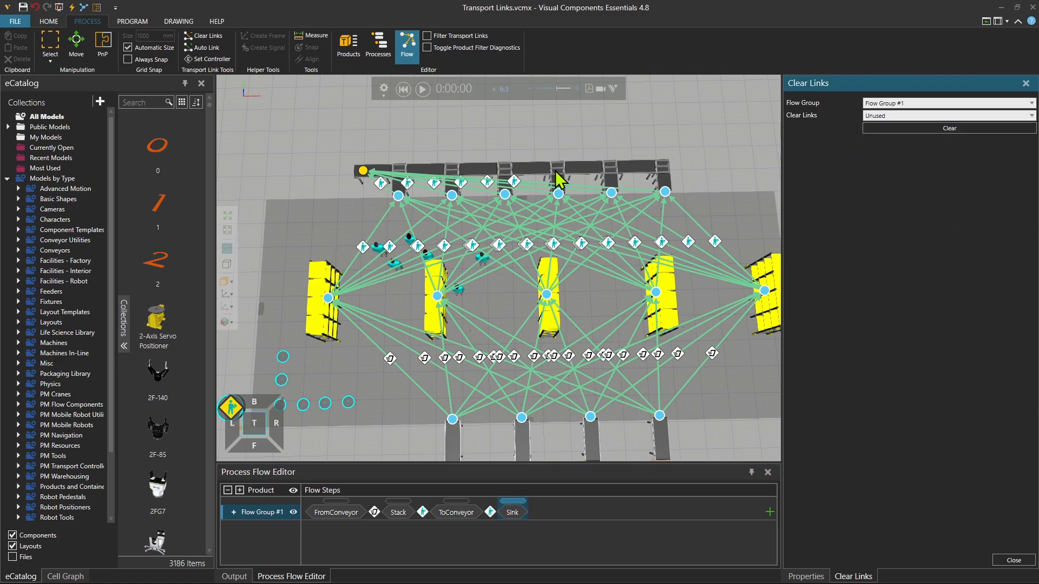
pyautogui.moveTo(508, 194)
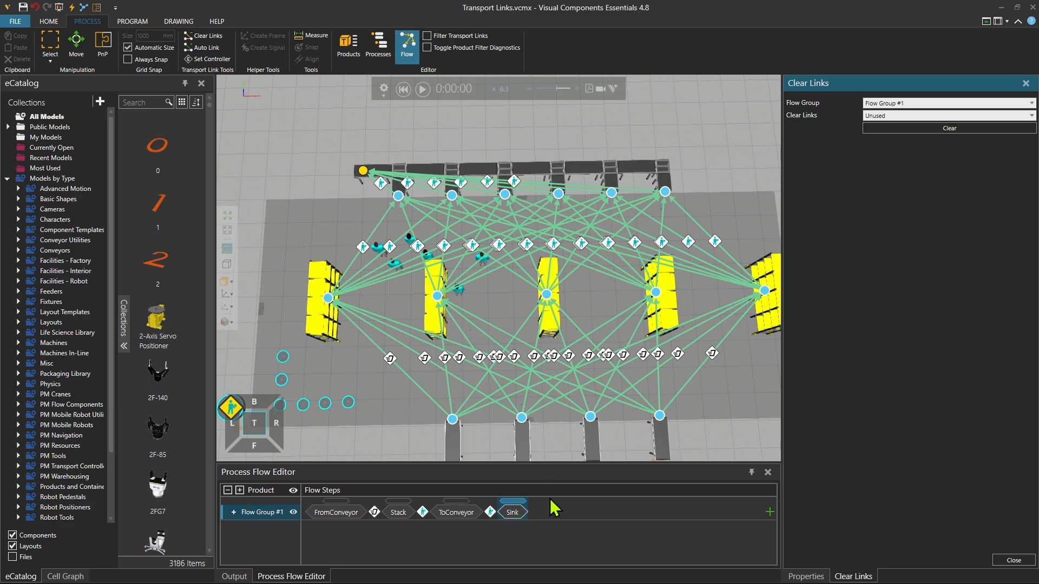
pyautogui.moveTo(563, 505)
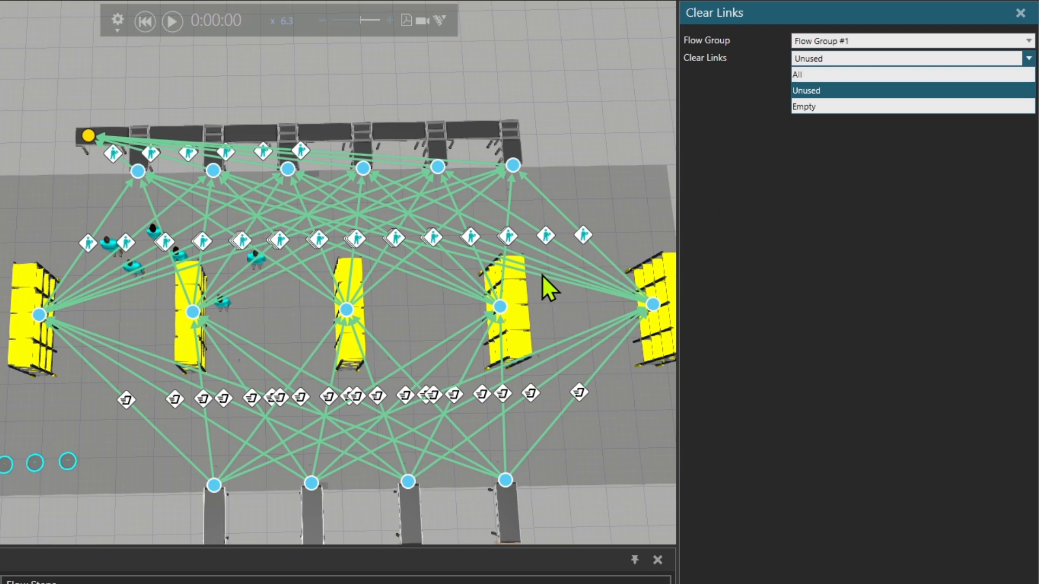
pyautogui.moveTo(557, 252)
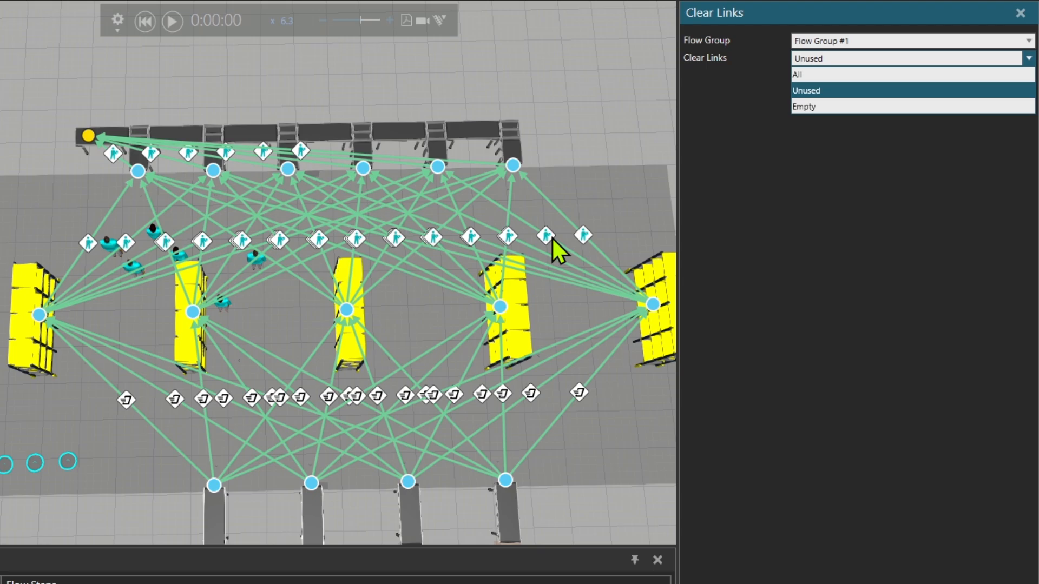
pyautogui.moveTo(546, 249)
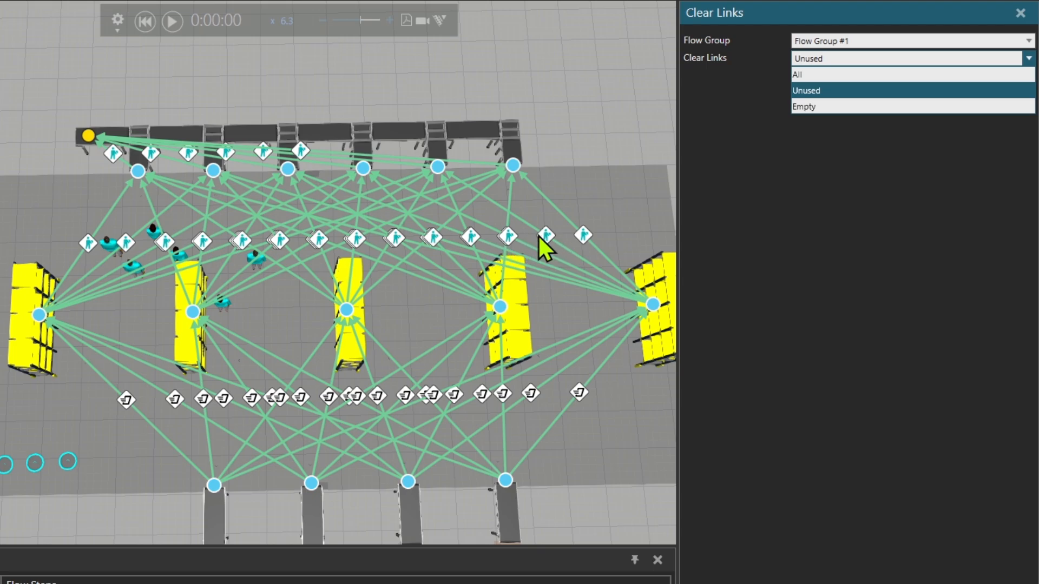
pyautogui.moveTo(560, 245)
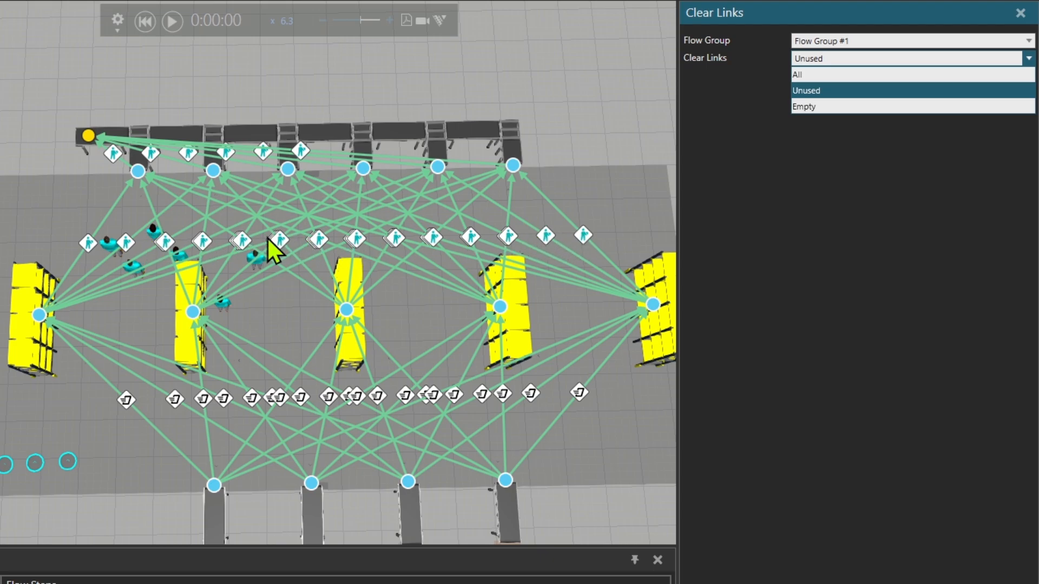
pyautogui.moveTo(584, 316)
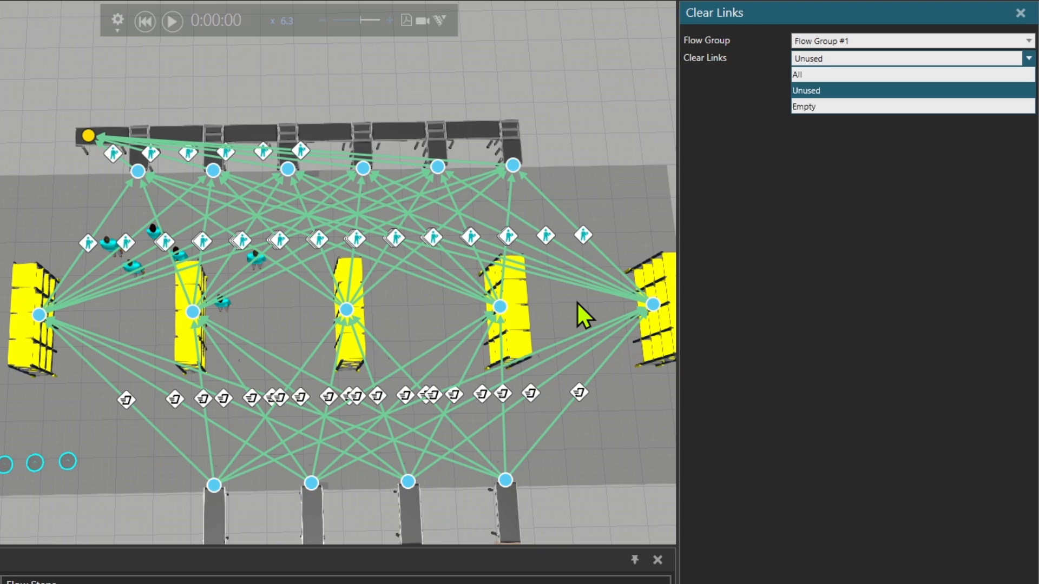
pyautogui.moveTo(474, 411)
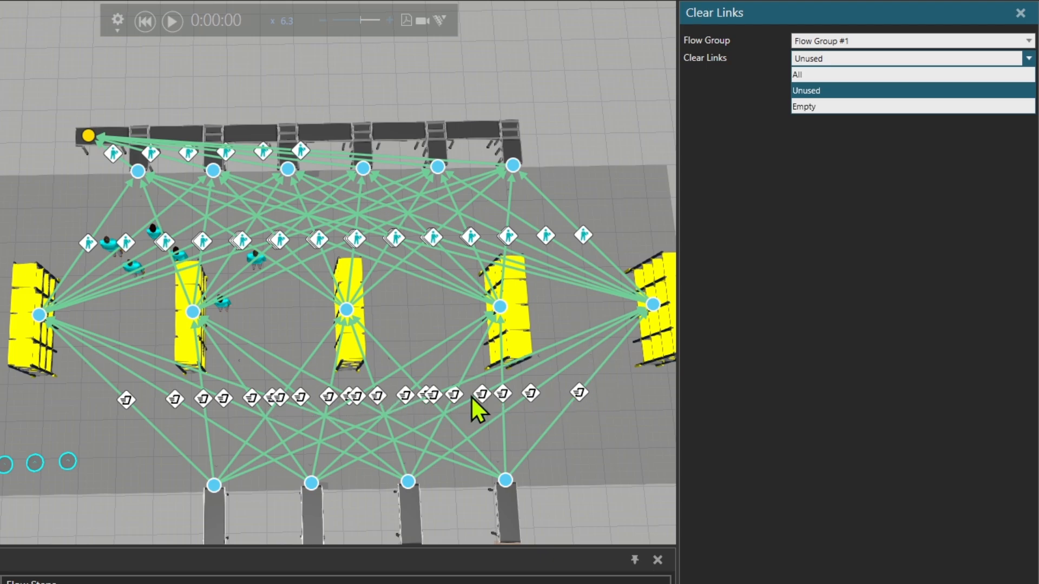
pyautogui.moveTo(514, 464)
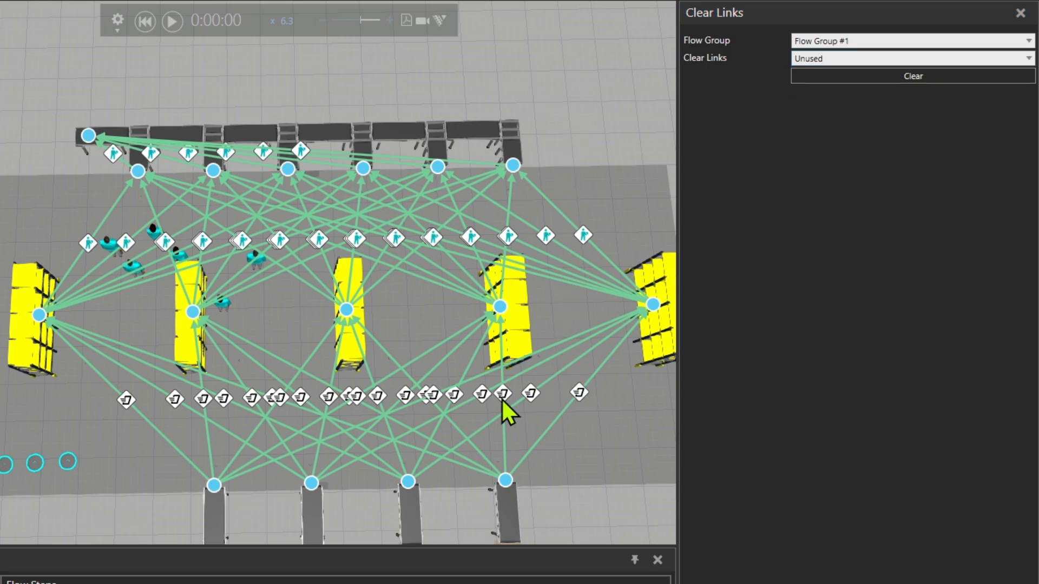
pyautogui.moveTo(767, 179)
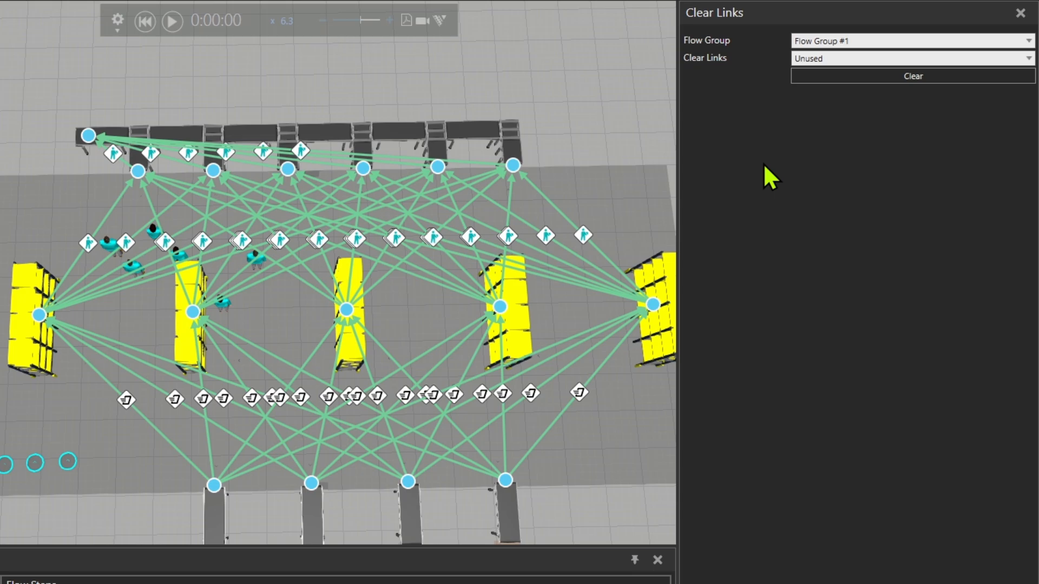
pyautogui.moveTo(749, 119)
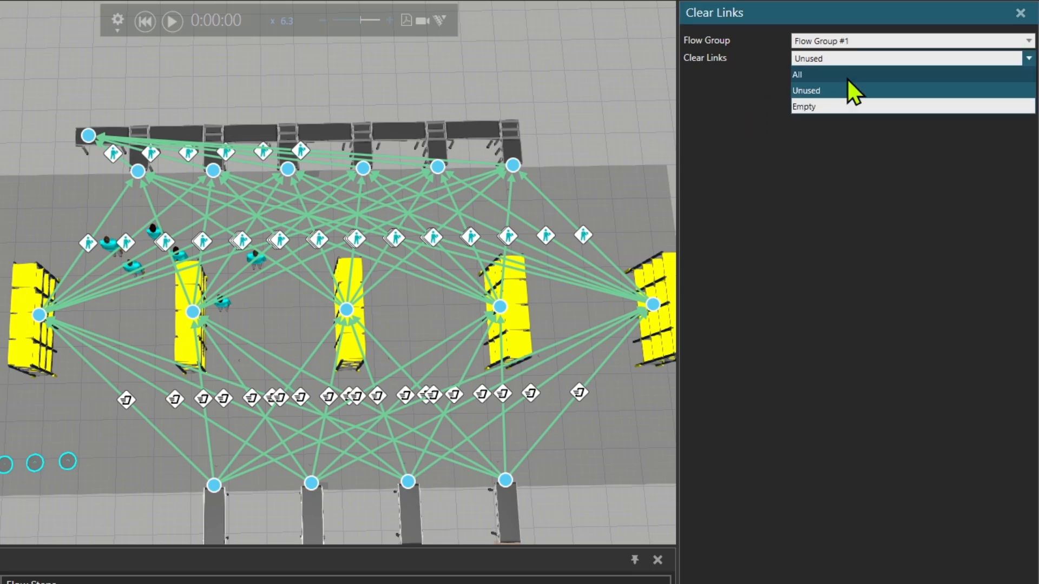
# - Clear all transport links in Flow Group #1 with the Clear Links option set to All
pyautogui.click(803, 106)
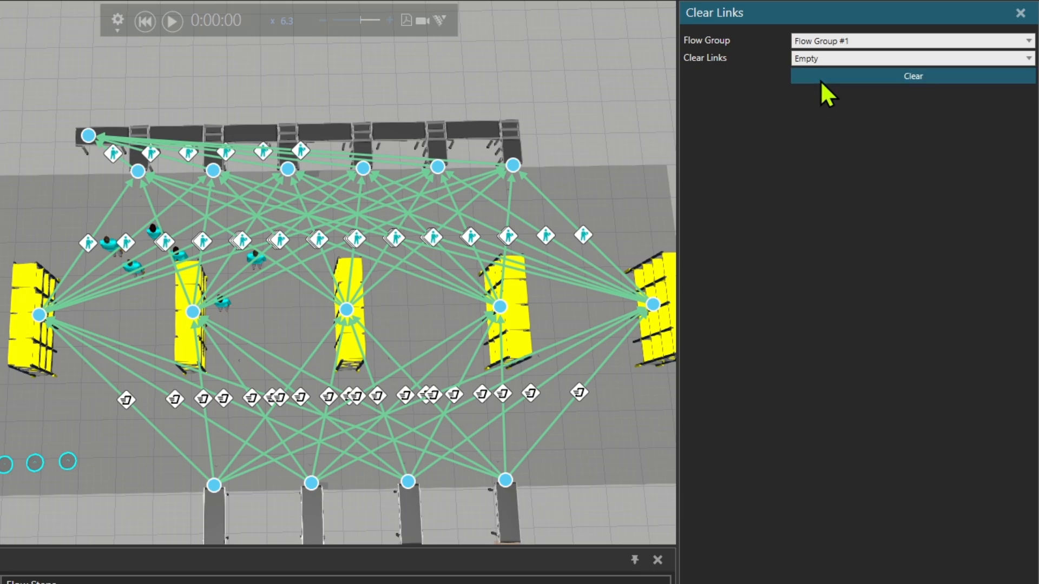
pyautogui.click(911, 58)
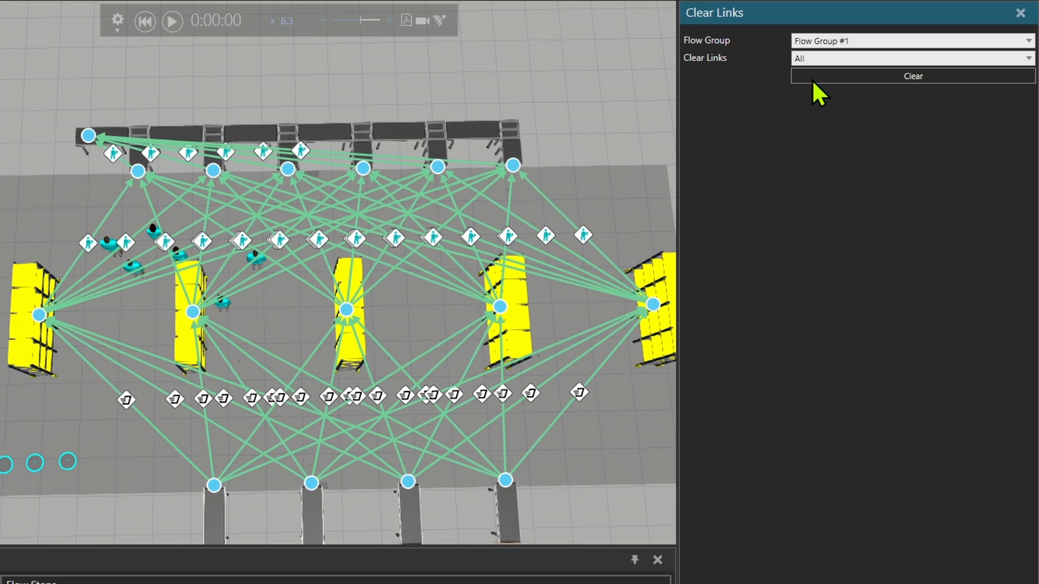
pyautogui.click(911, 76)
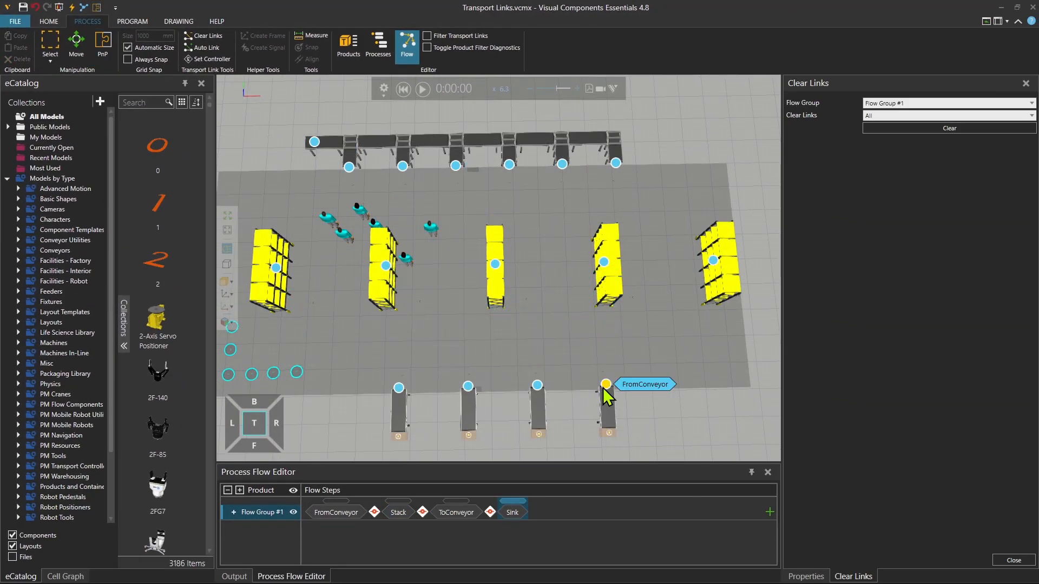
# - Drag from the rightmost bottom conveyor to the right-hand stack to auto-create its links
pyautogui.moveTo(606, 384); pyautogui.dragTo(712, 258)
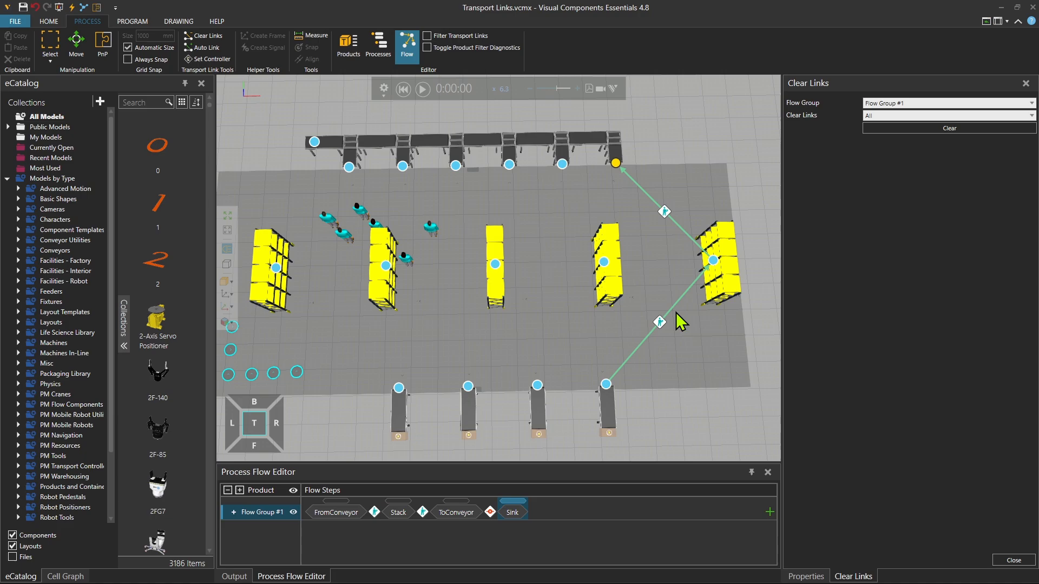
pyautogui.moveTo(685, 407)
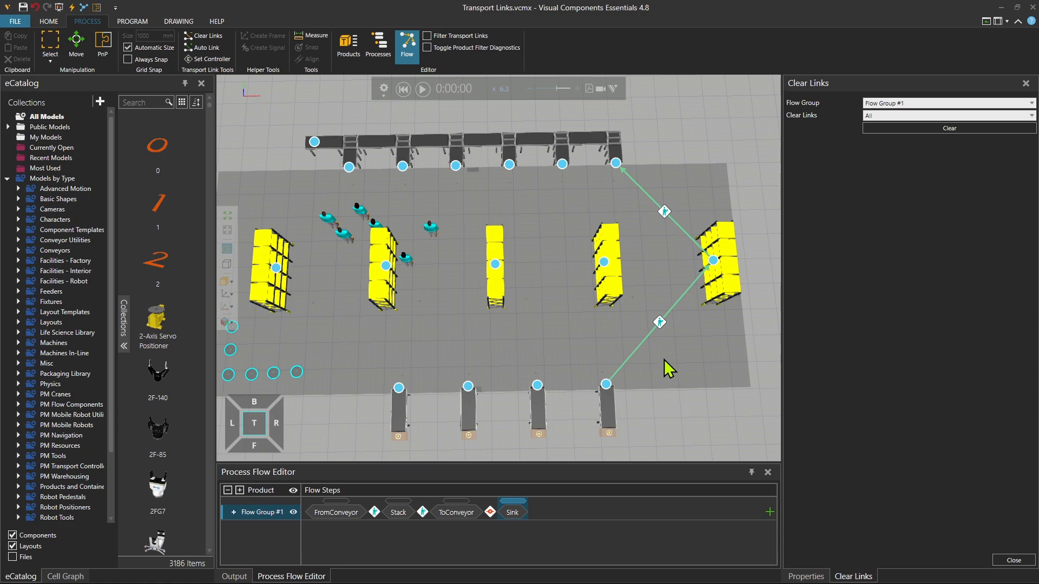
pyautogui.moveTo(666, 405)
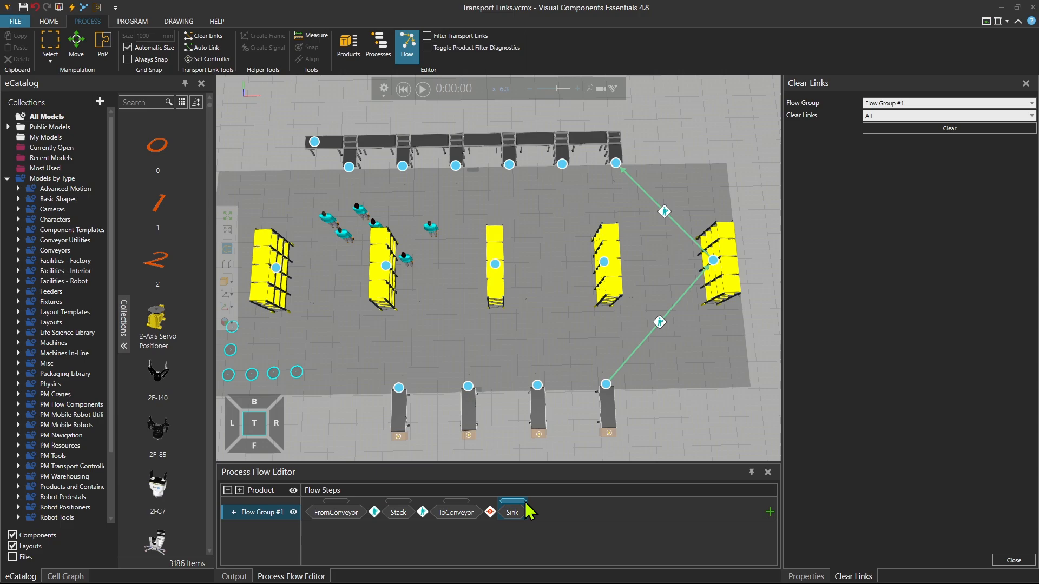
pyautogui.moveTo(666, 237)
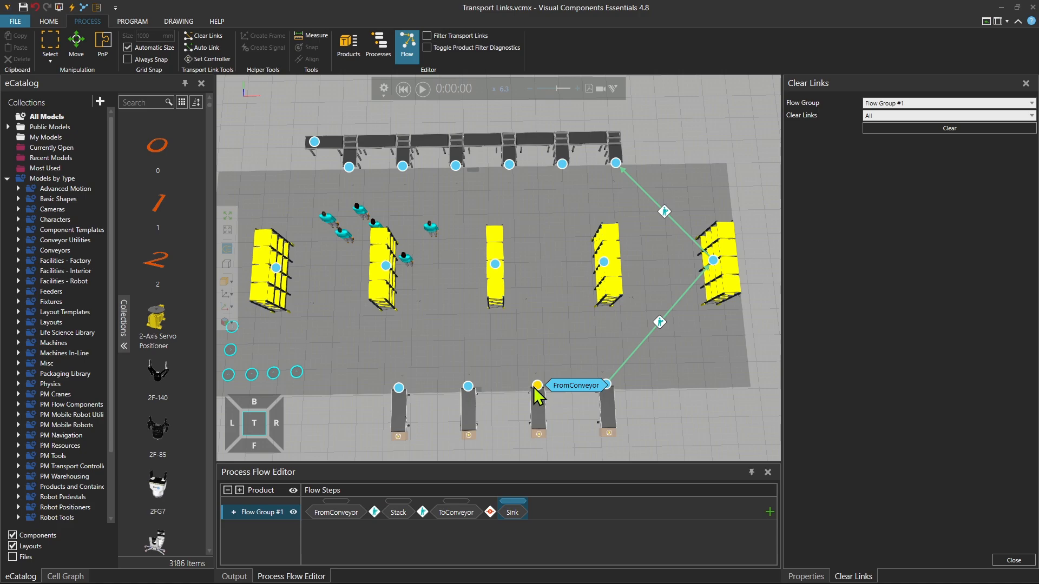
pyautogui.moveTo(493, 271)
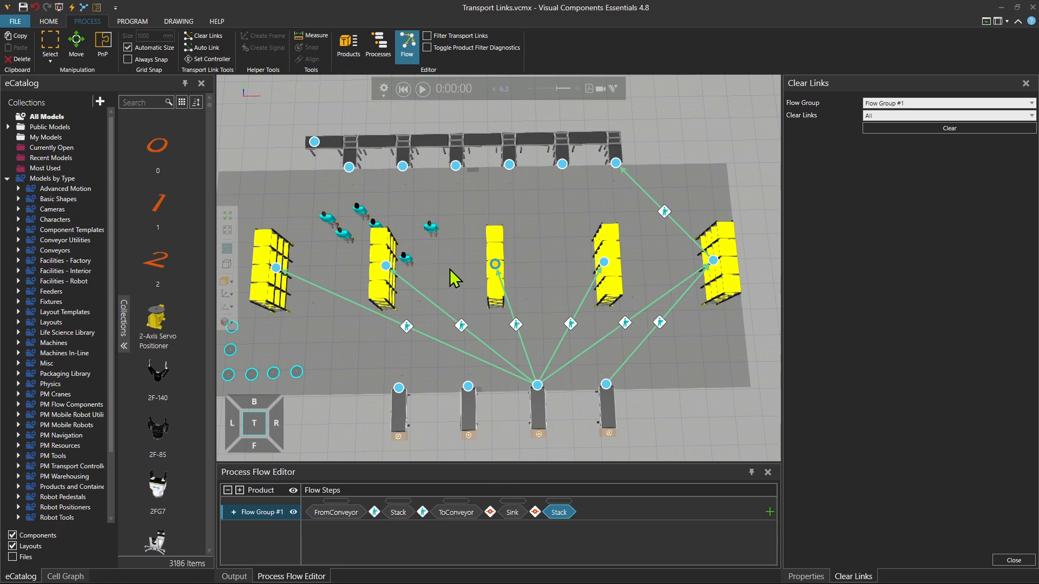
# - Delete the surplus Stack, ToConveyor and Sink flow steps, leaving FromConveyor and Stack
pyautogui.rightClick(558, 511)
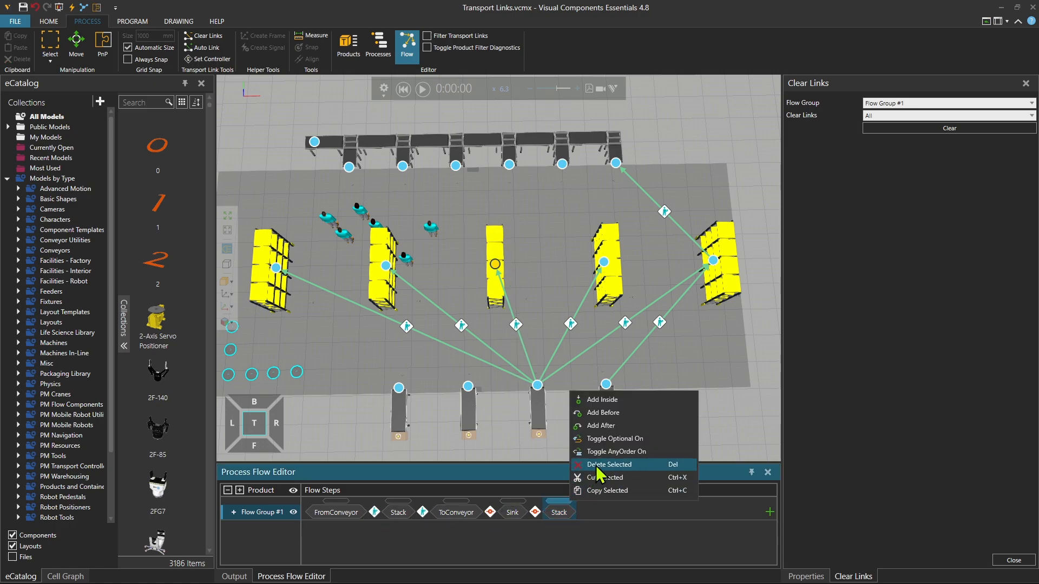
pyautogui.click(609, 464)
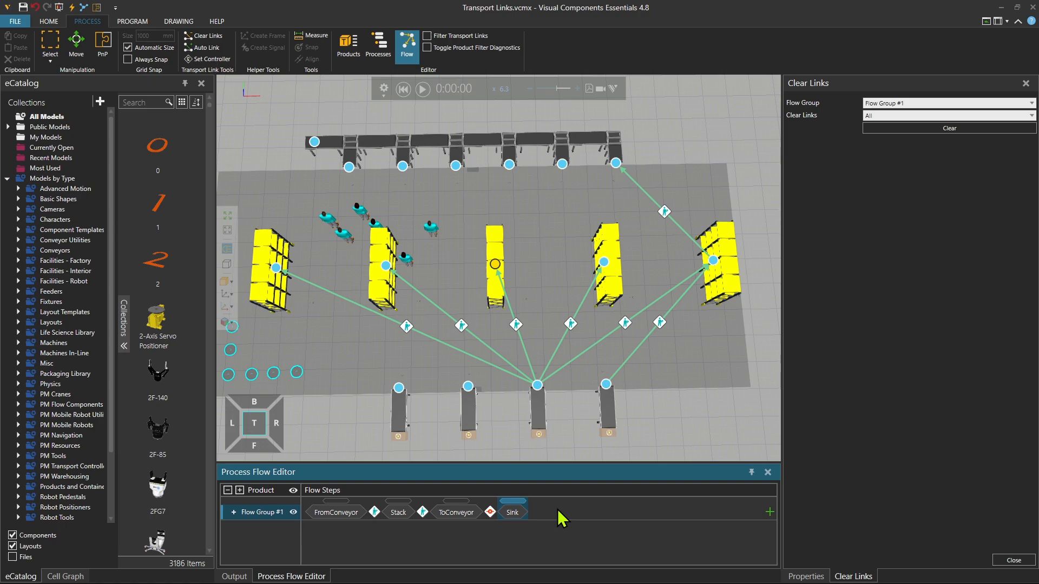
pyautogui.moveTo(404, 543)
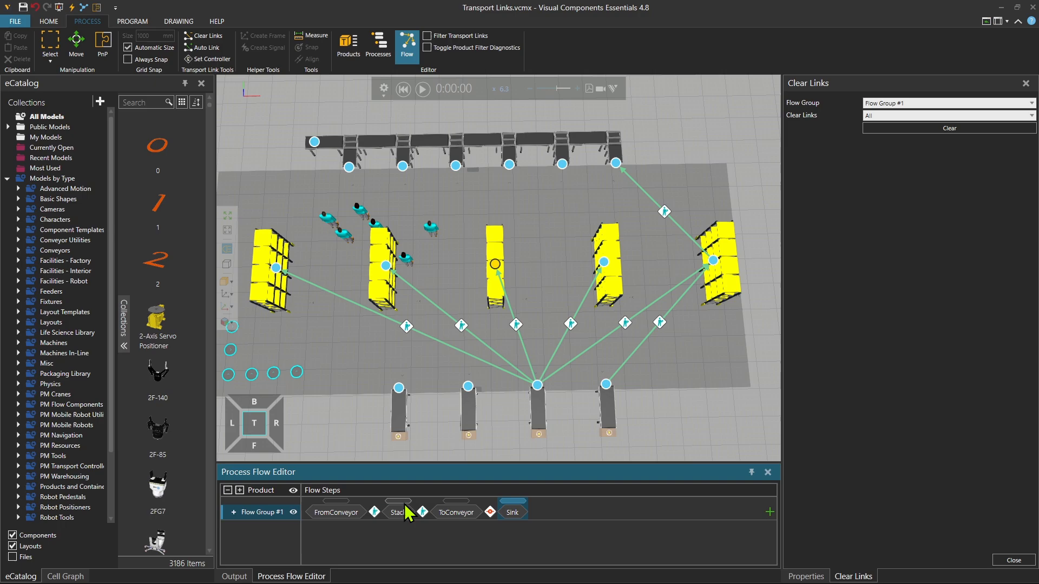
pyautogui.click(398, 512)
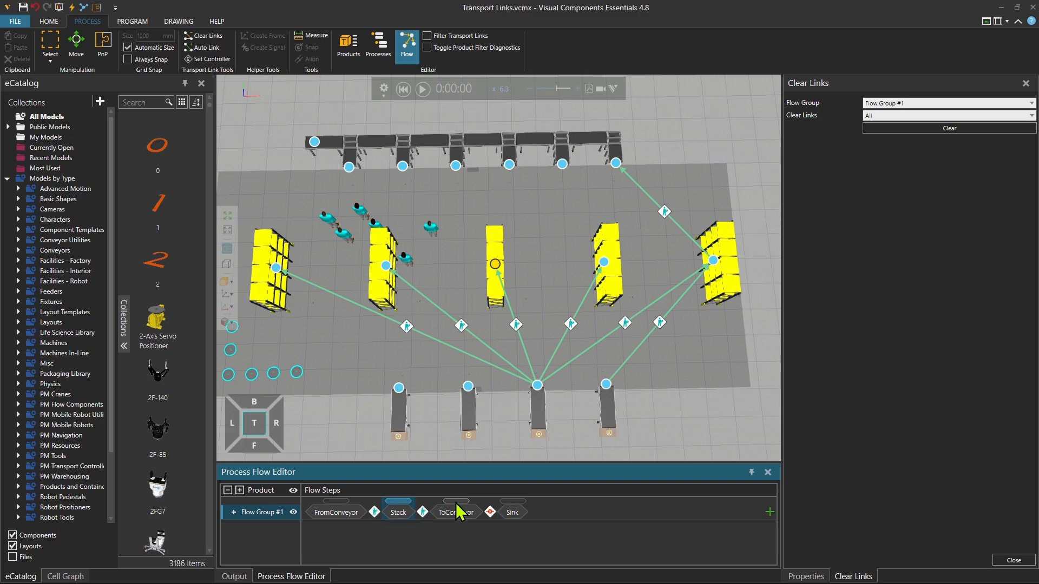
pyautogui.rightClick(455, 511)
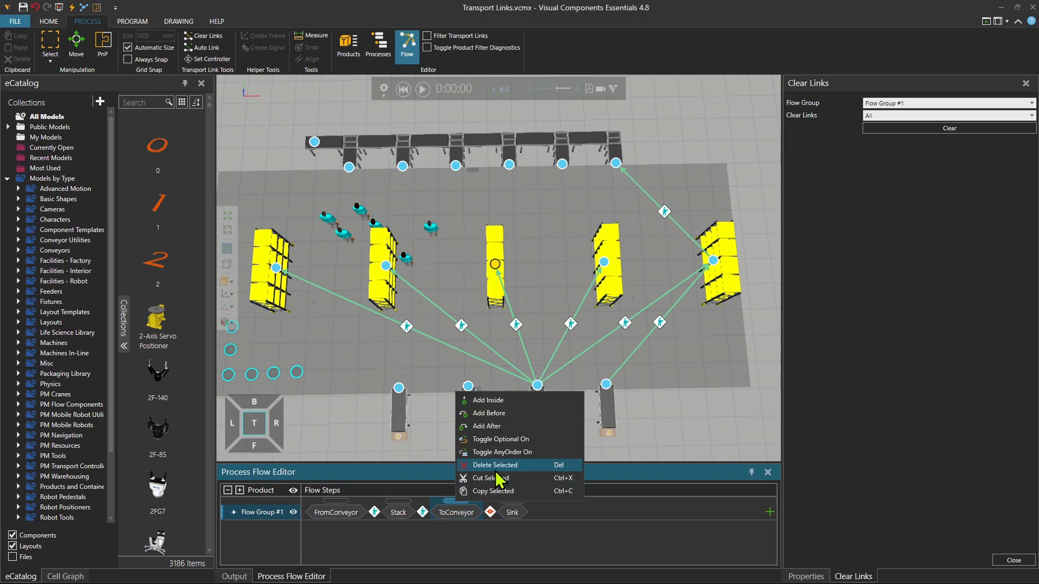
pyautogui.click(494, 464)
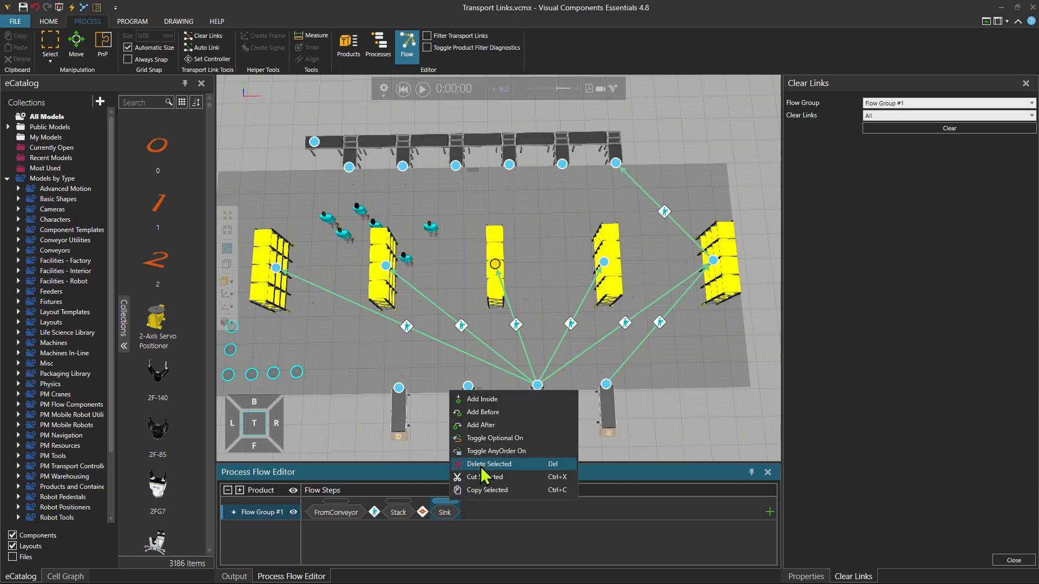
pyautogui.click(488, 464)
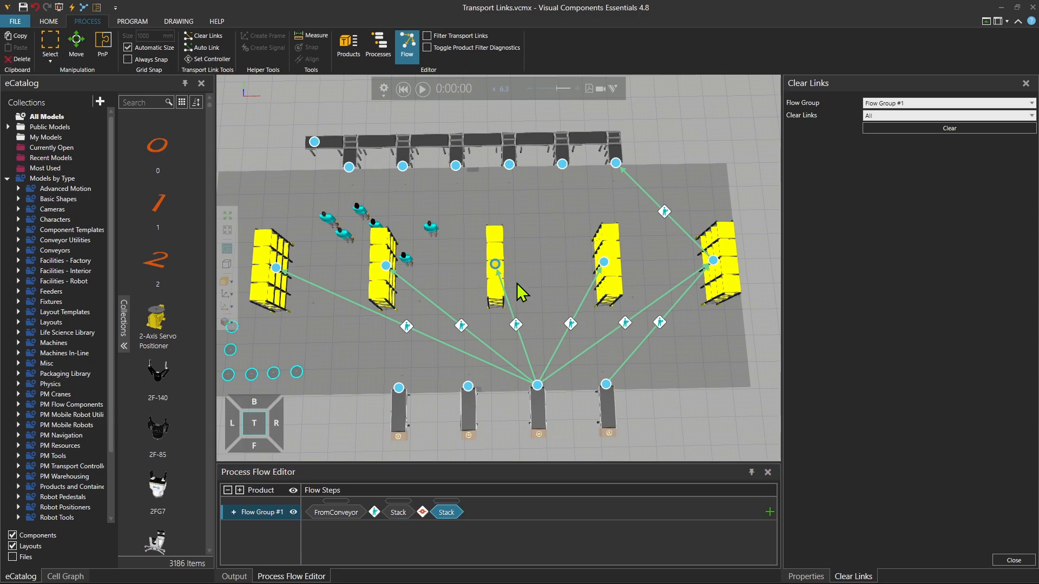
pyautogui.rightClick(445, 511)
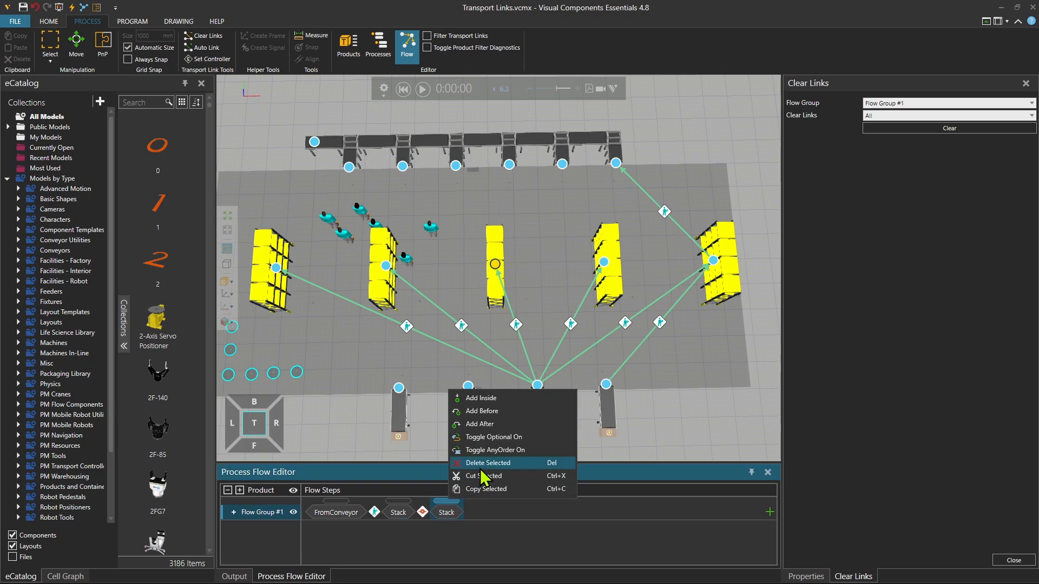
pyautogui.click(487, 463)
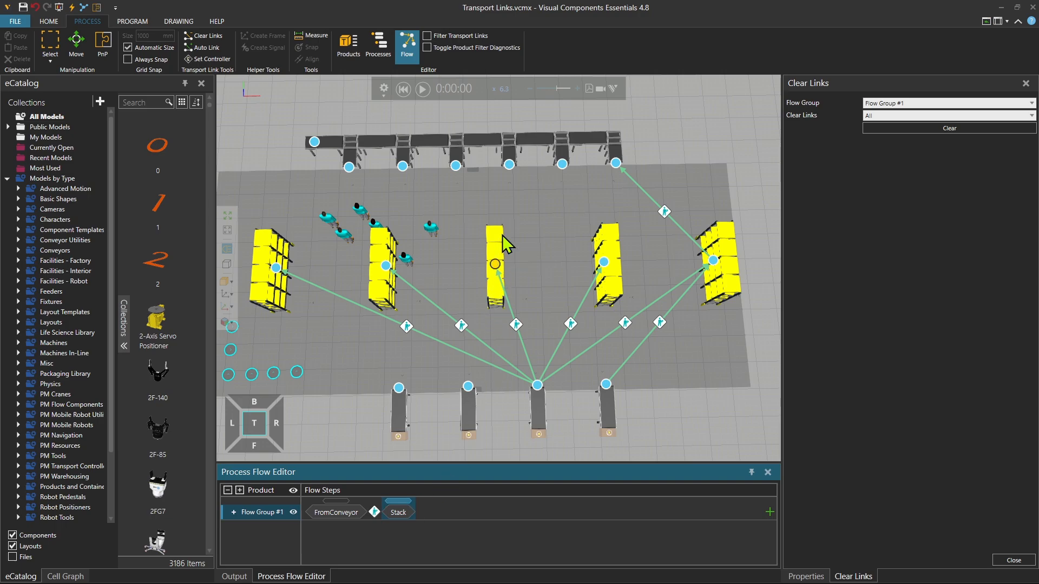
pyautogui.moveTo(496, 275)
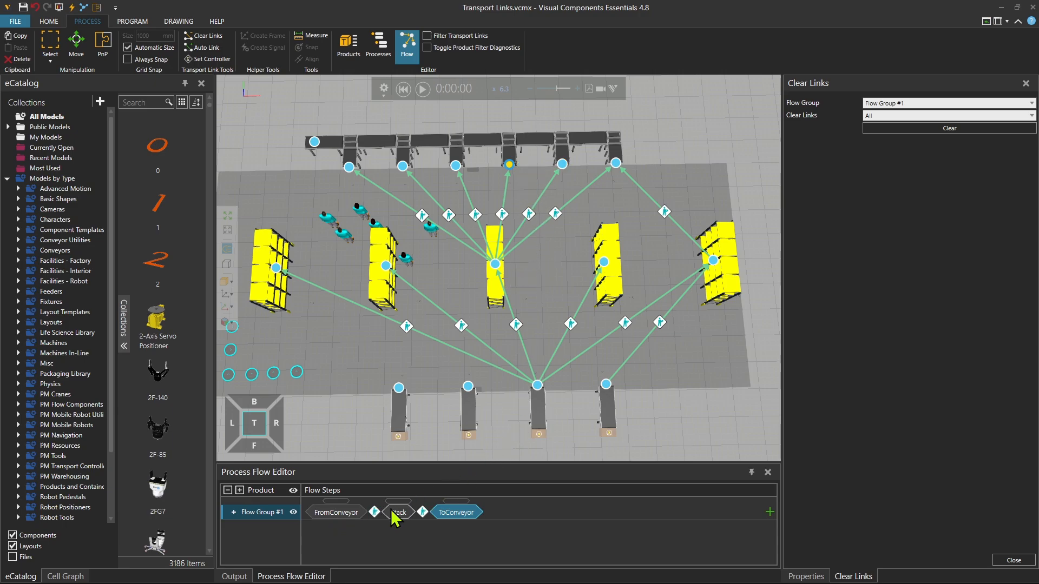
pyautogui.moveTo(535, 522)
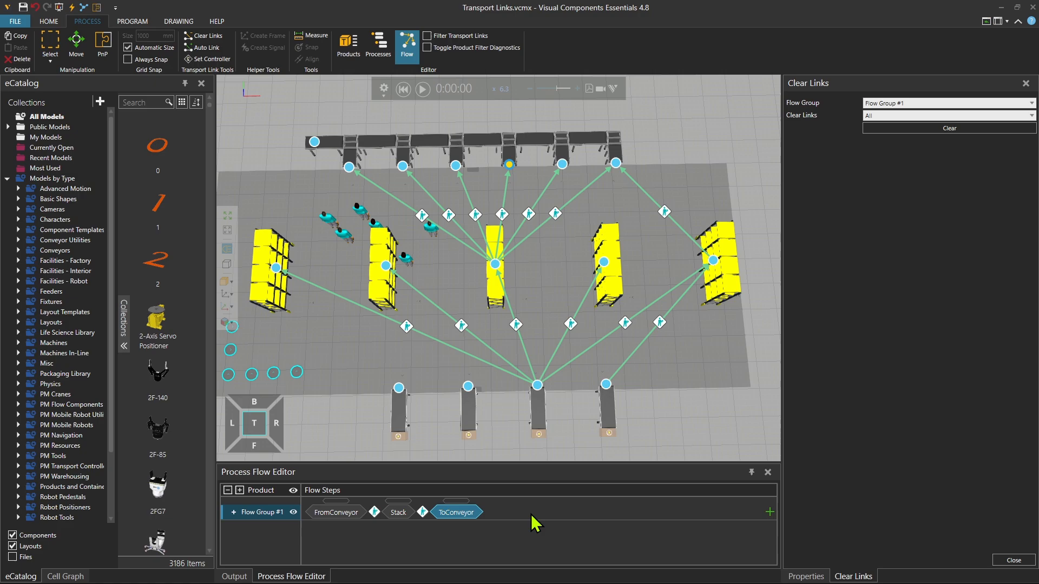
pyautogui.moveTo(523, 196)
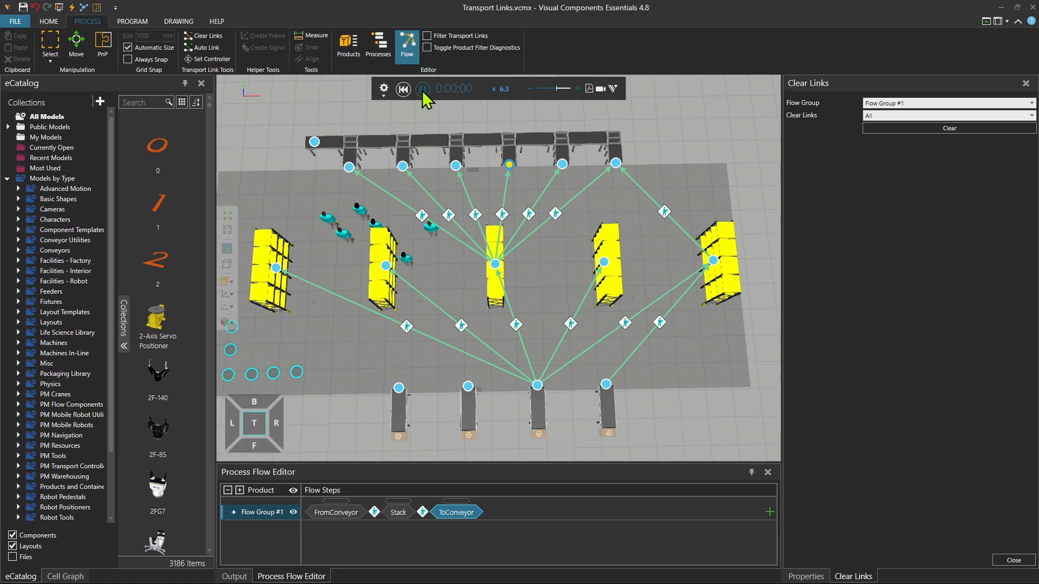
pyautogui.click(423, 88)
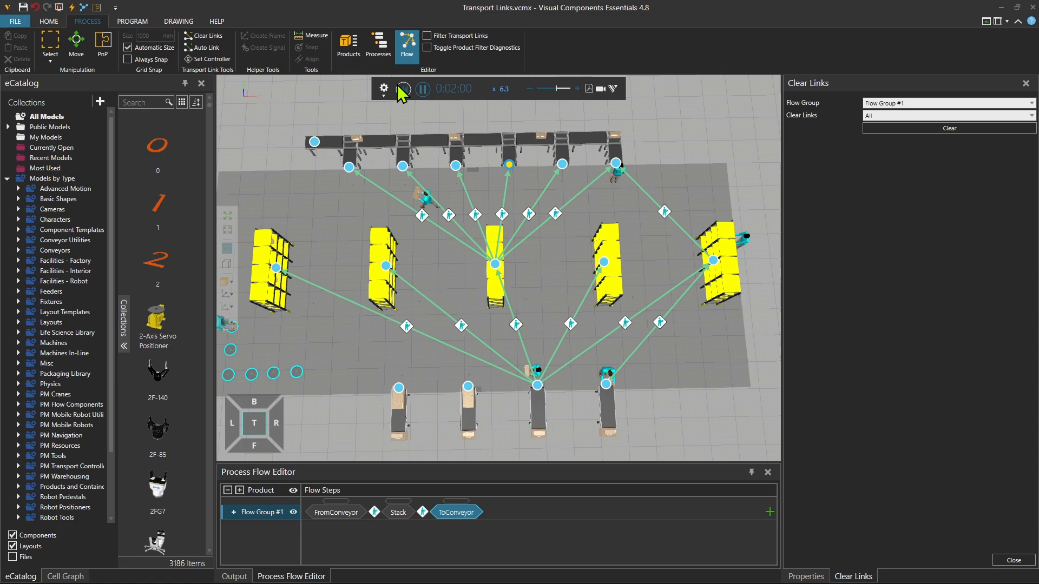
pyautogui.moveTo(404, 89)
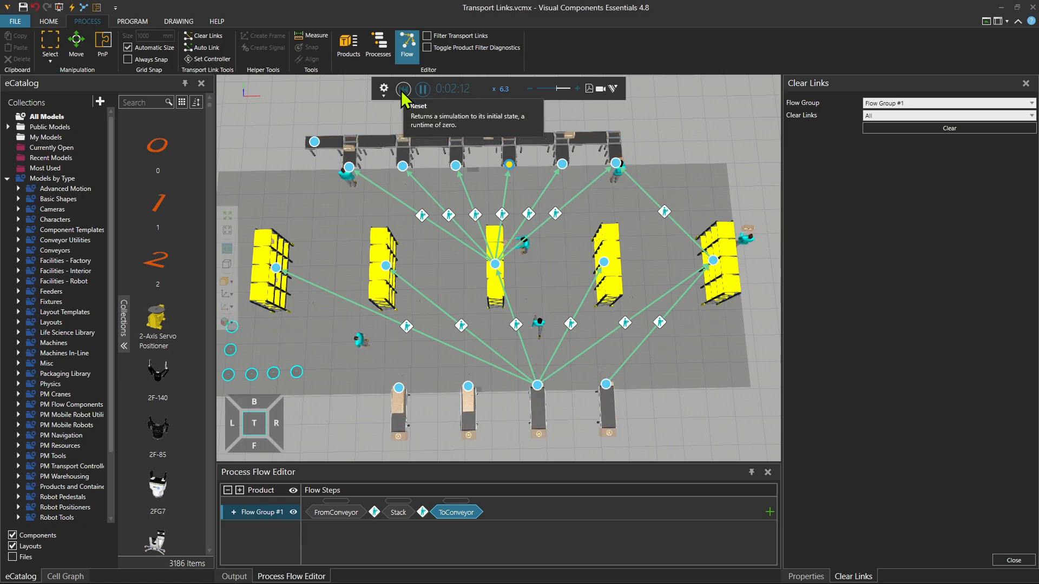
pyautogui.click(403, 88)
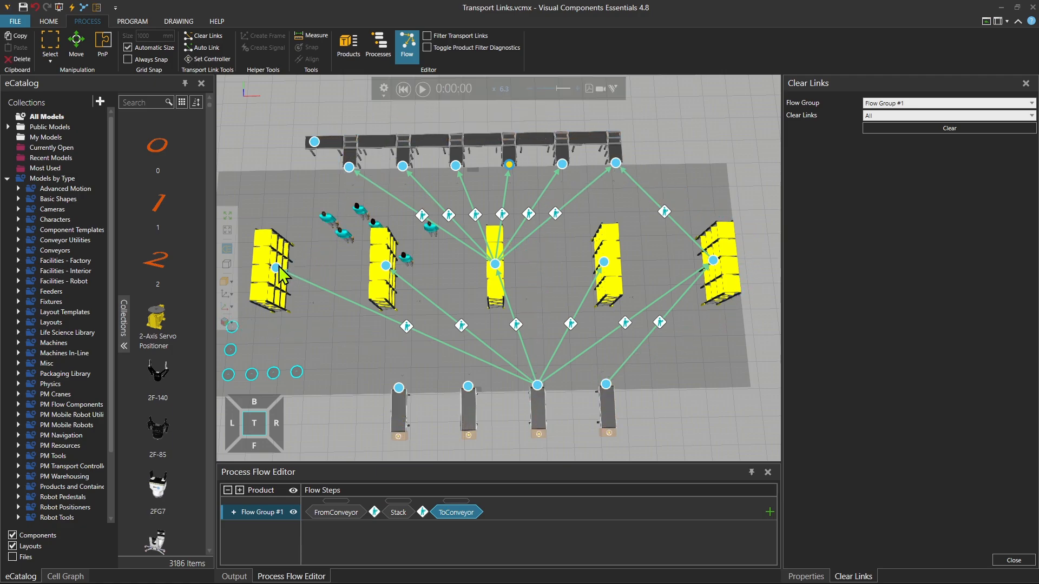
pyautogui.moveTo(678, 131)
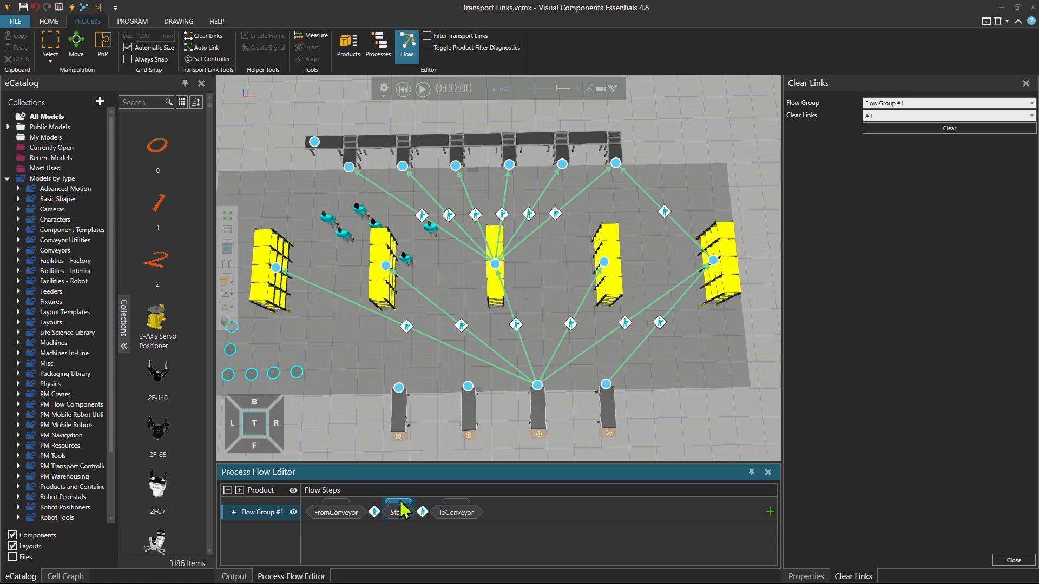
# - Link the second top conveyor to the stacks and remove the duplicate Stack step
pyautogui.click(398, 513)
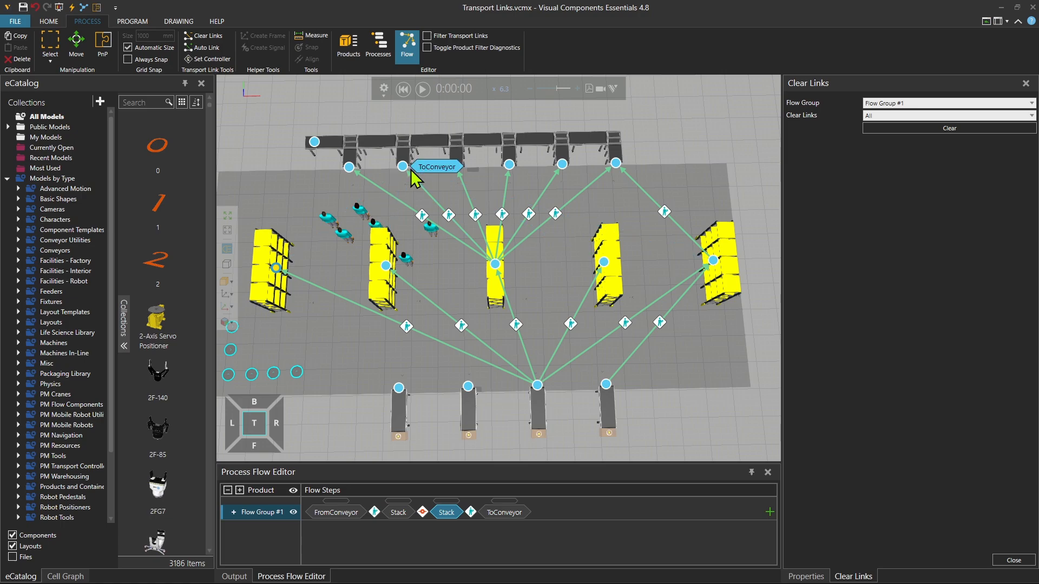
pyautogui.click(403, 166)
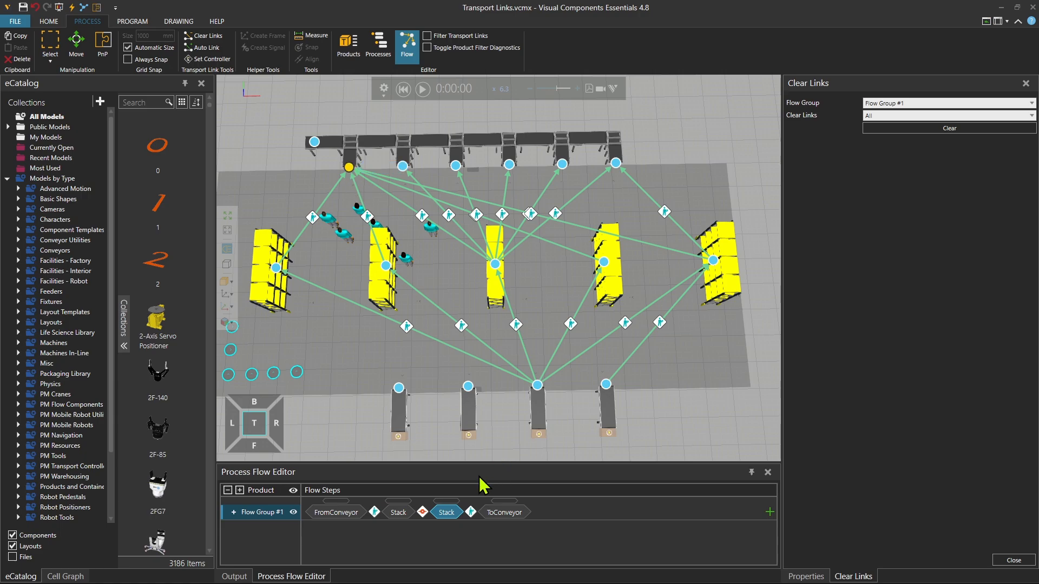
pyautogui.rightClick(445, 511)
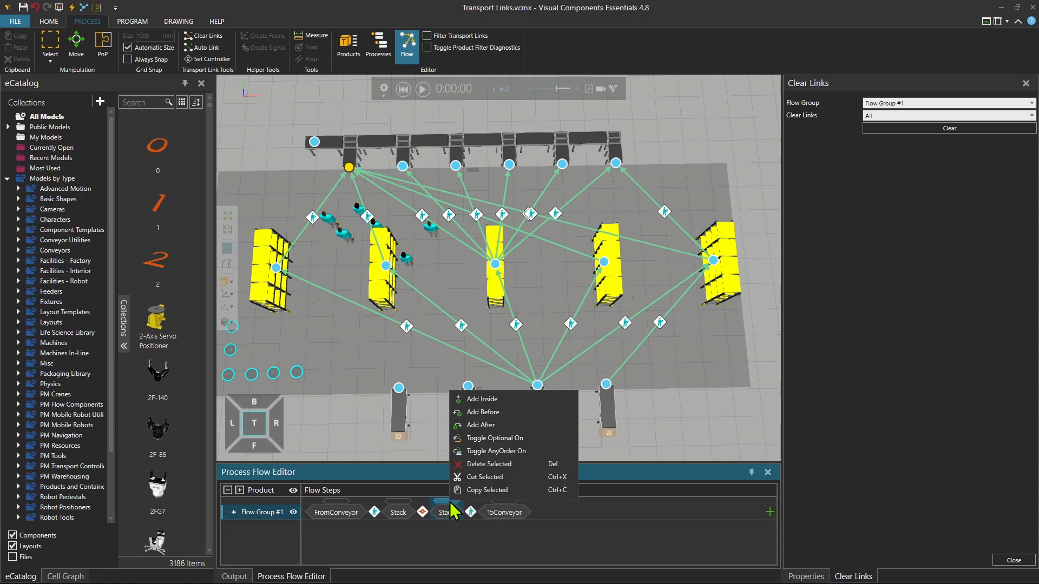
pyautogui.click(485, 476)
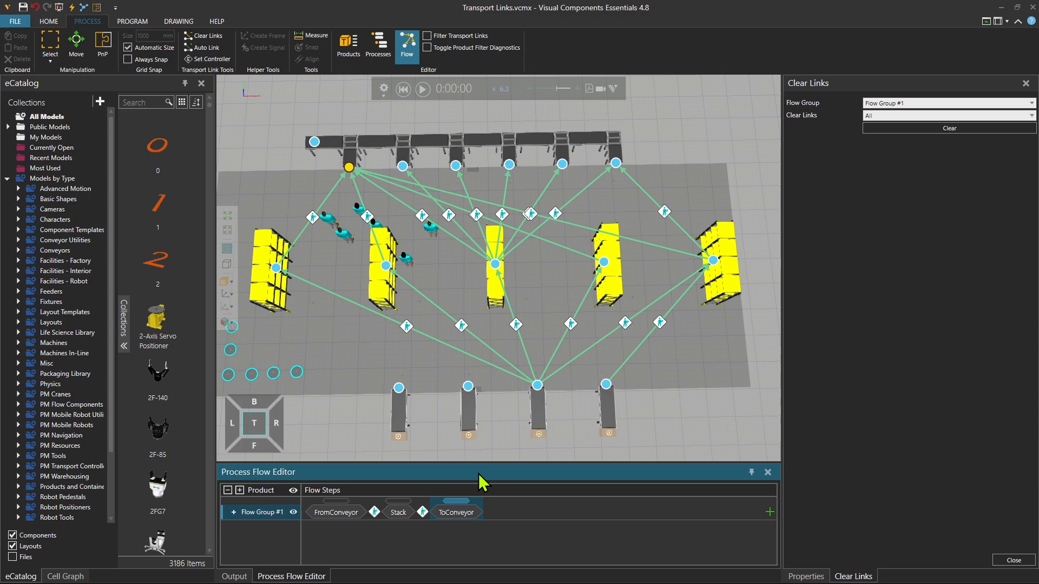
pyautogui.moveTo(427, 115)
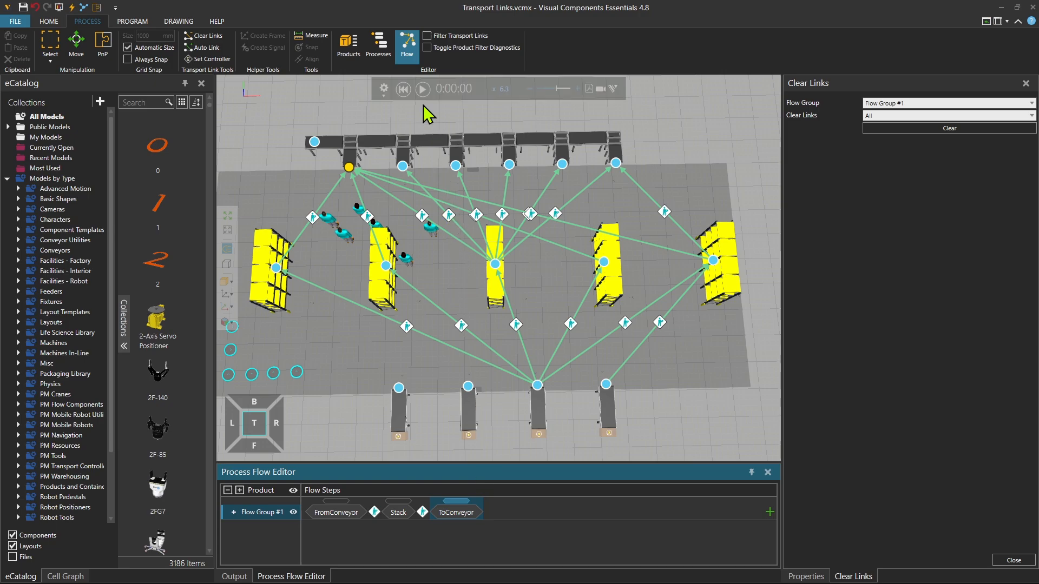
pyautogui.click(422, 88)
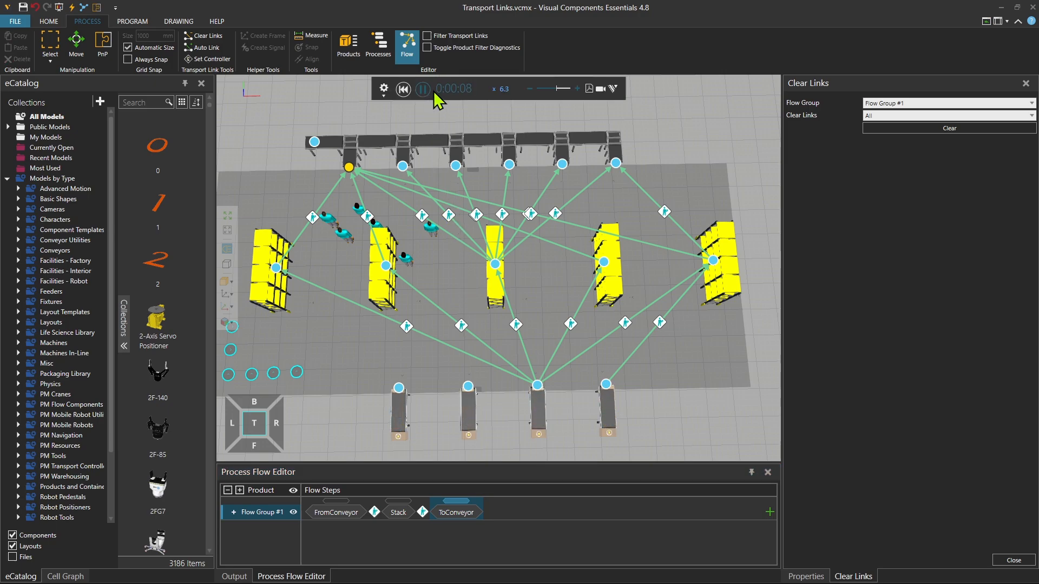
pyautogui.moveTo(575, 91)
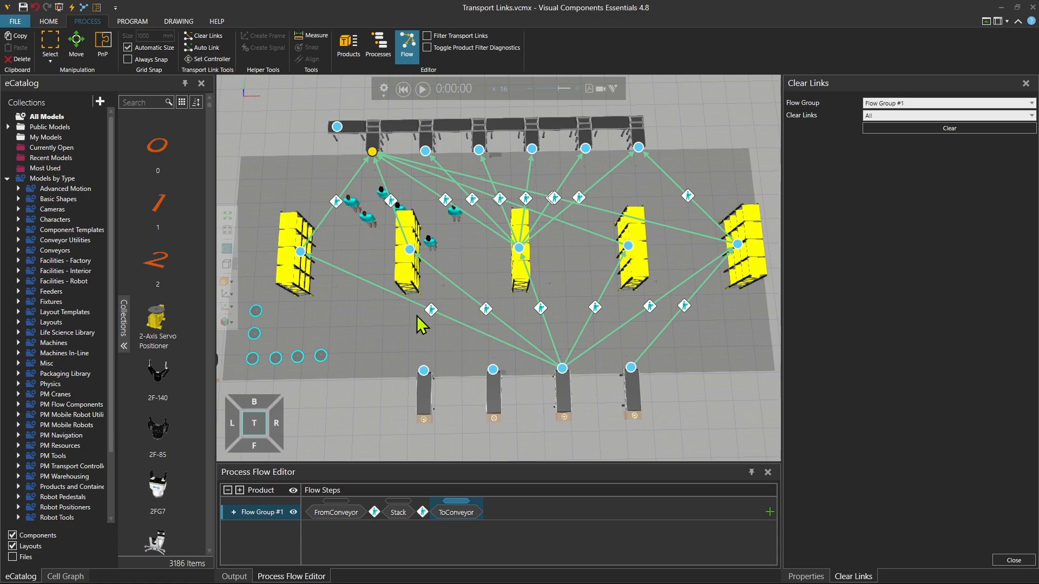
pyautogui.moveTo(673, 142)
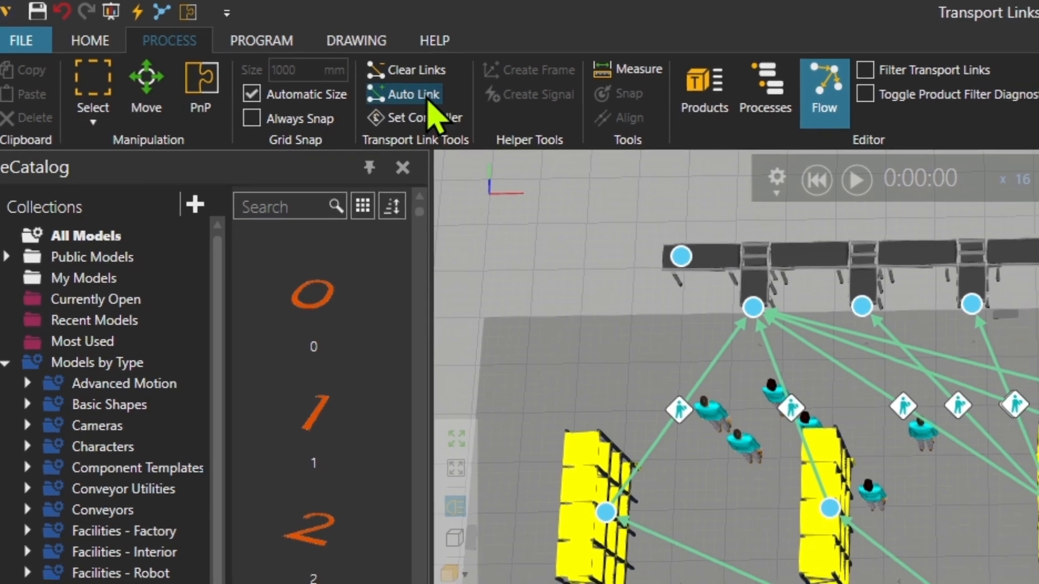
# - Run Auto Link on Flow Group #1 with Copy Properties kept to create all links
pyautogui.click(412, 94)
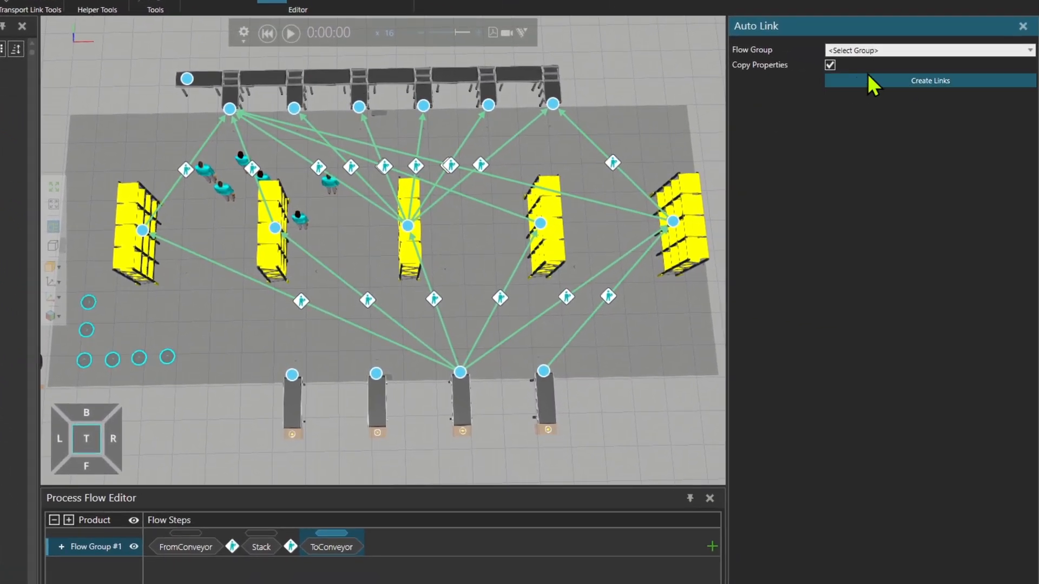
pyautogui.click(927, 50)
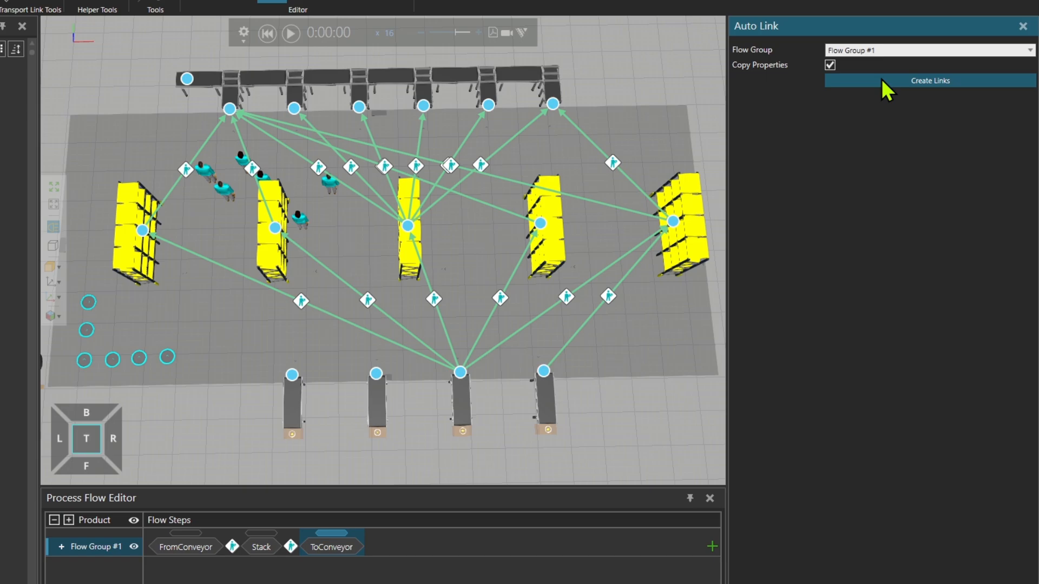
pyautogui.click(928, 80)
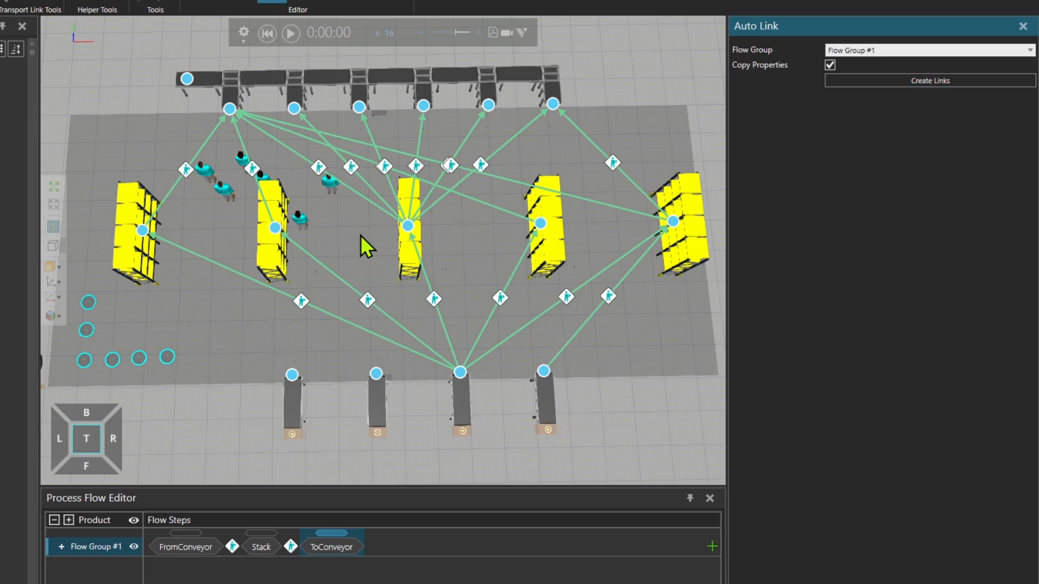
pyautogui.moveTo(387, 248)
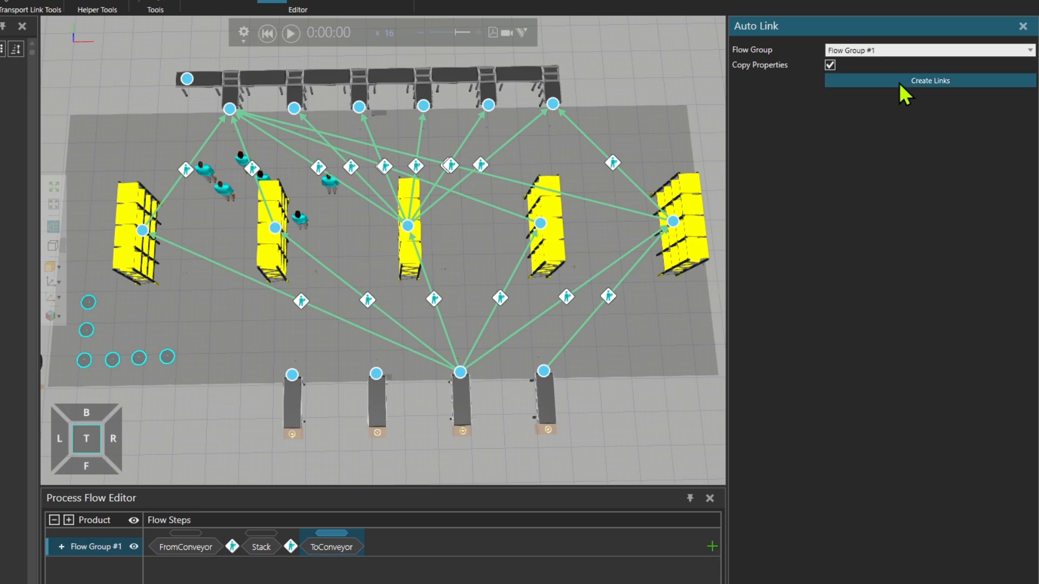
pyautogui.click(929, 80)
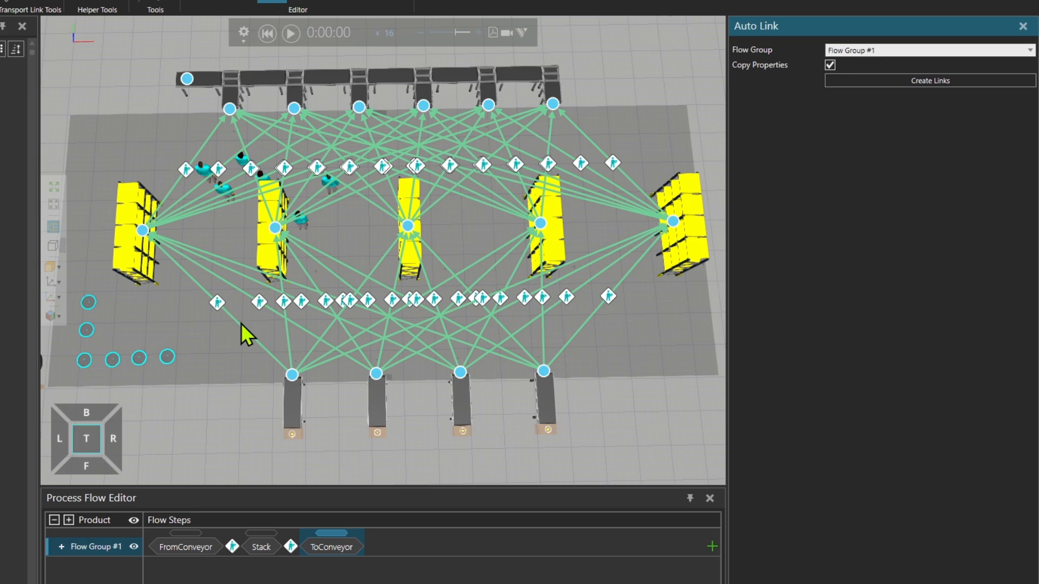
pyautogui.moveTo(351, 444)
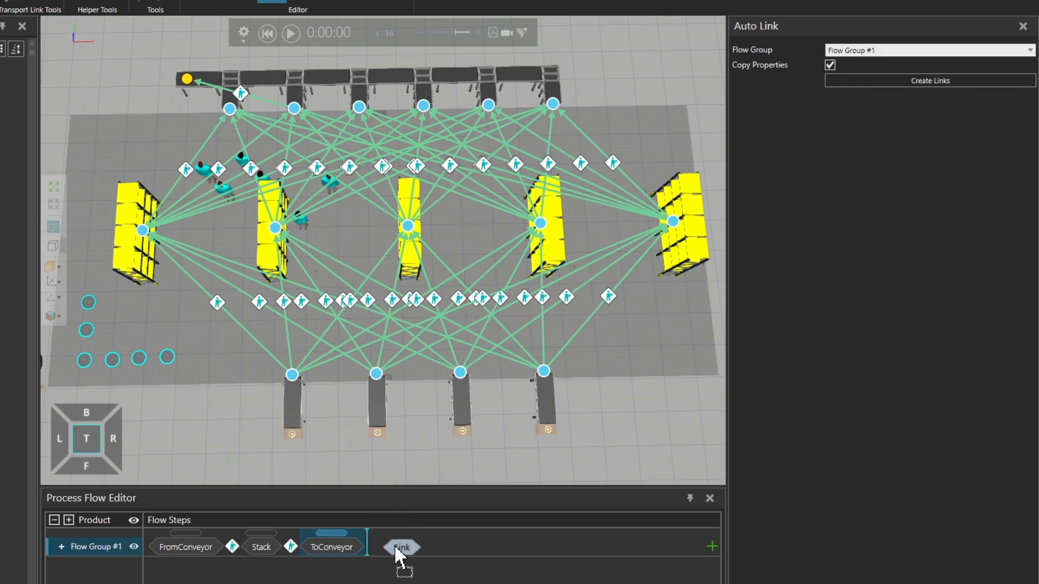
# - Append a Sink step after ToConveyor and auto-create the links into it
pyautogui.click(400, 546)
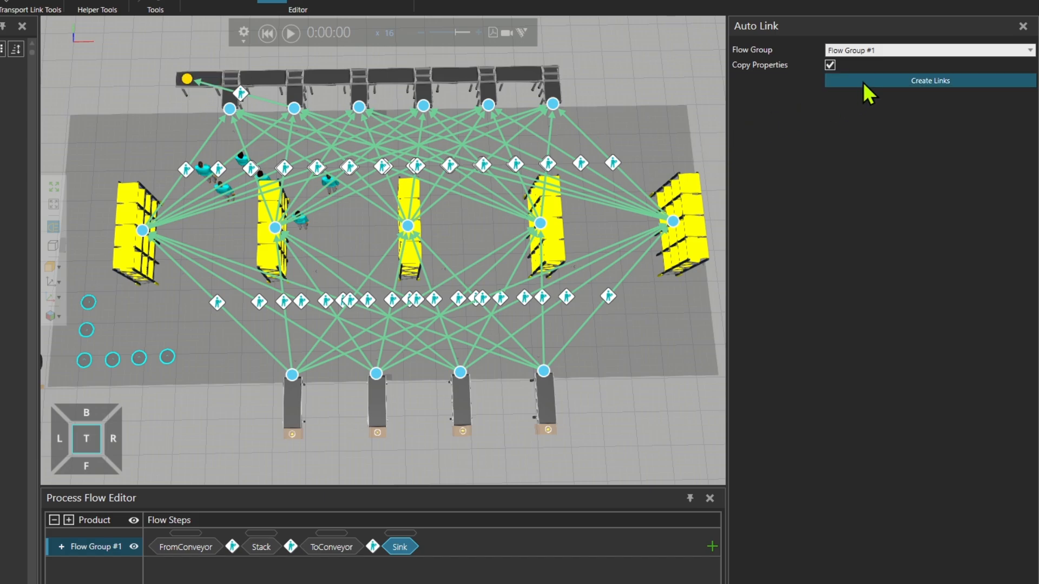
pyautogui.click(929, 80)
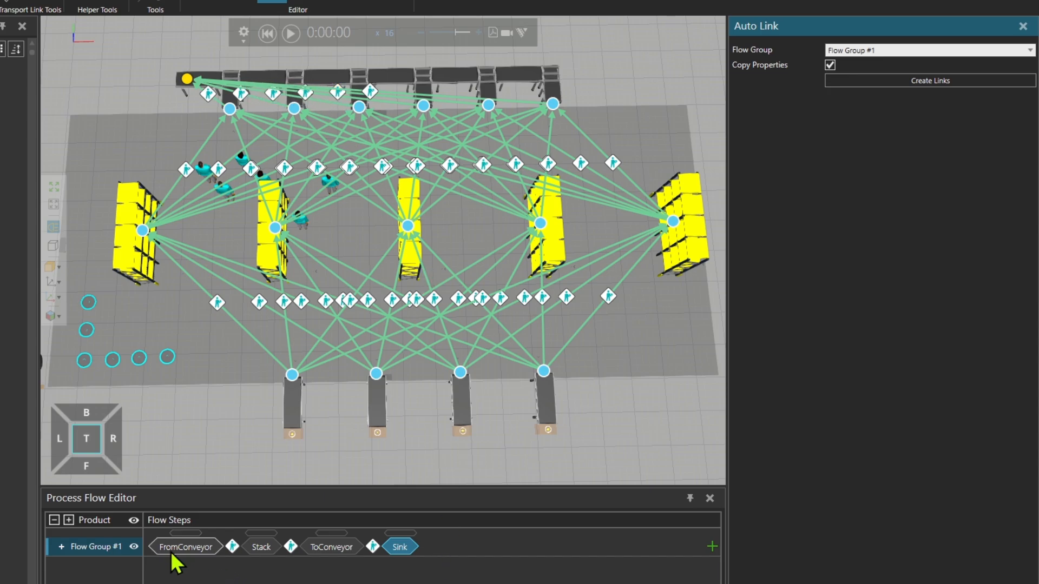
pyautogui.moveTo(410, 547)
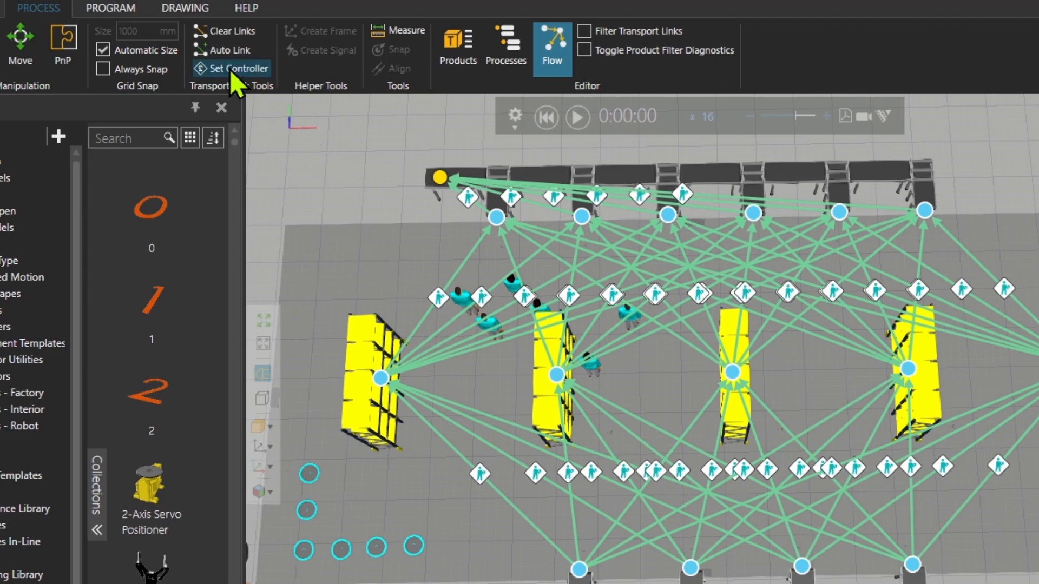
pyautogui.moveTo(239, 68)
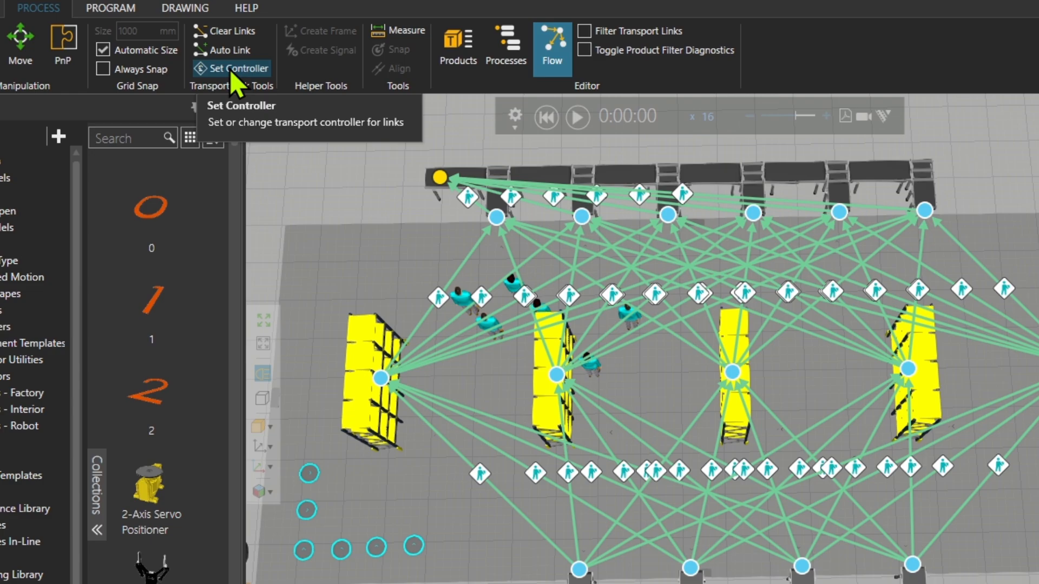
# - Set Flow Group #1's controller to InterpolatingTransport, copying property values
pyautogui.click(233, 68)
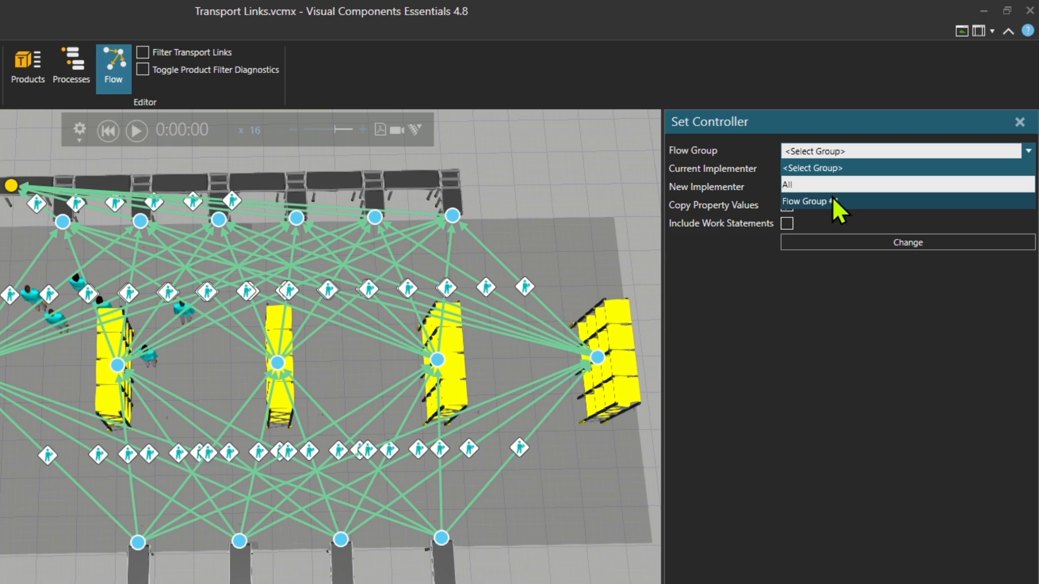
pyautogui.click(808, 200)
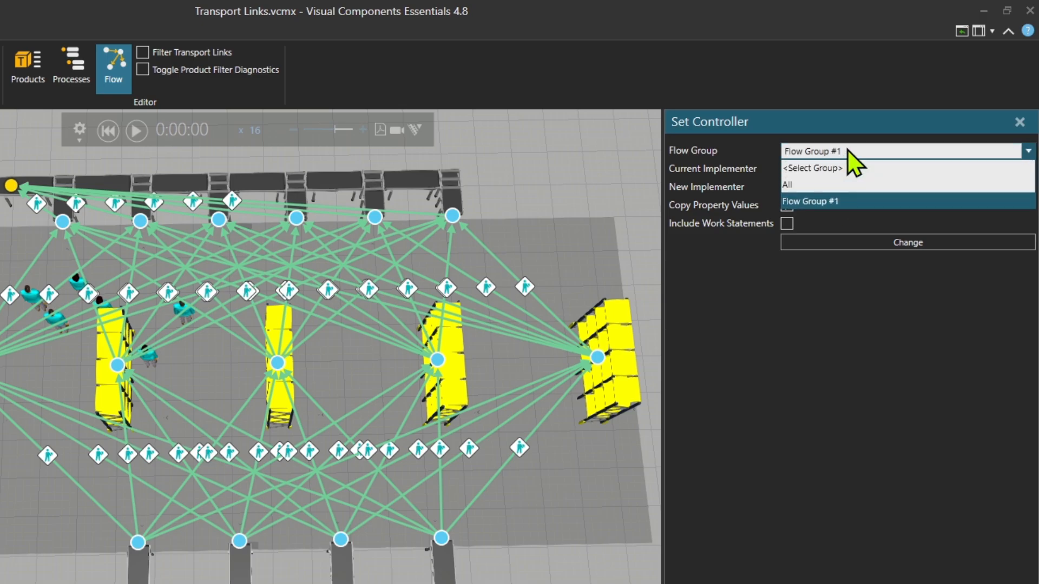
pyautogui.click(809, 202)
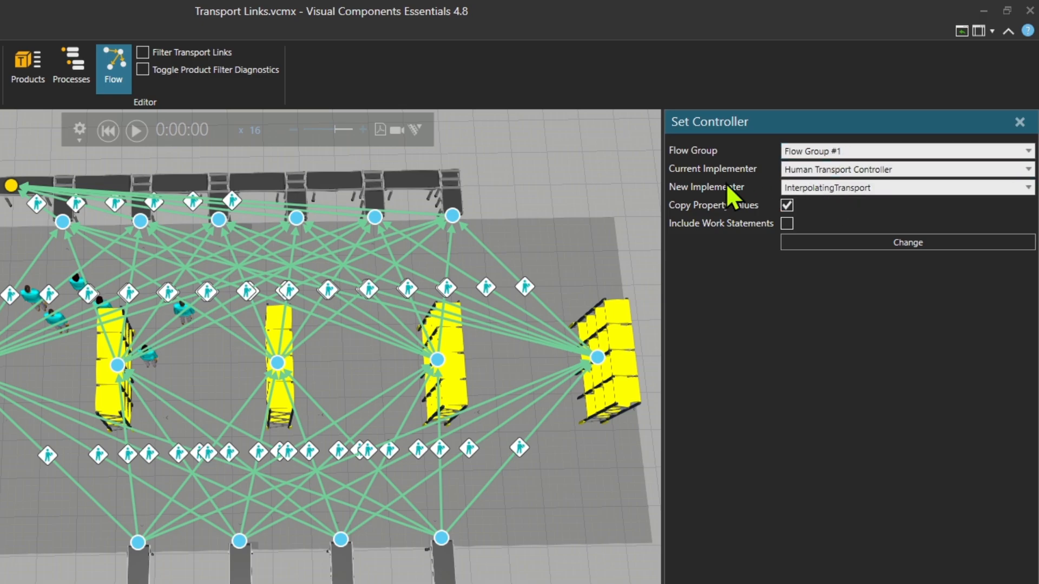
pyautogui.moveTo(752, 193)
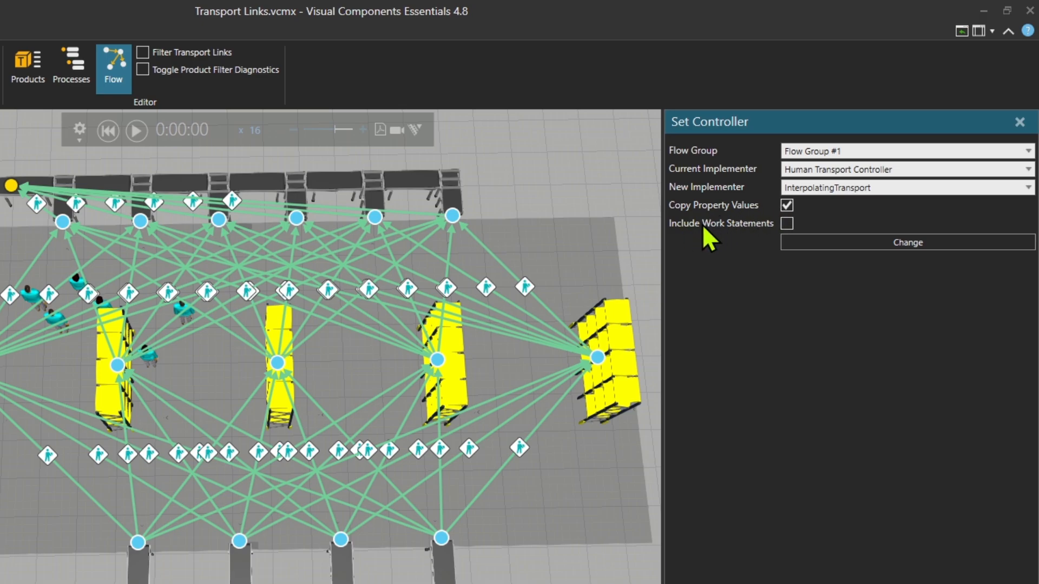
pyautogui.moveTo(764, 237)
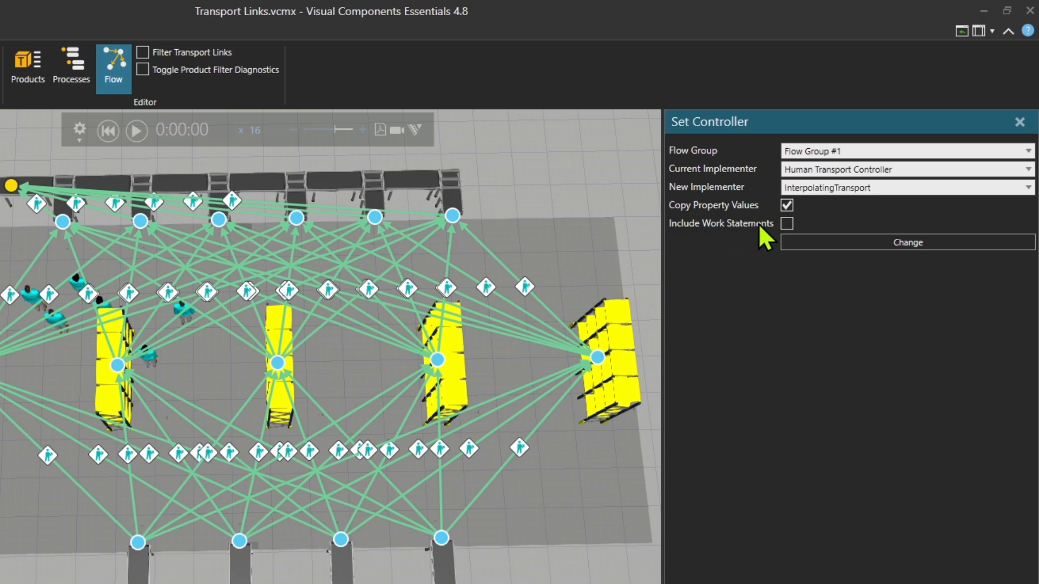
pyautogui.moveTo(787, 224)
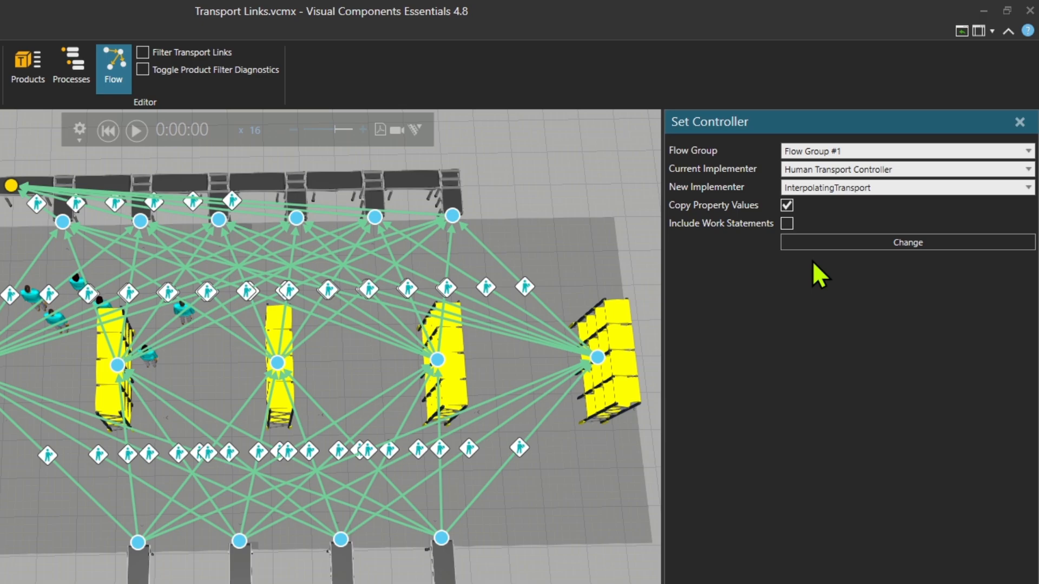
pyautogui.click(906, 242)
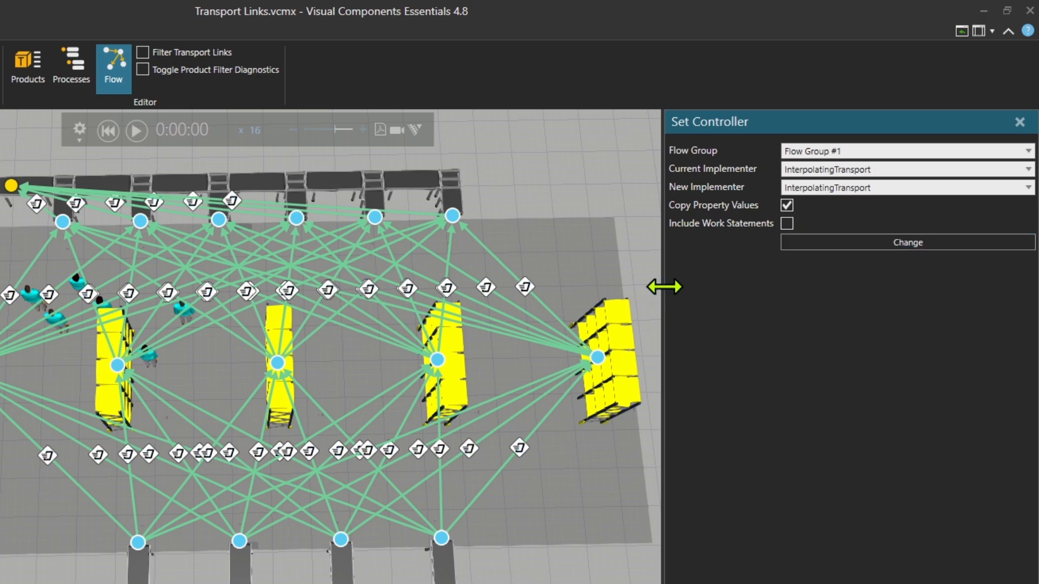
pyautogui.moveTo(36, 407)
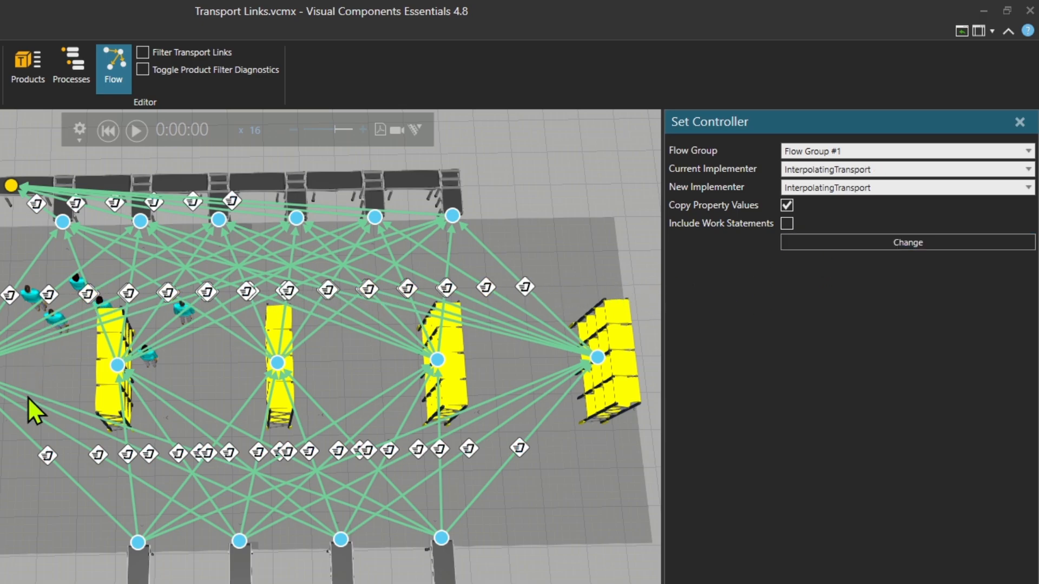
pyautogui.moveTo(560, 312)
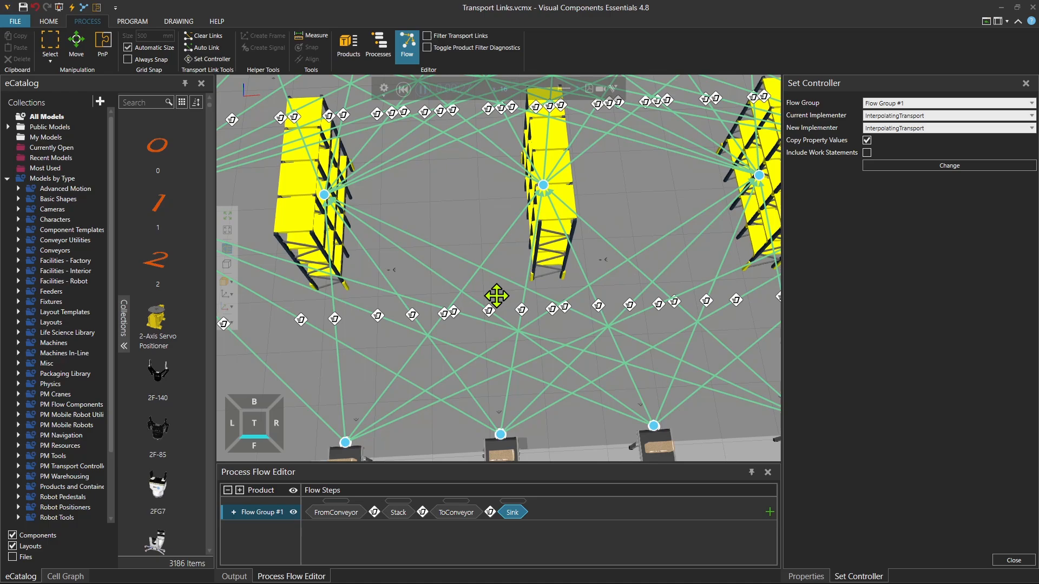
pyautogui.rightClick(496, 296)
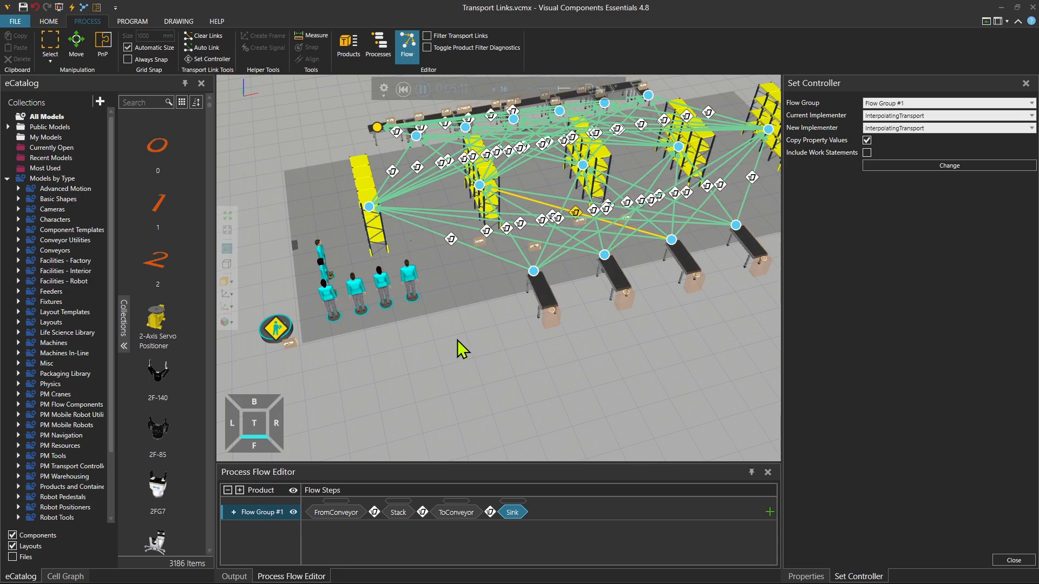
pyautogui.click(403, 89)
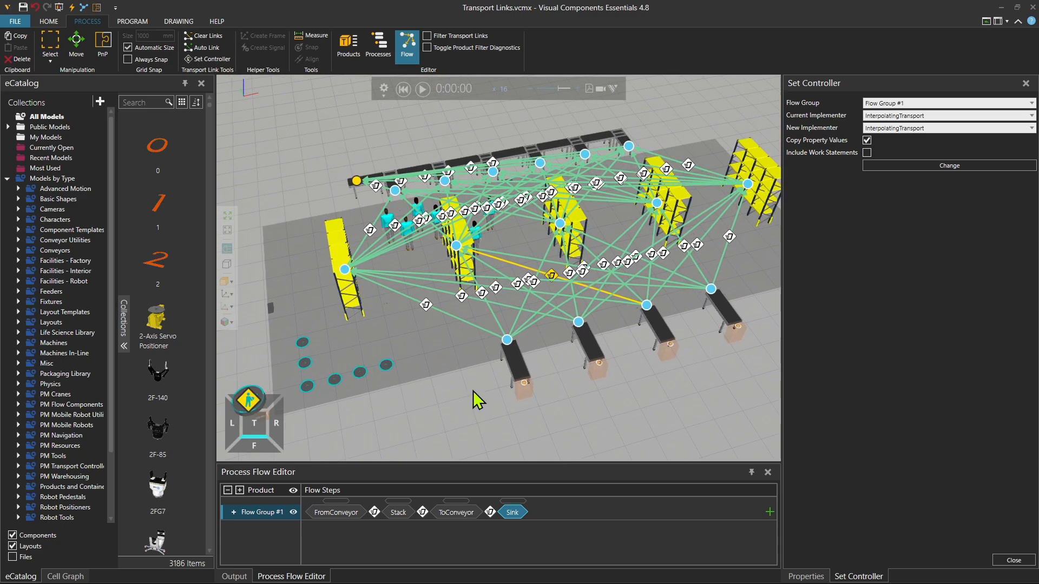
pyautogui.moveTo(486, 389)
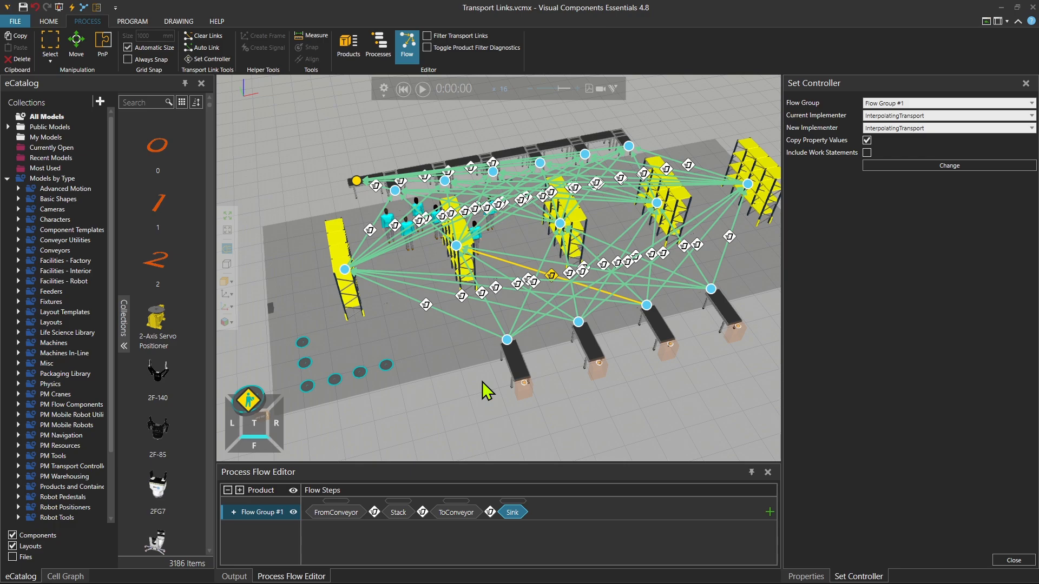
pyautogui.moveTo(234, 92)
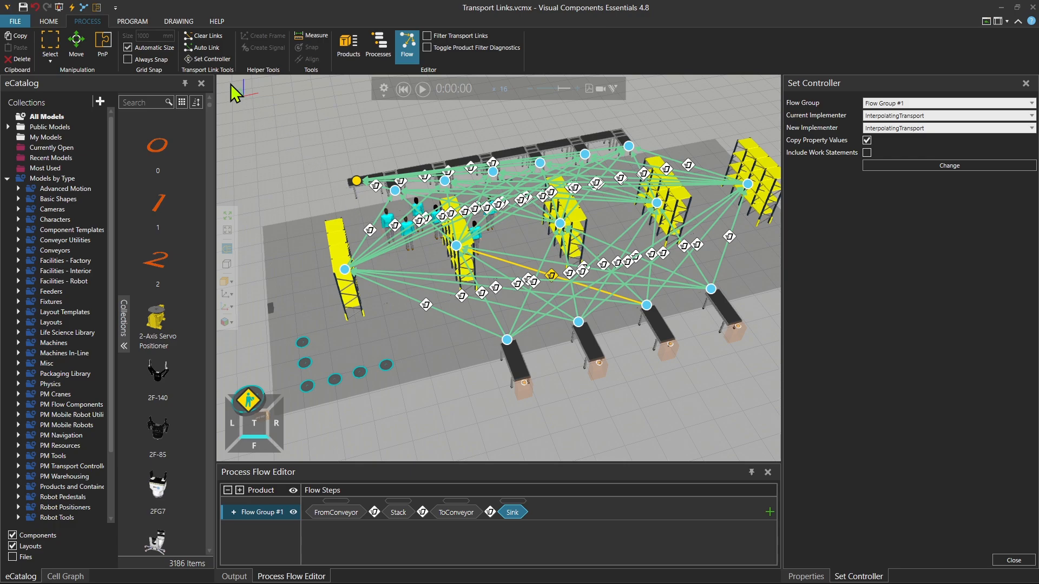
pyautogui.moveTo(593, 426)
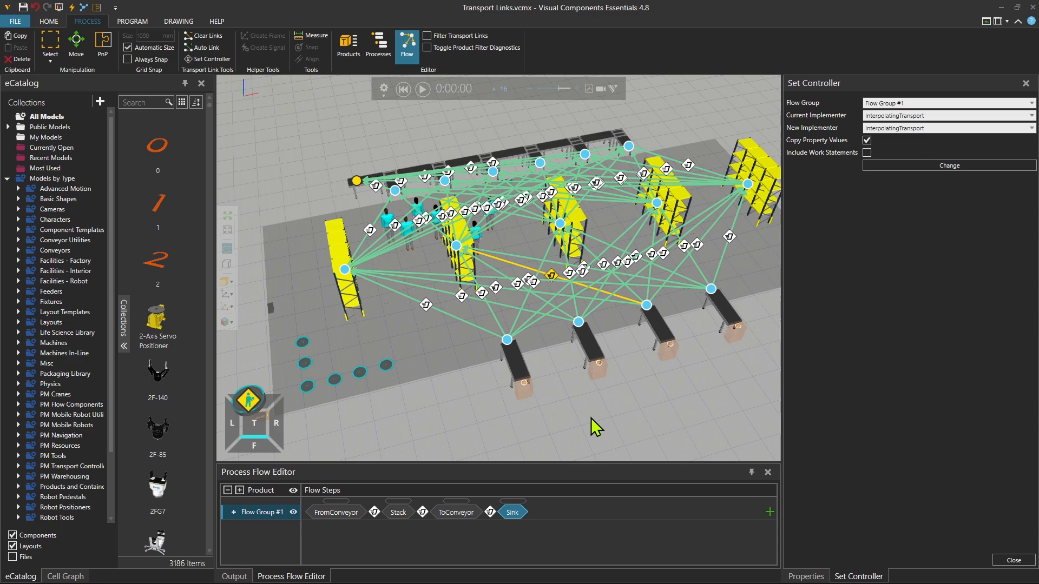
pyautogui.moveTo(533, 421)
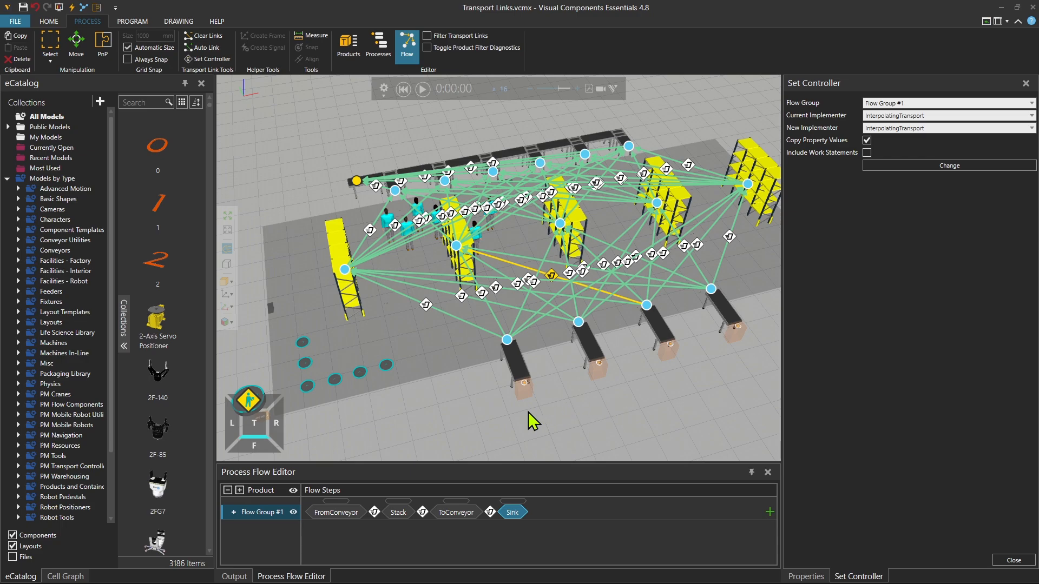